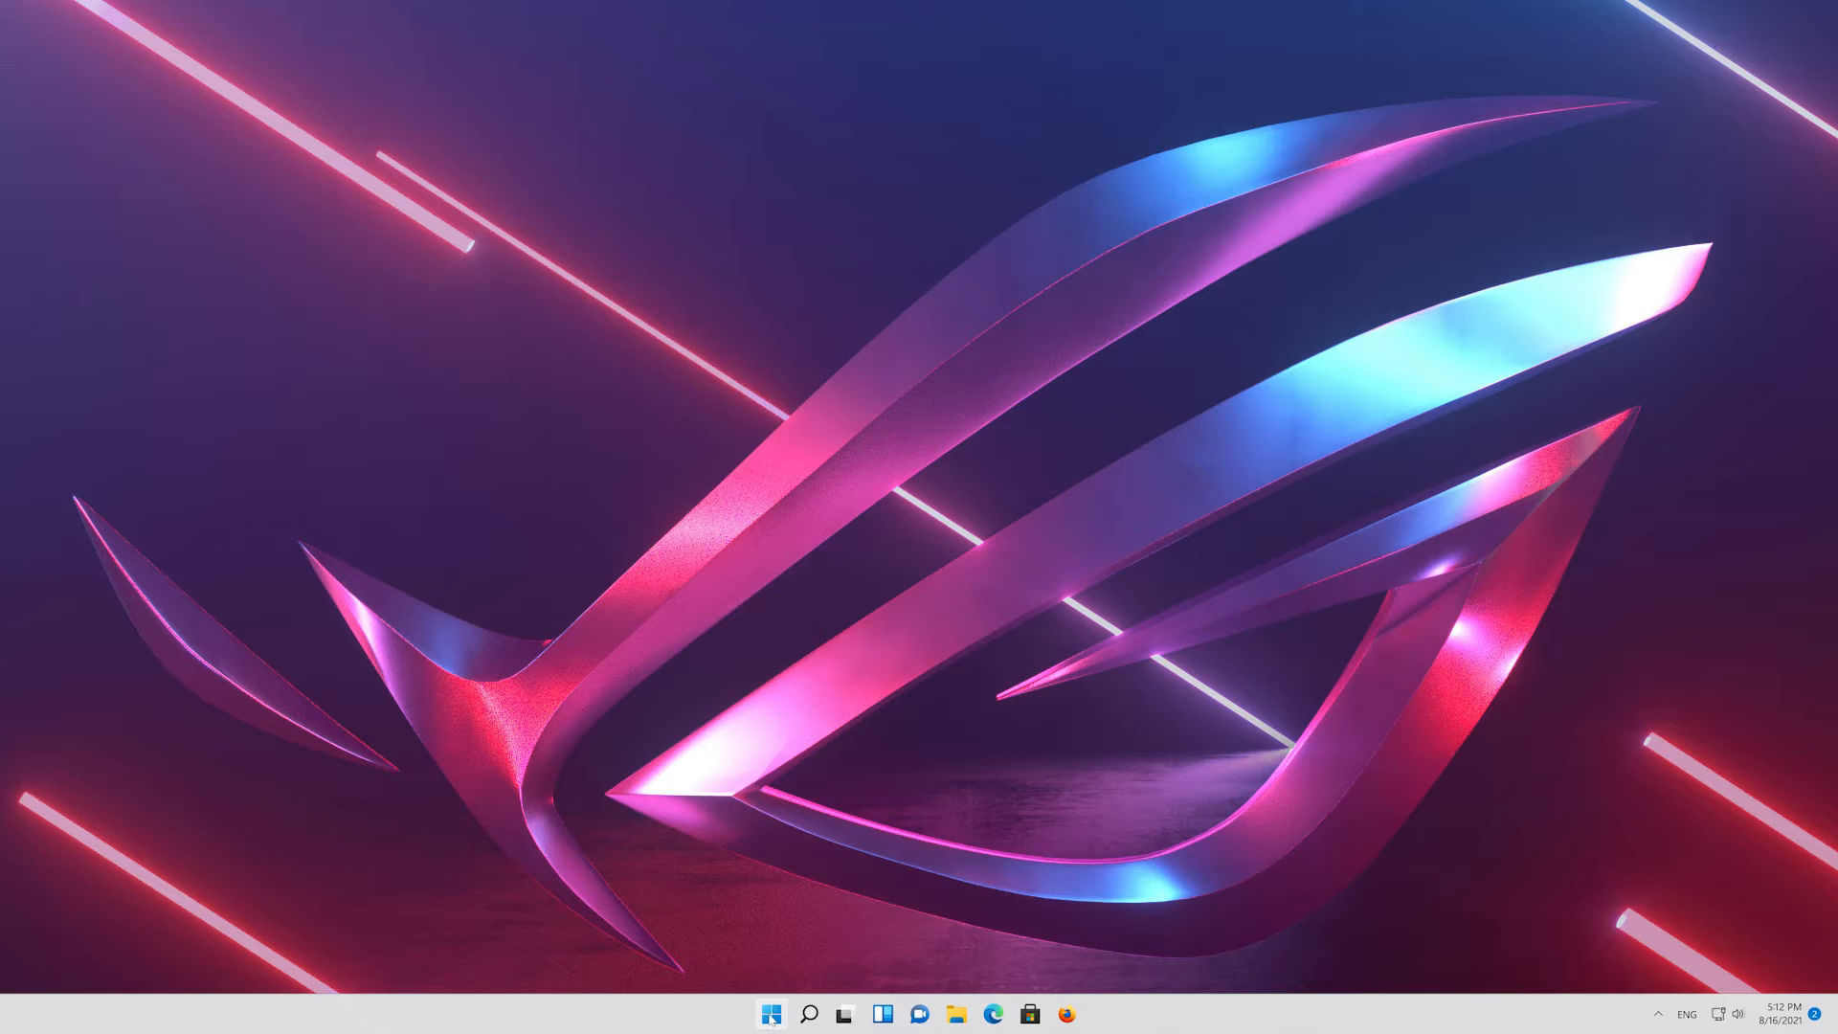
Step: Search for 'device manager' and launch Device Manager from the results
left_click(808, 1013)
type("device manager")
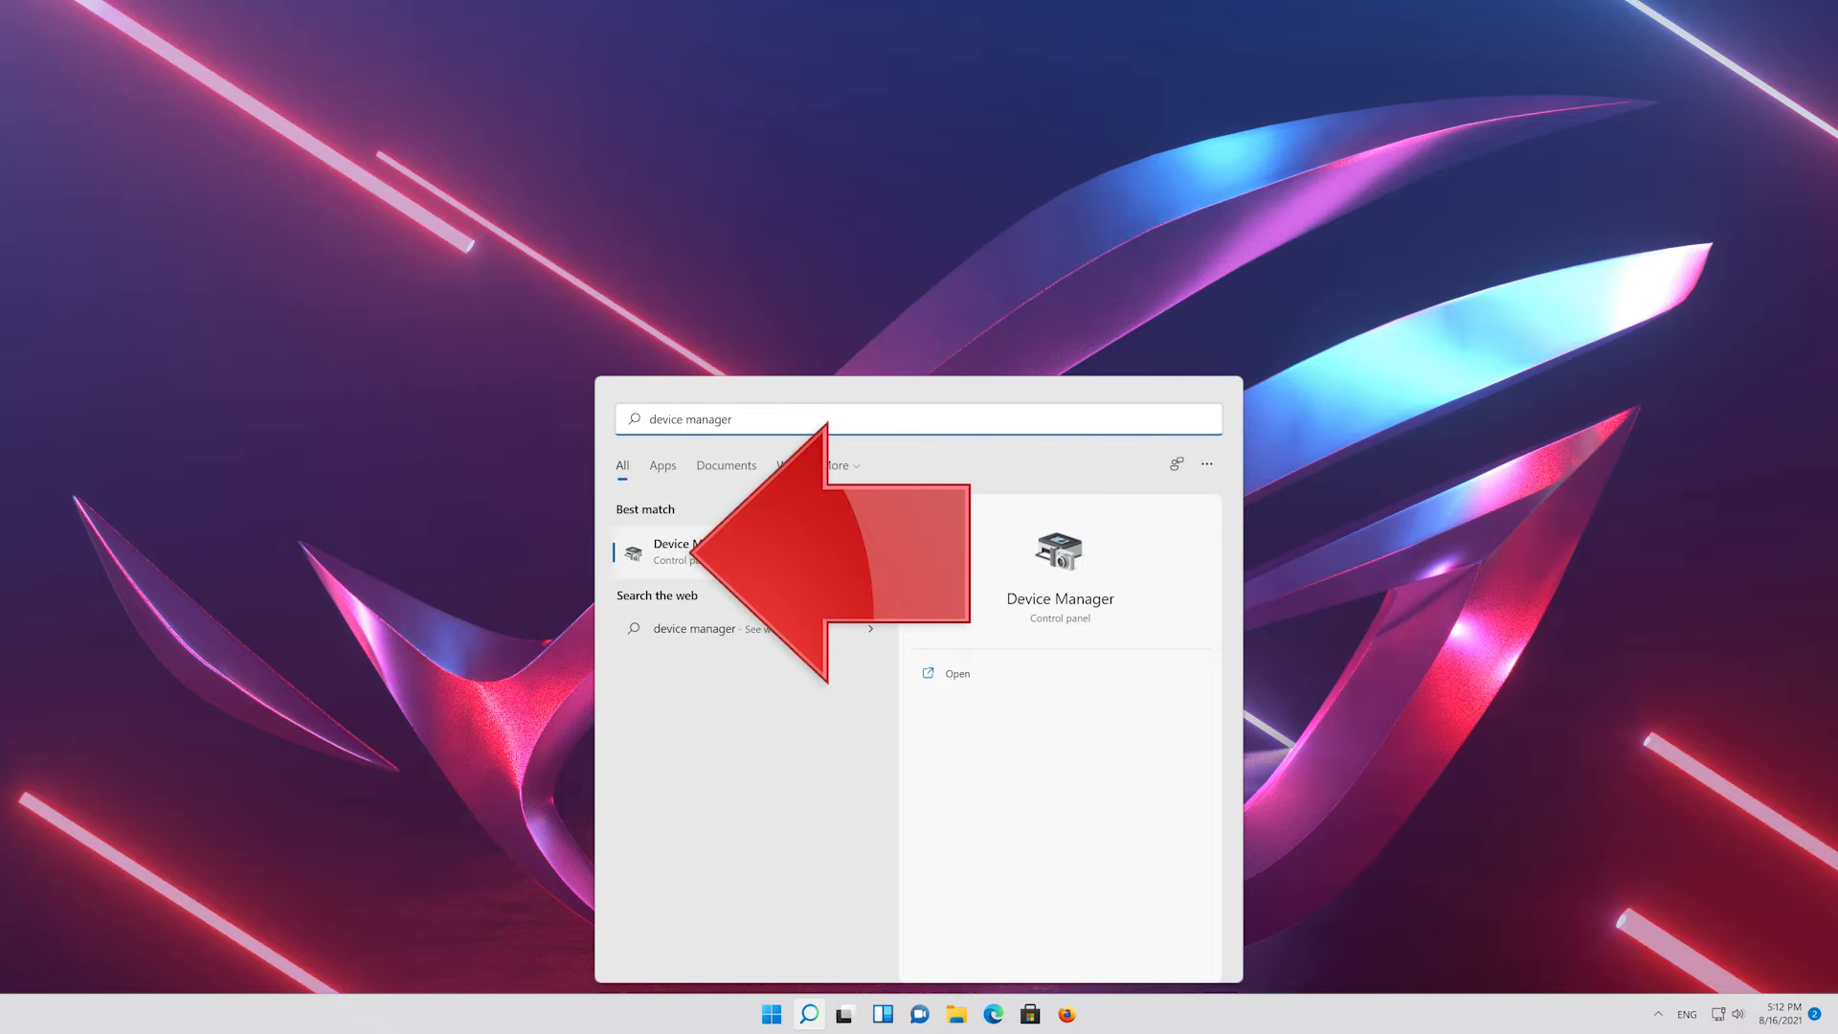
left_click(679, 551)
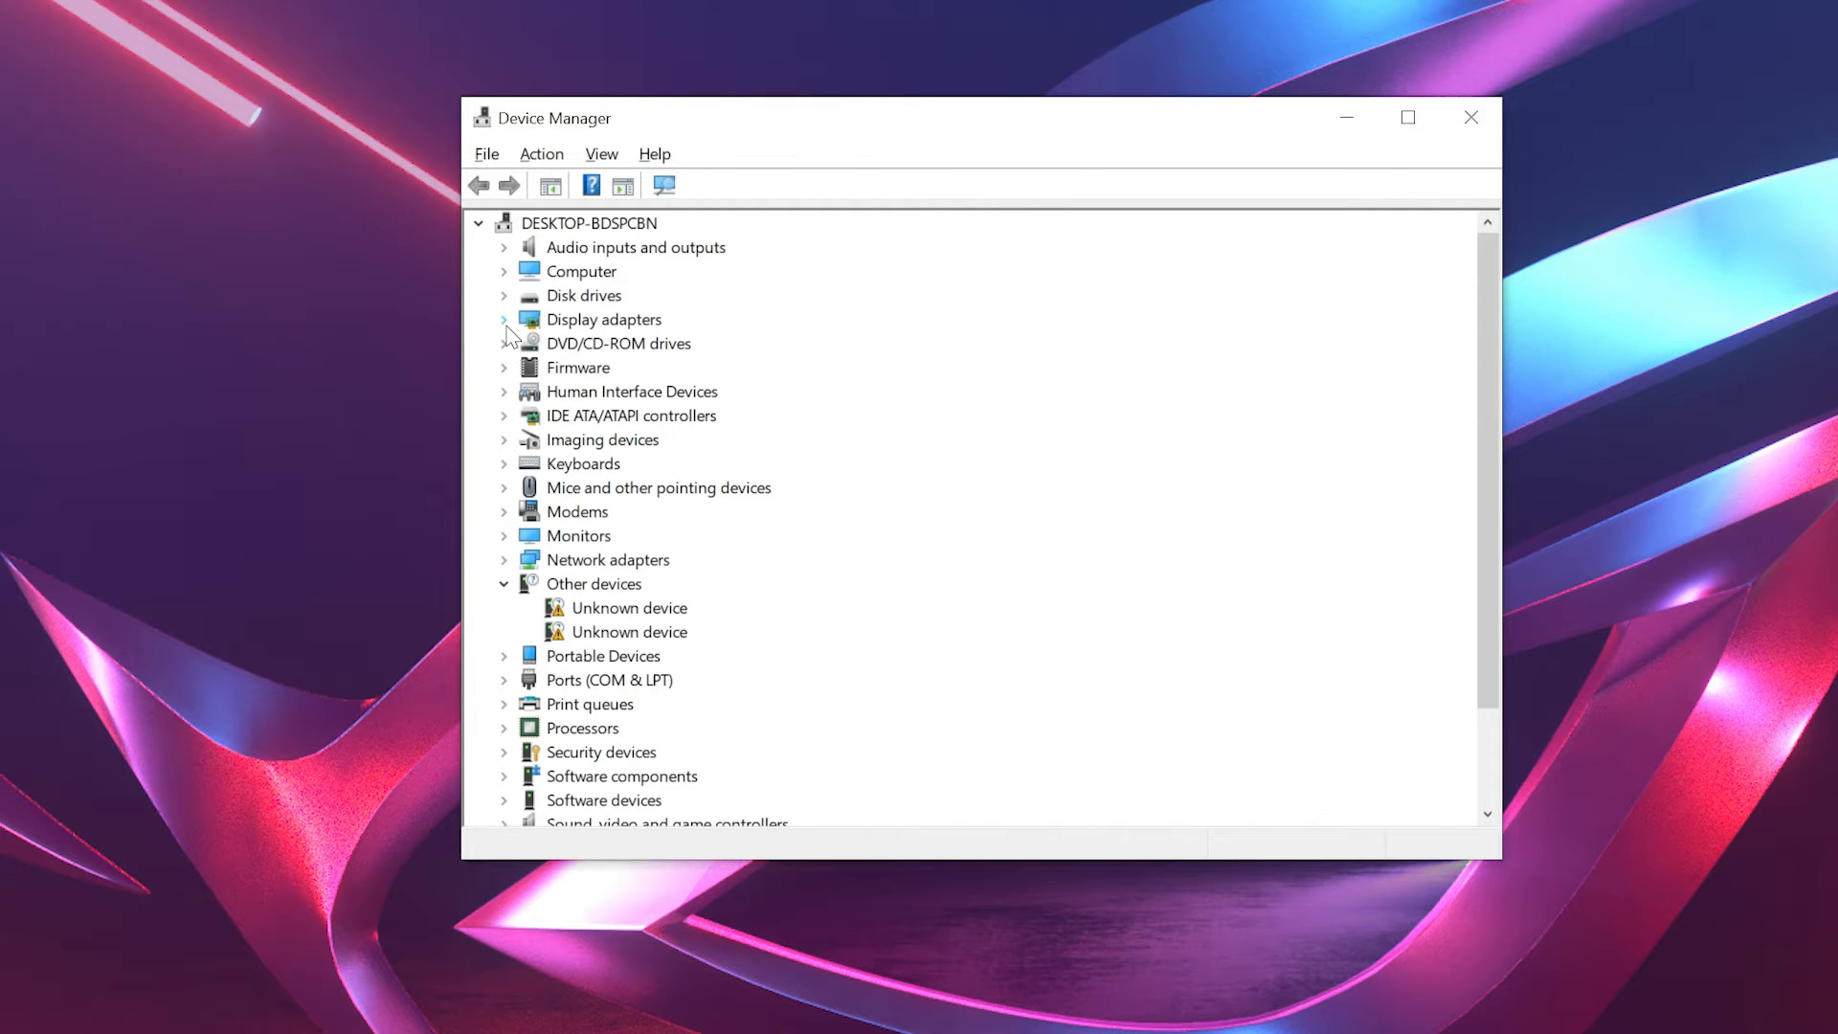
Step: Show the NVIDIA GeForce RTX 3080 Ti's properties under Display adapters
left_click(504, 320)
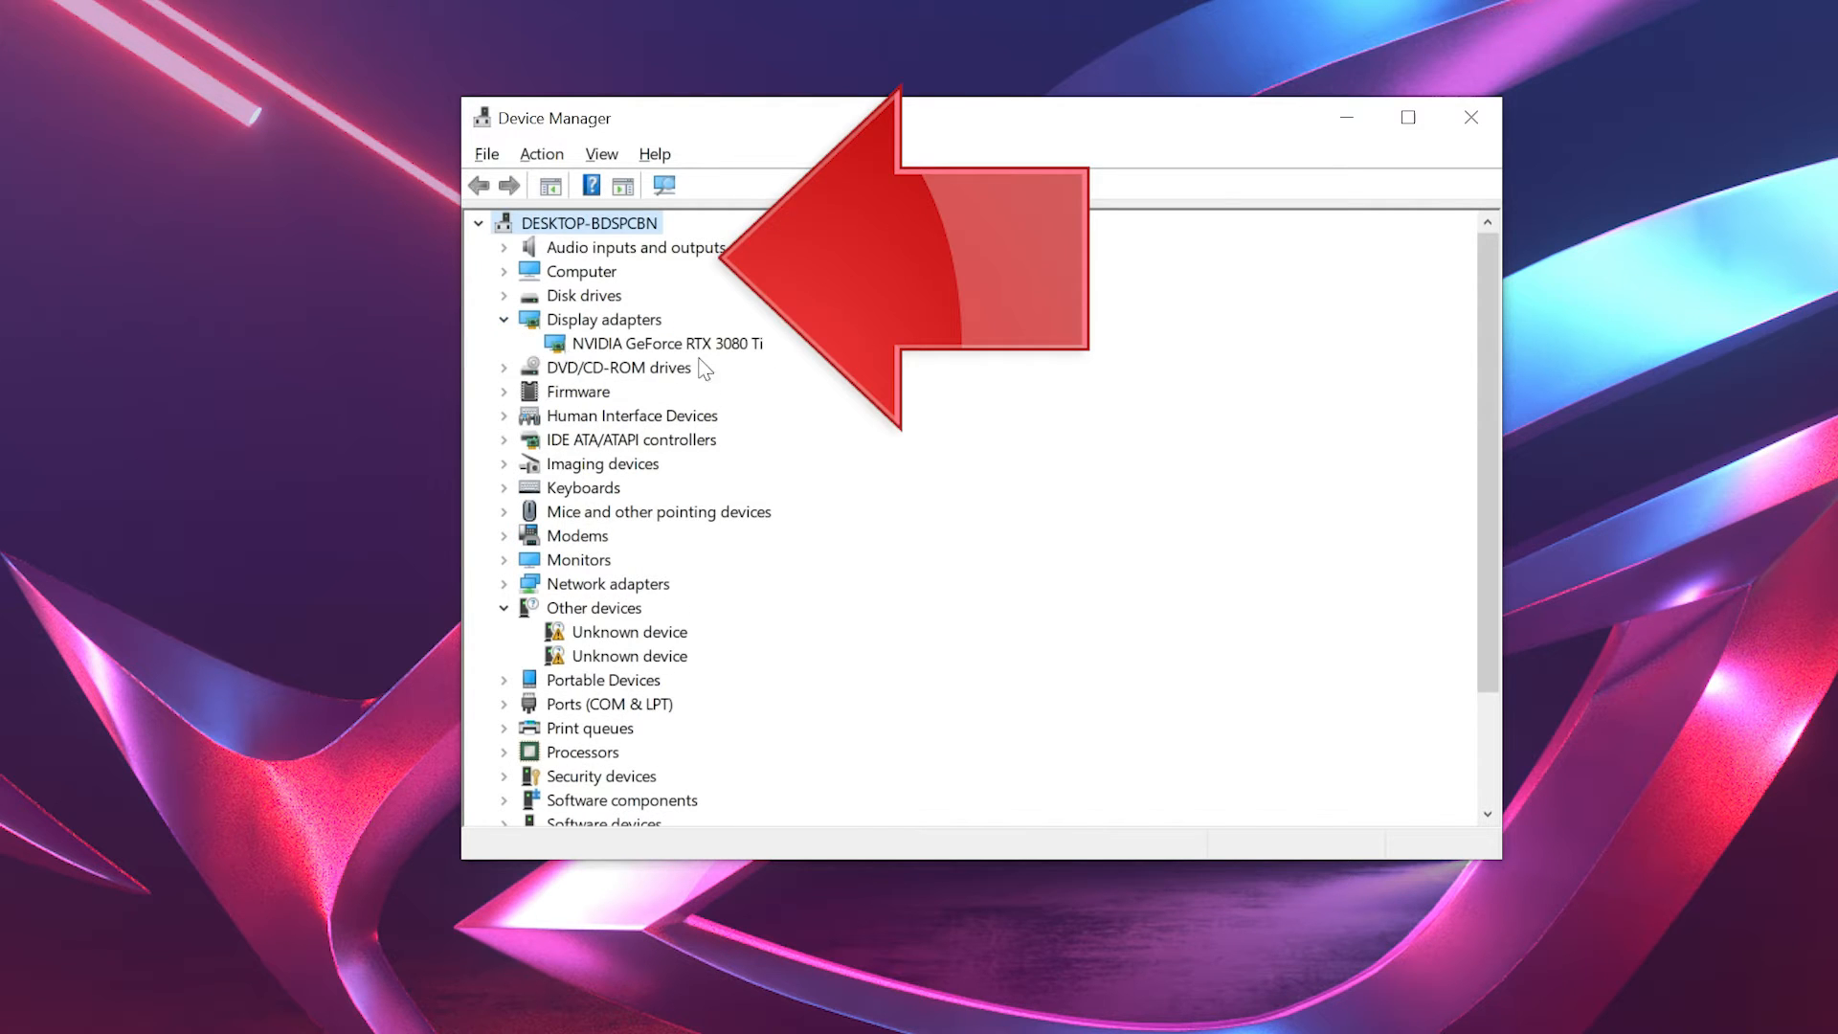
left_click(664, 343)
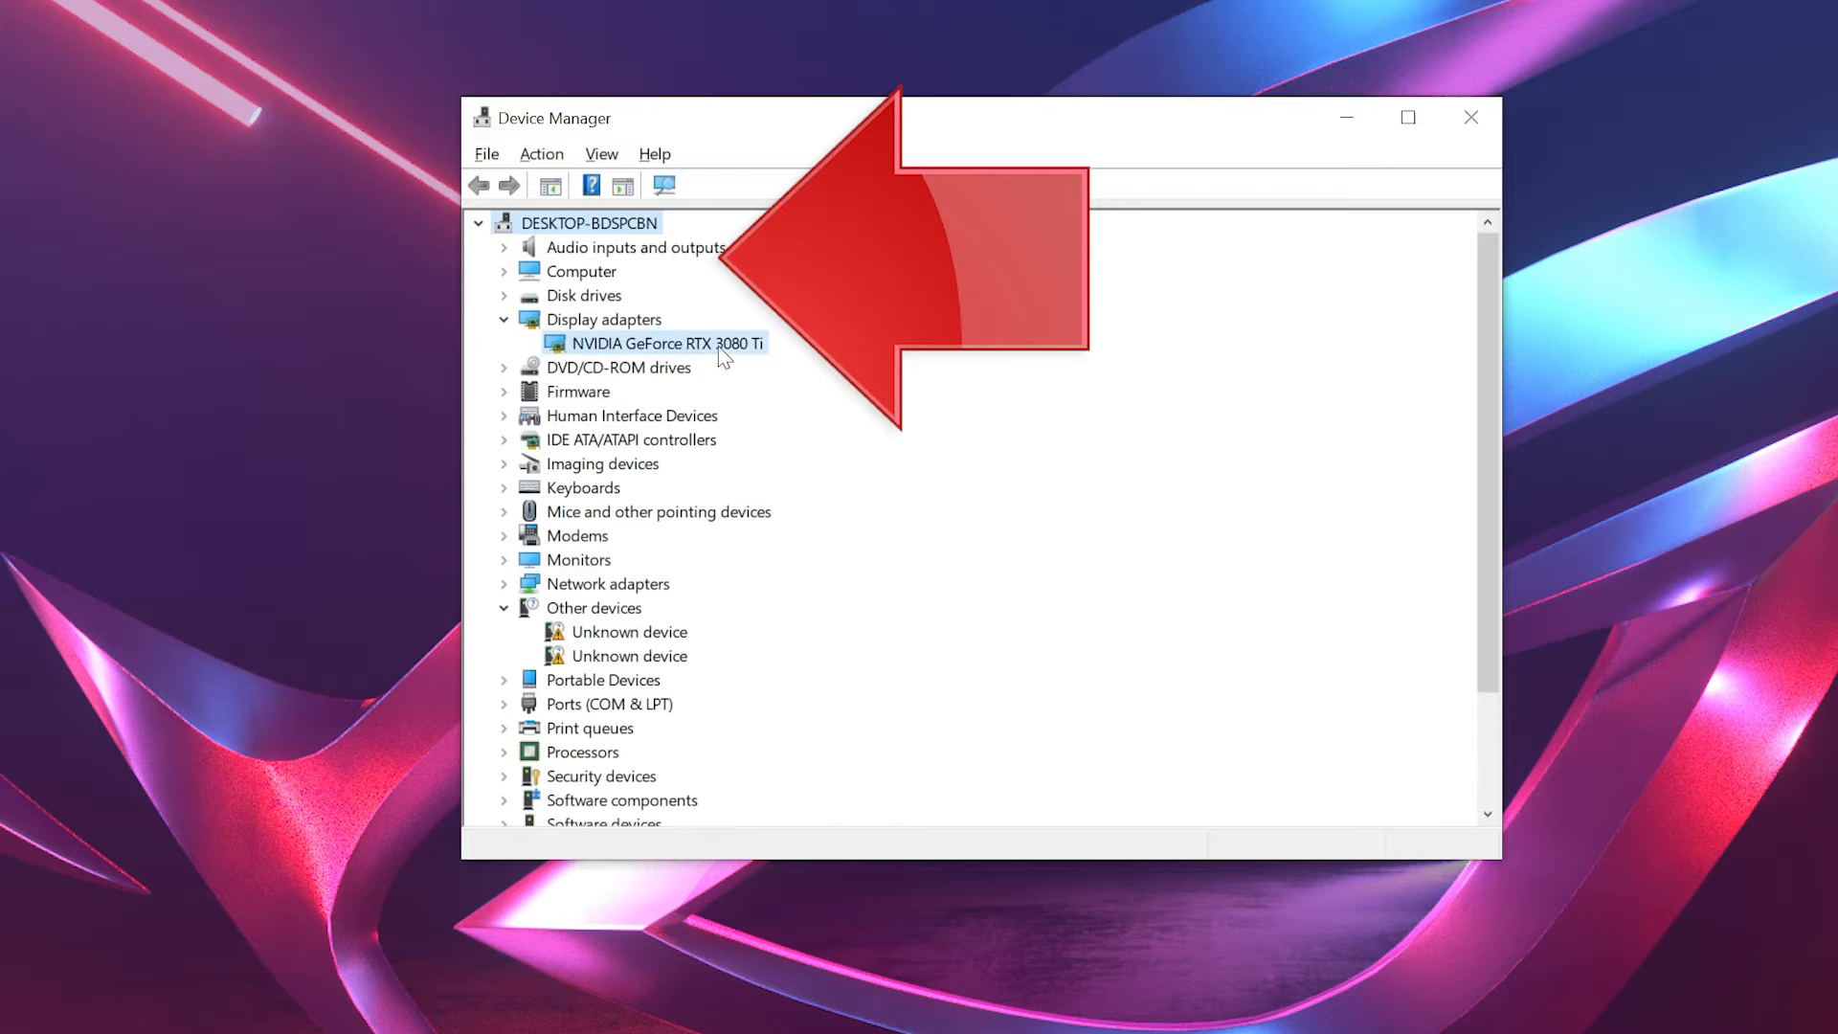
right_click(665, 343)
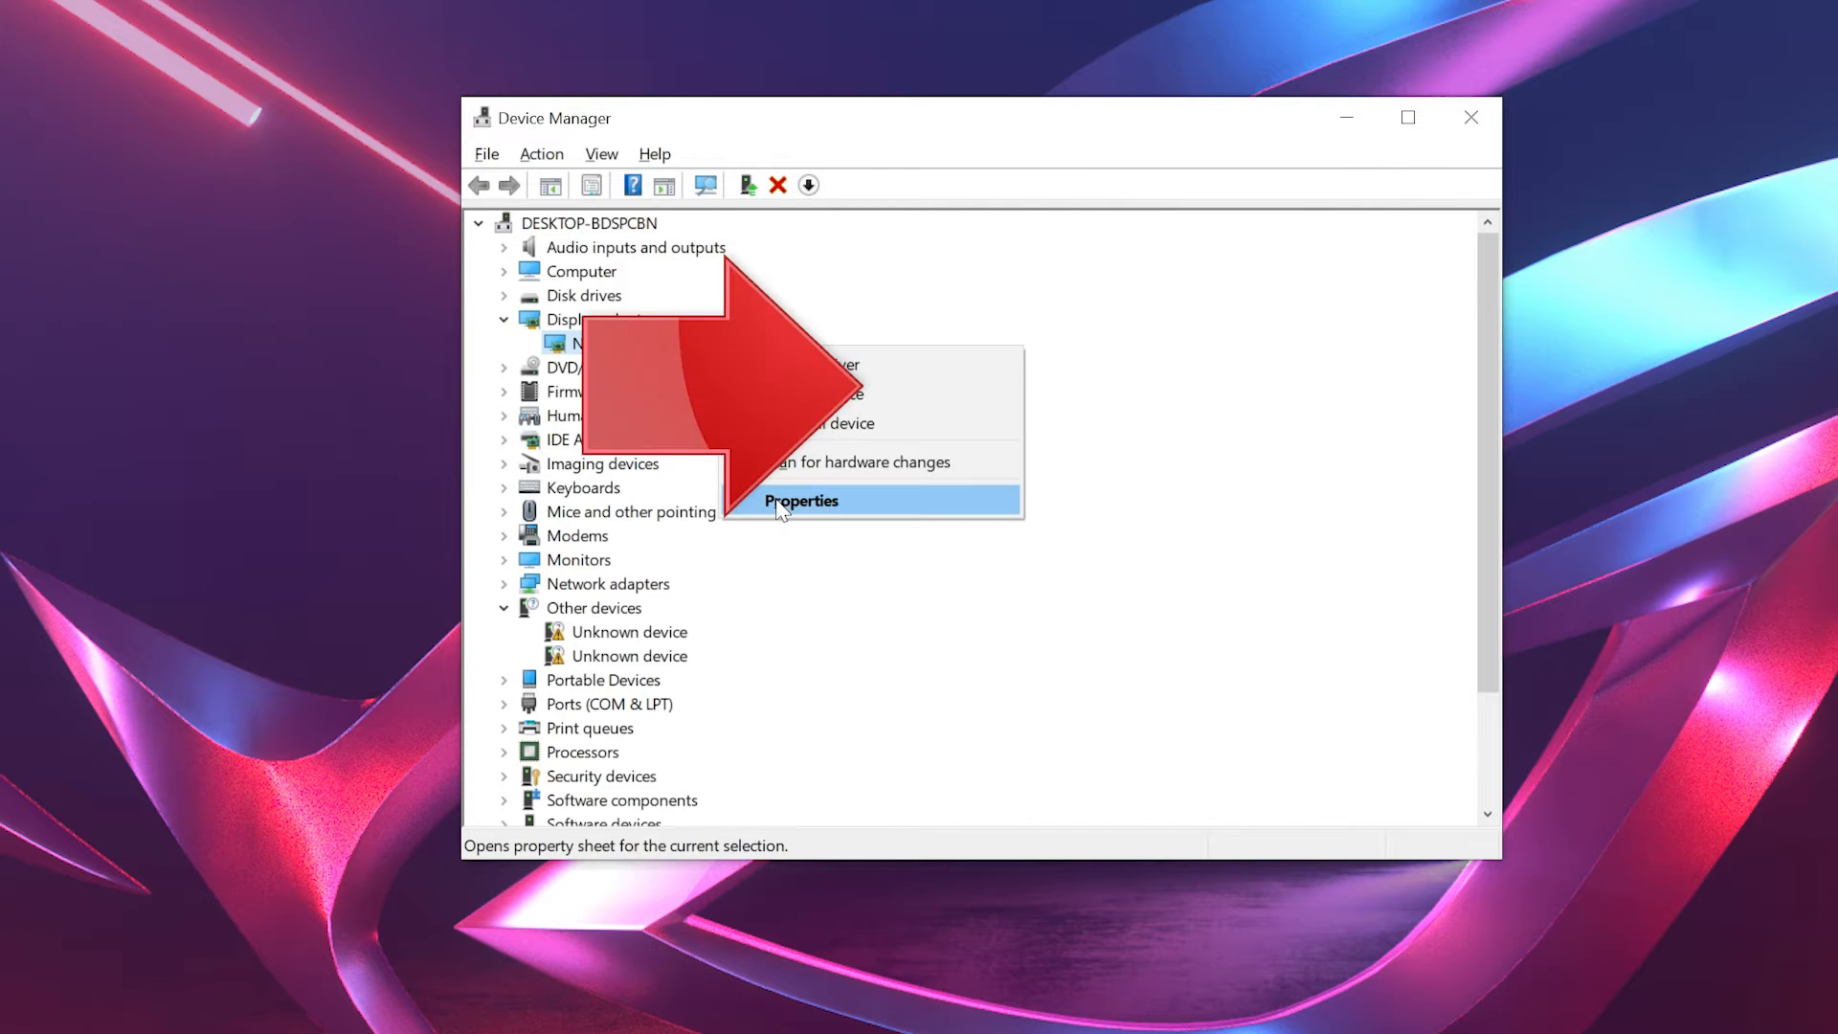
mouse_move(862, 530)
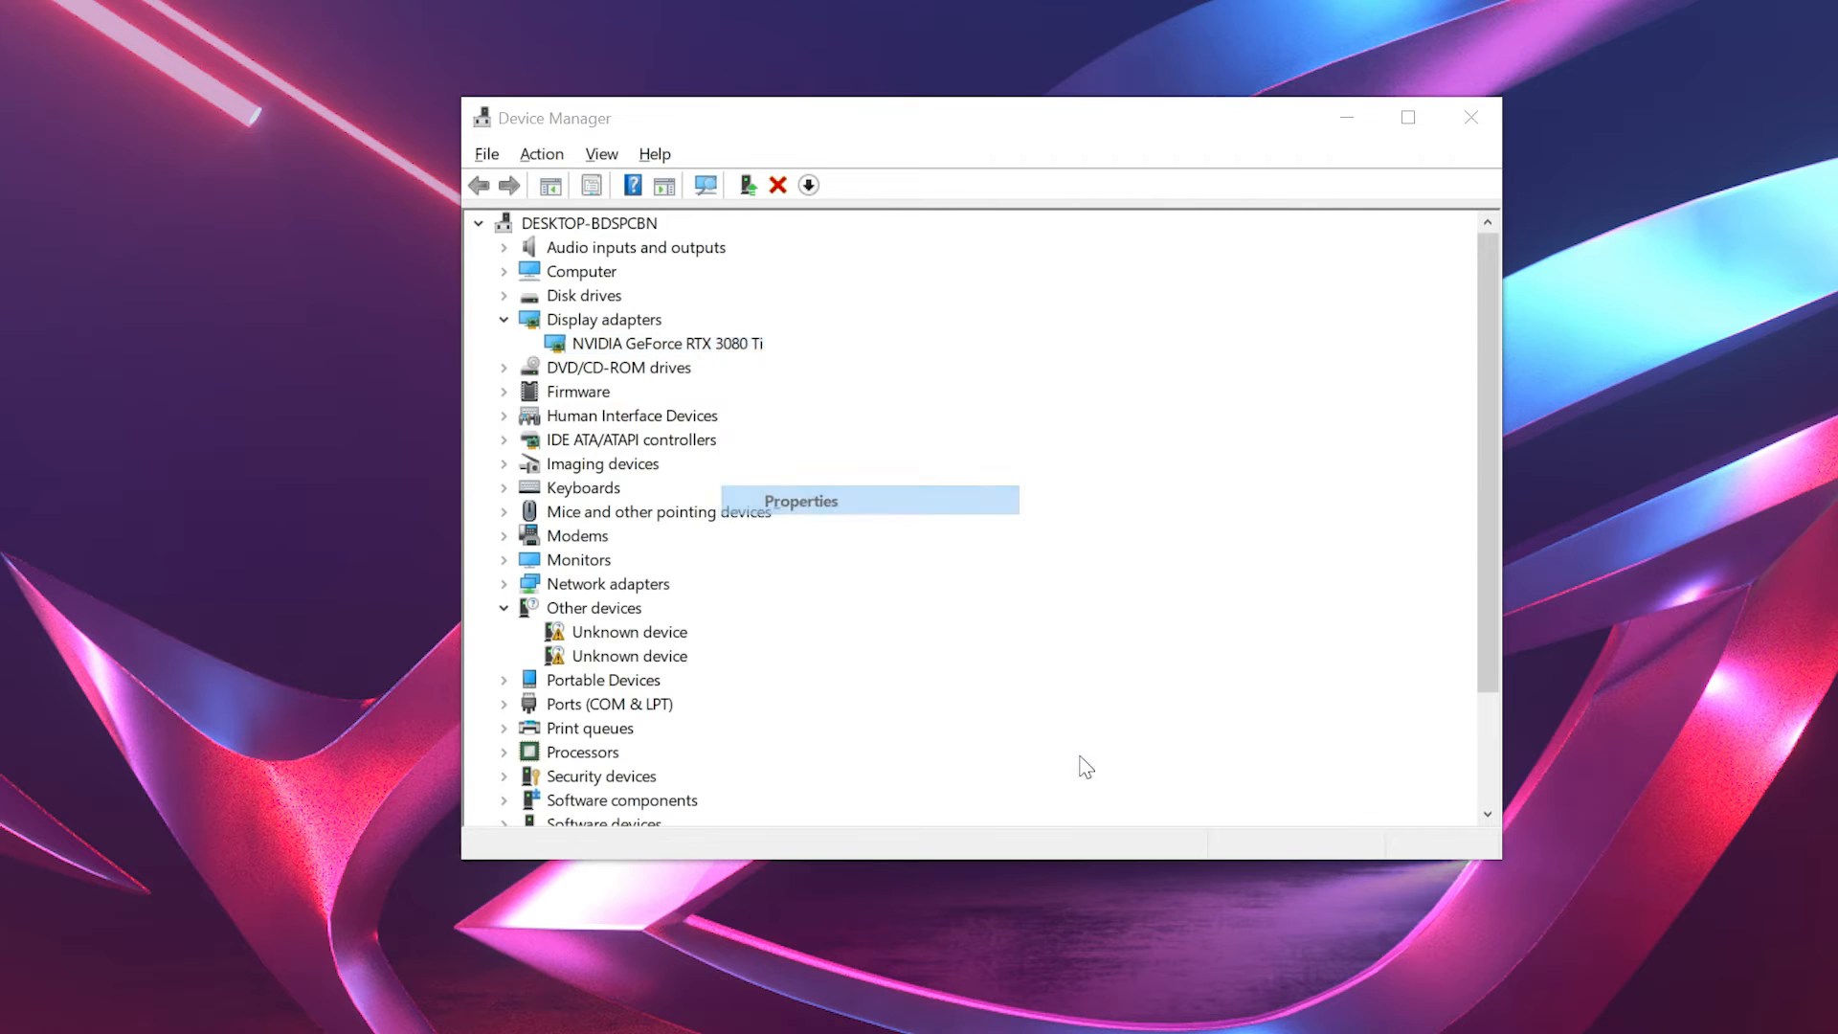
left_click(801, 500)
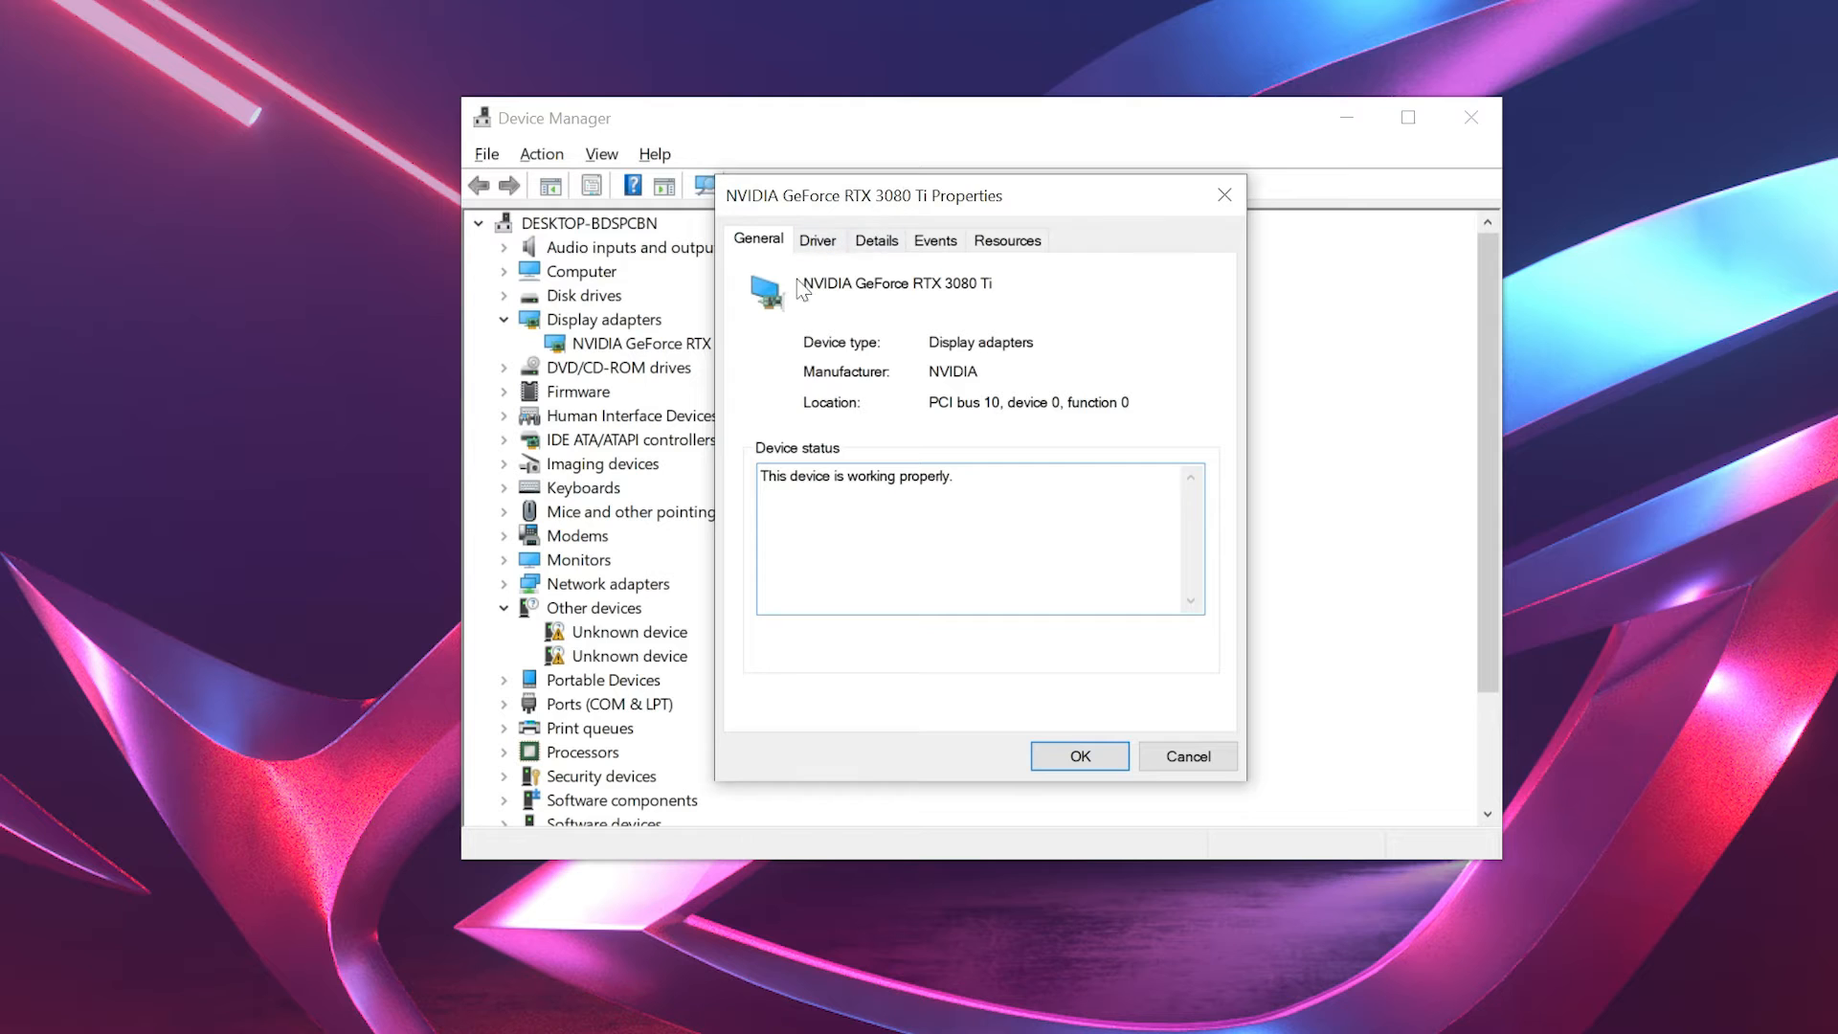
Step: Start a driver update from the card's Driver details
left_click(817, 239)
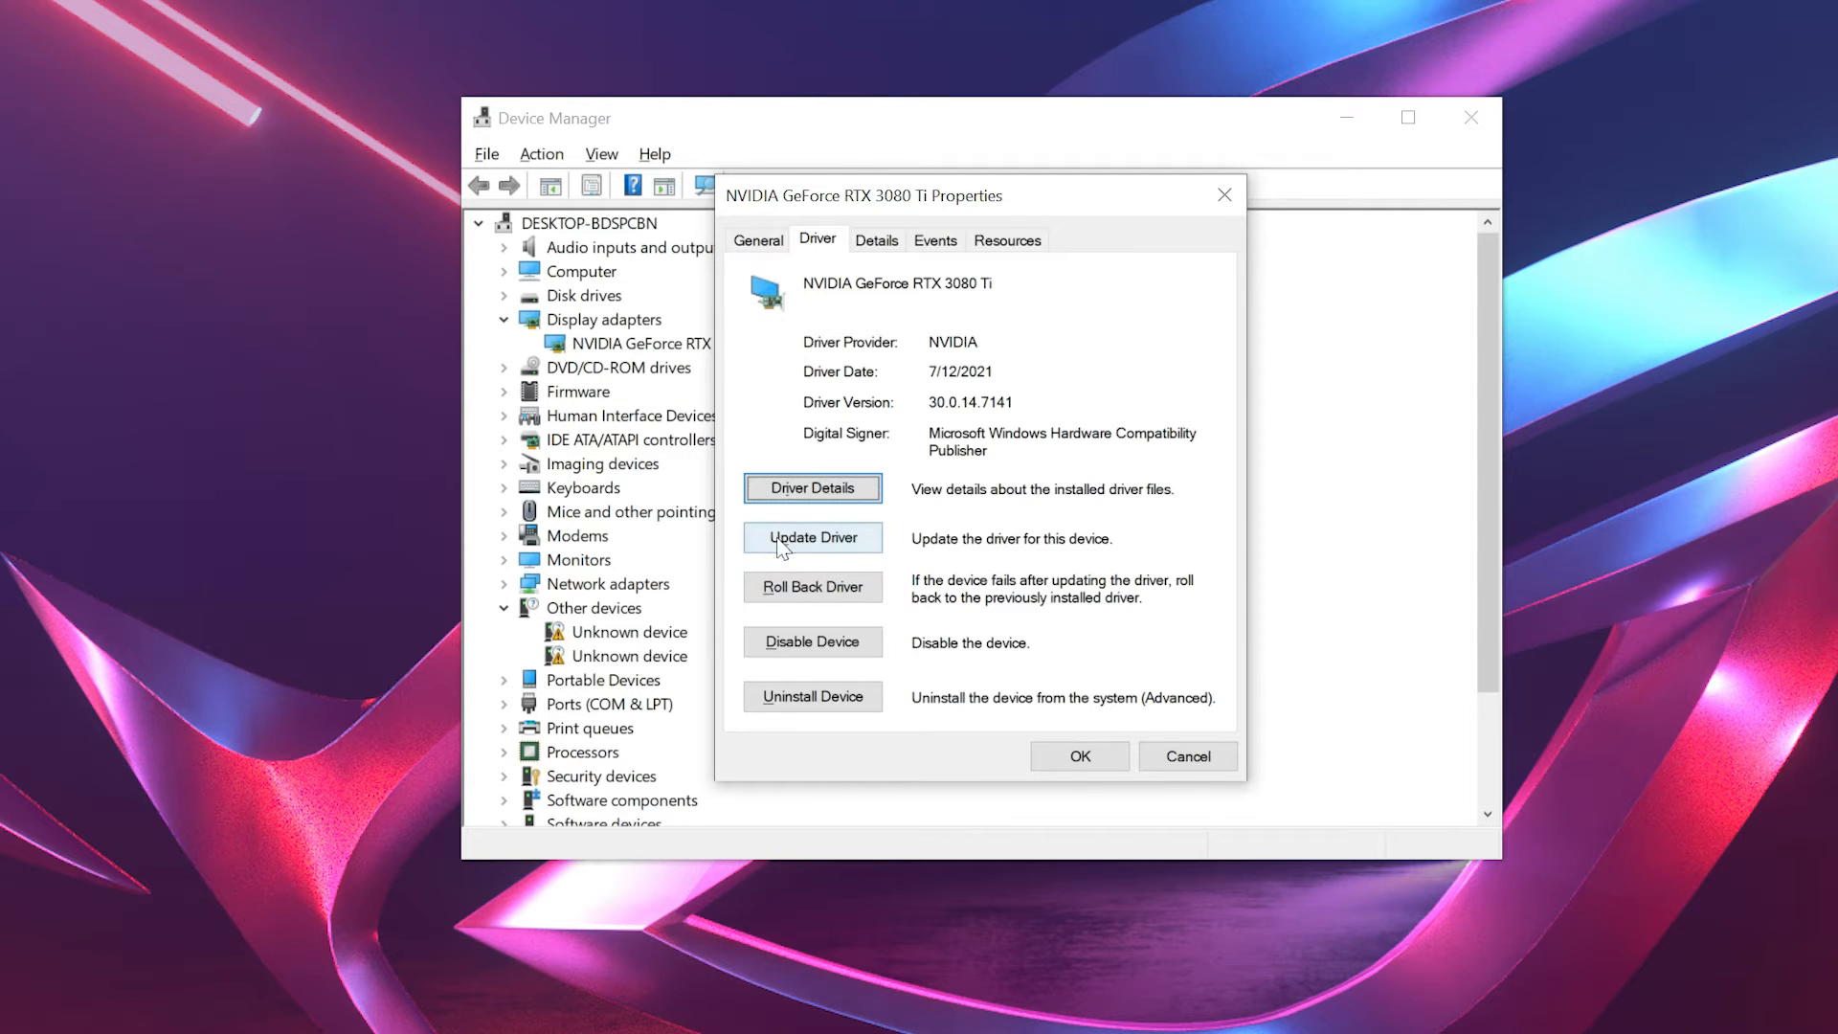
left_click(812, 538)
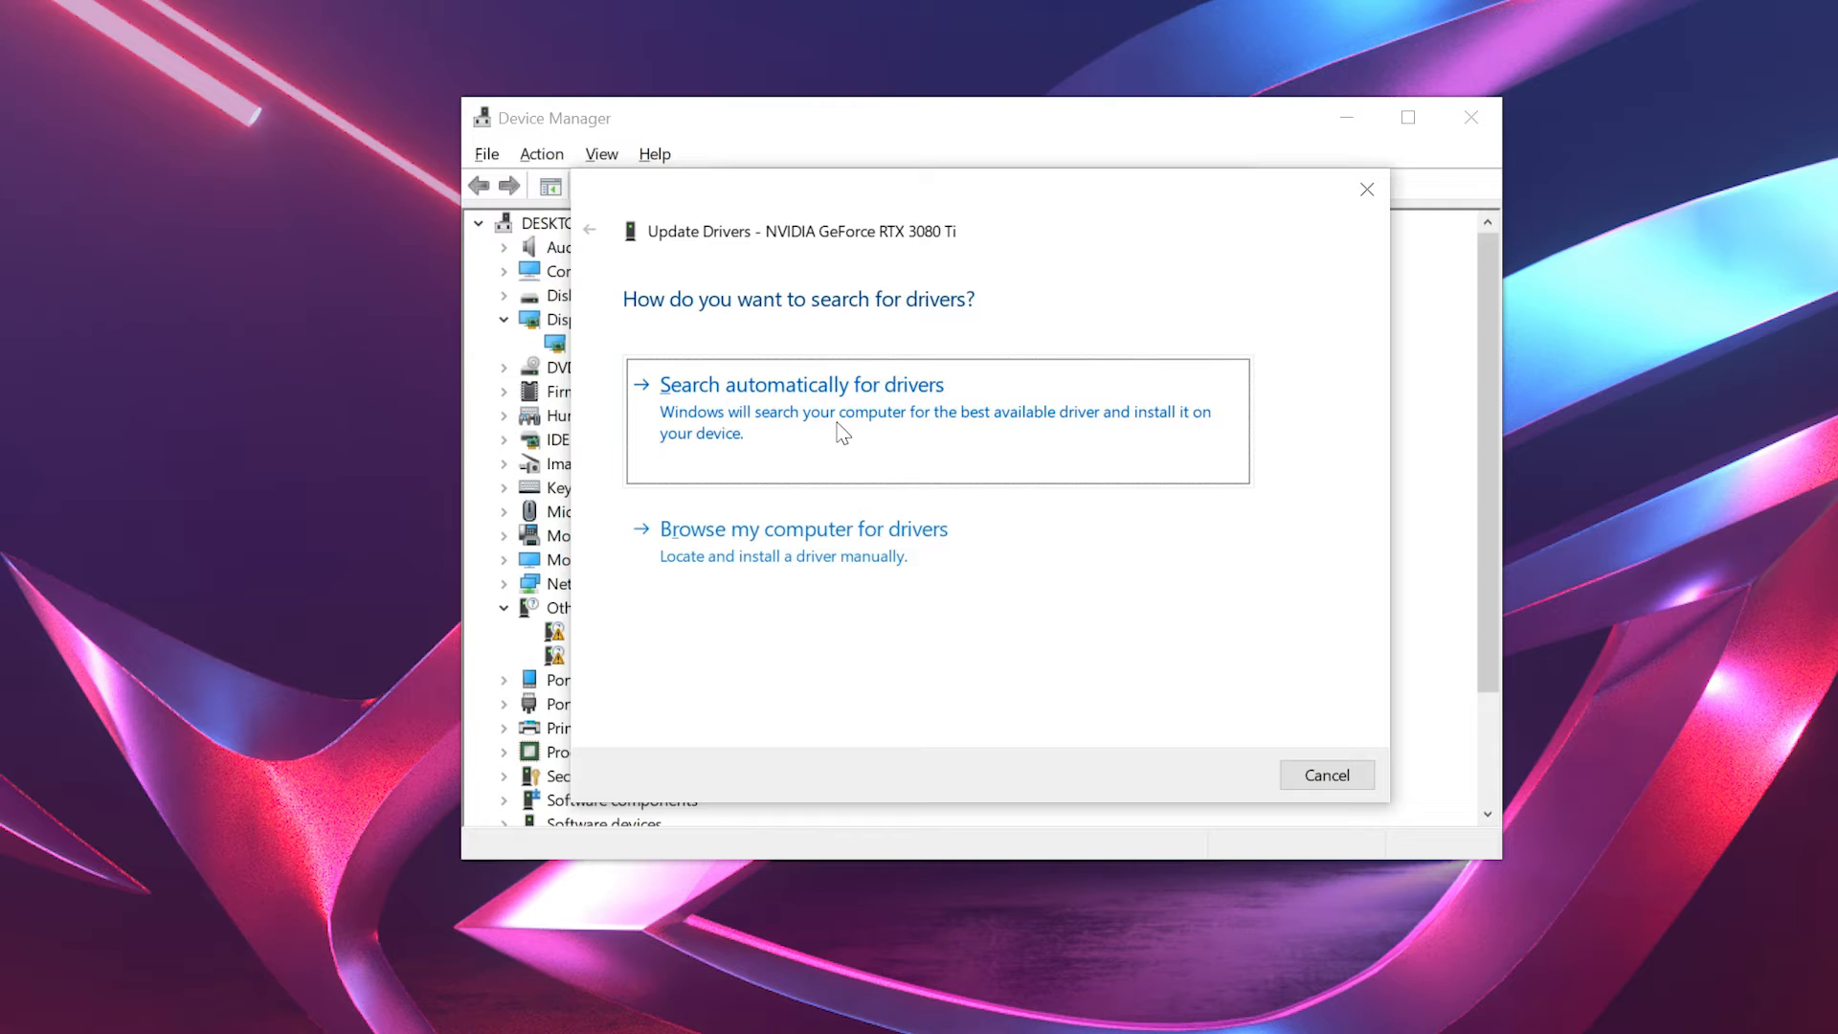
mouse_move(856, 442)
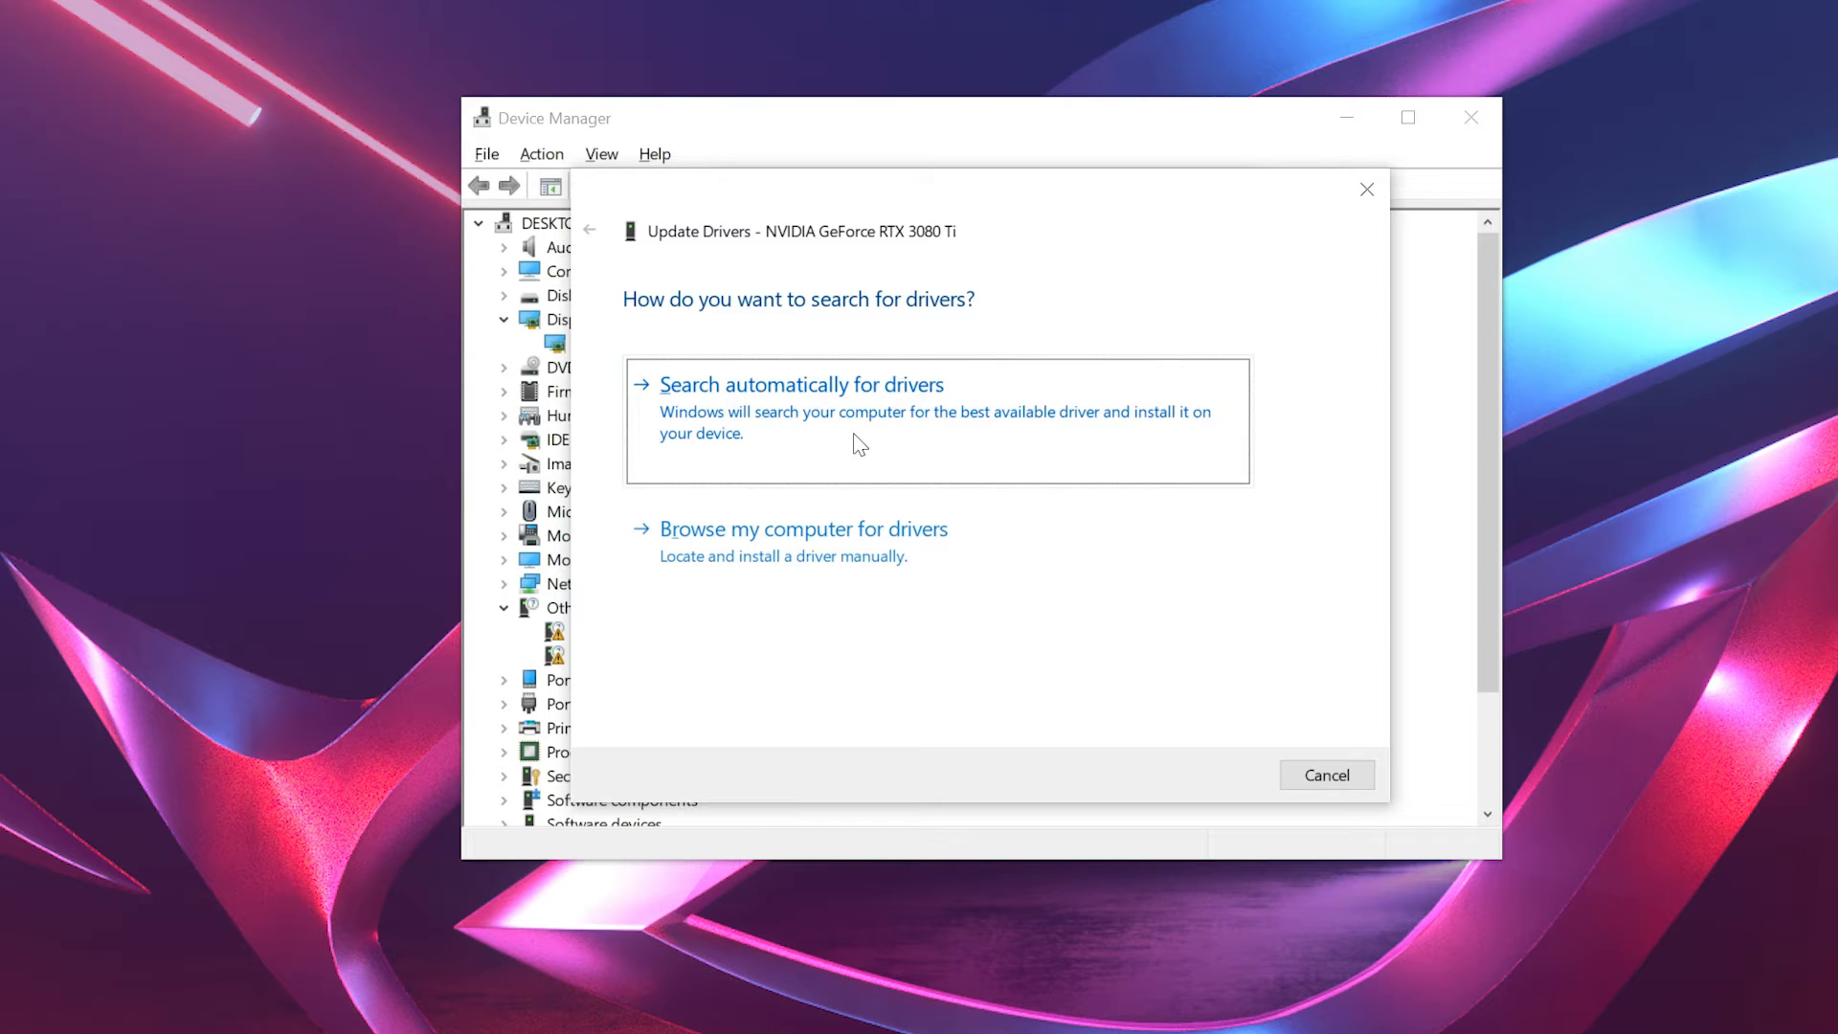
Step: Let Windows search automatically for an updated RTX 3080 Ti driver
left_click(803, 385)
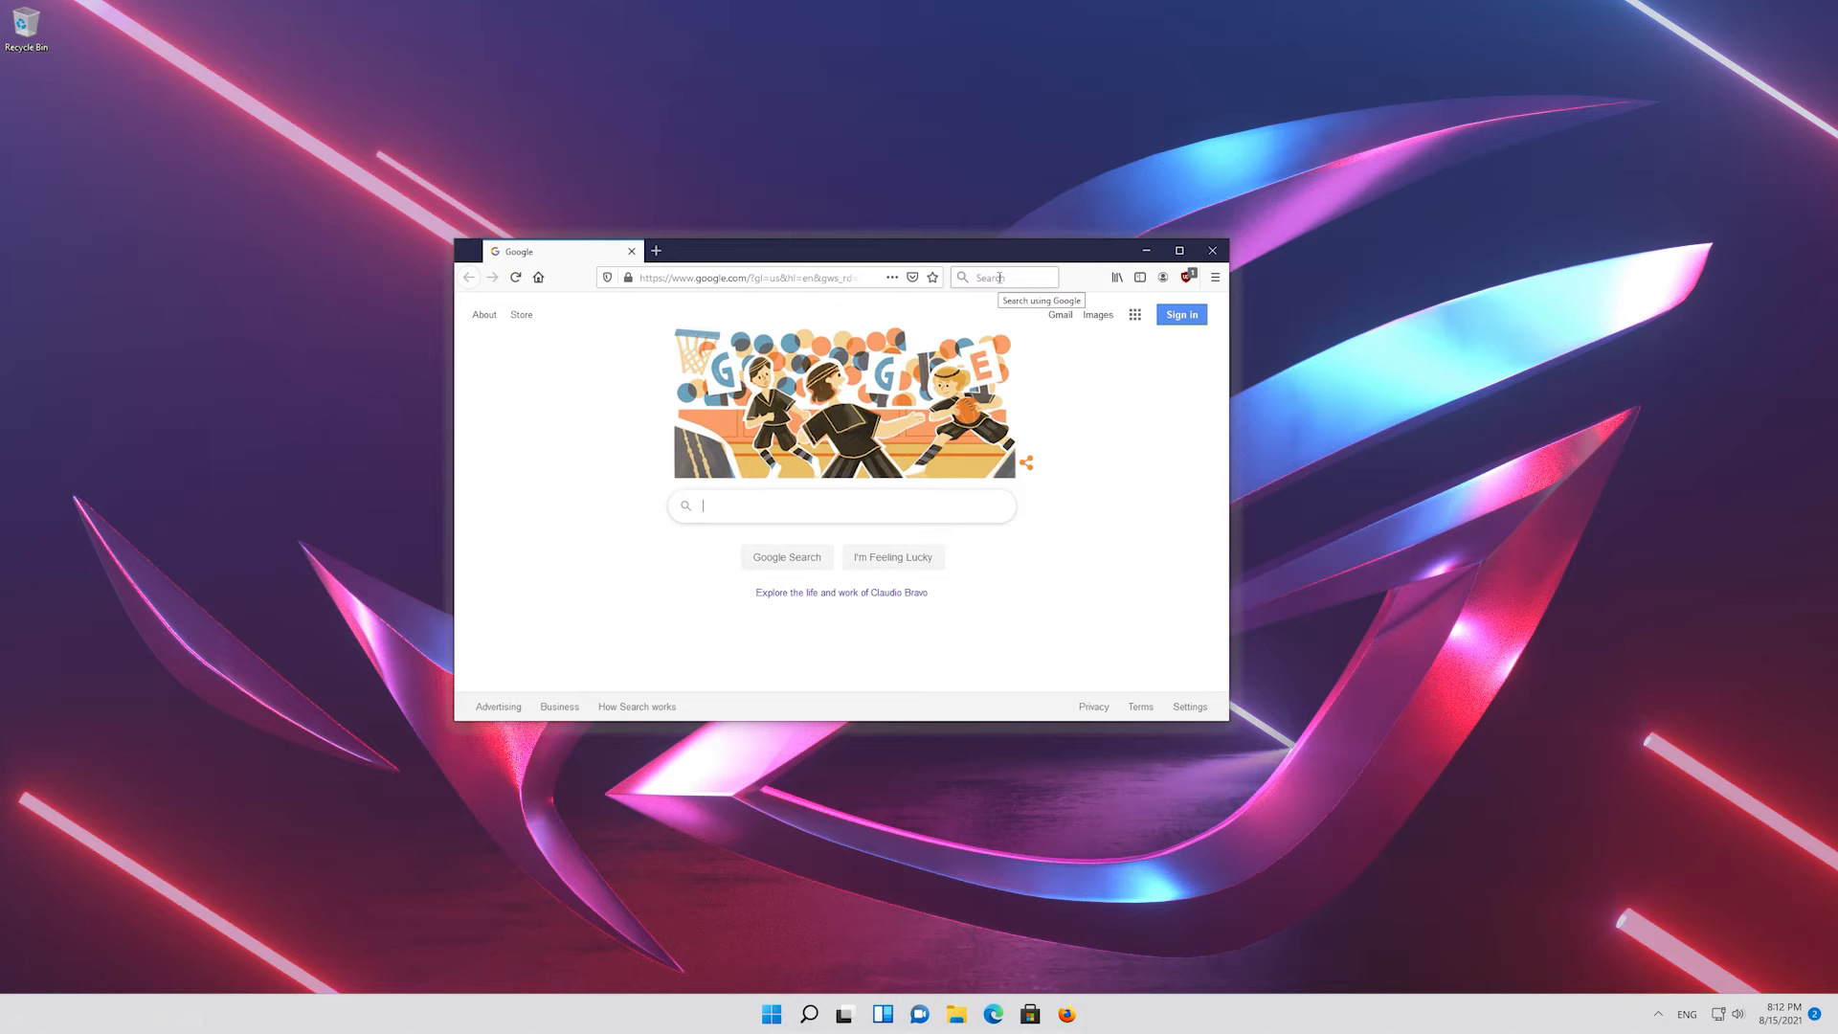
mouse_move(764, 538)
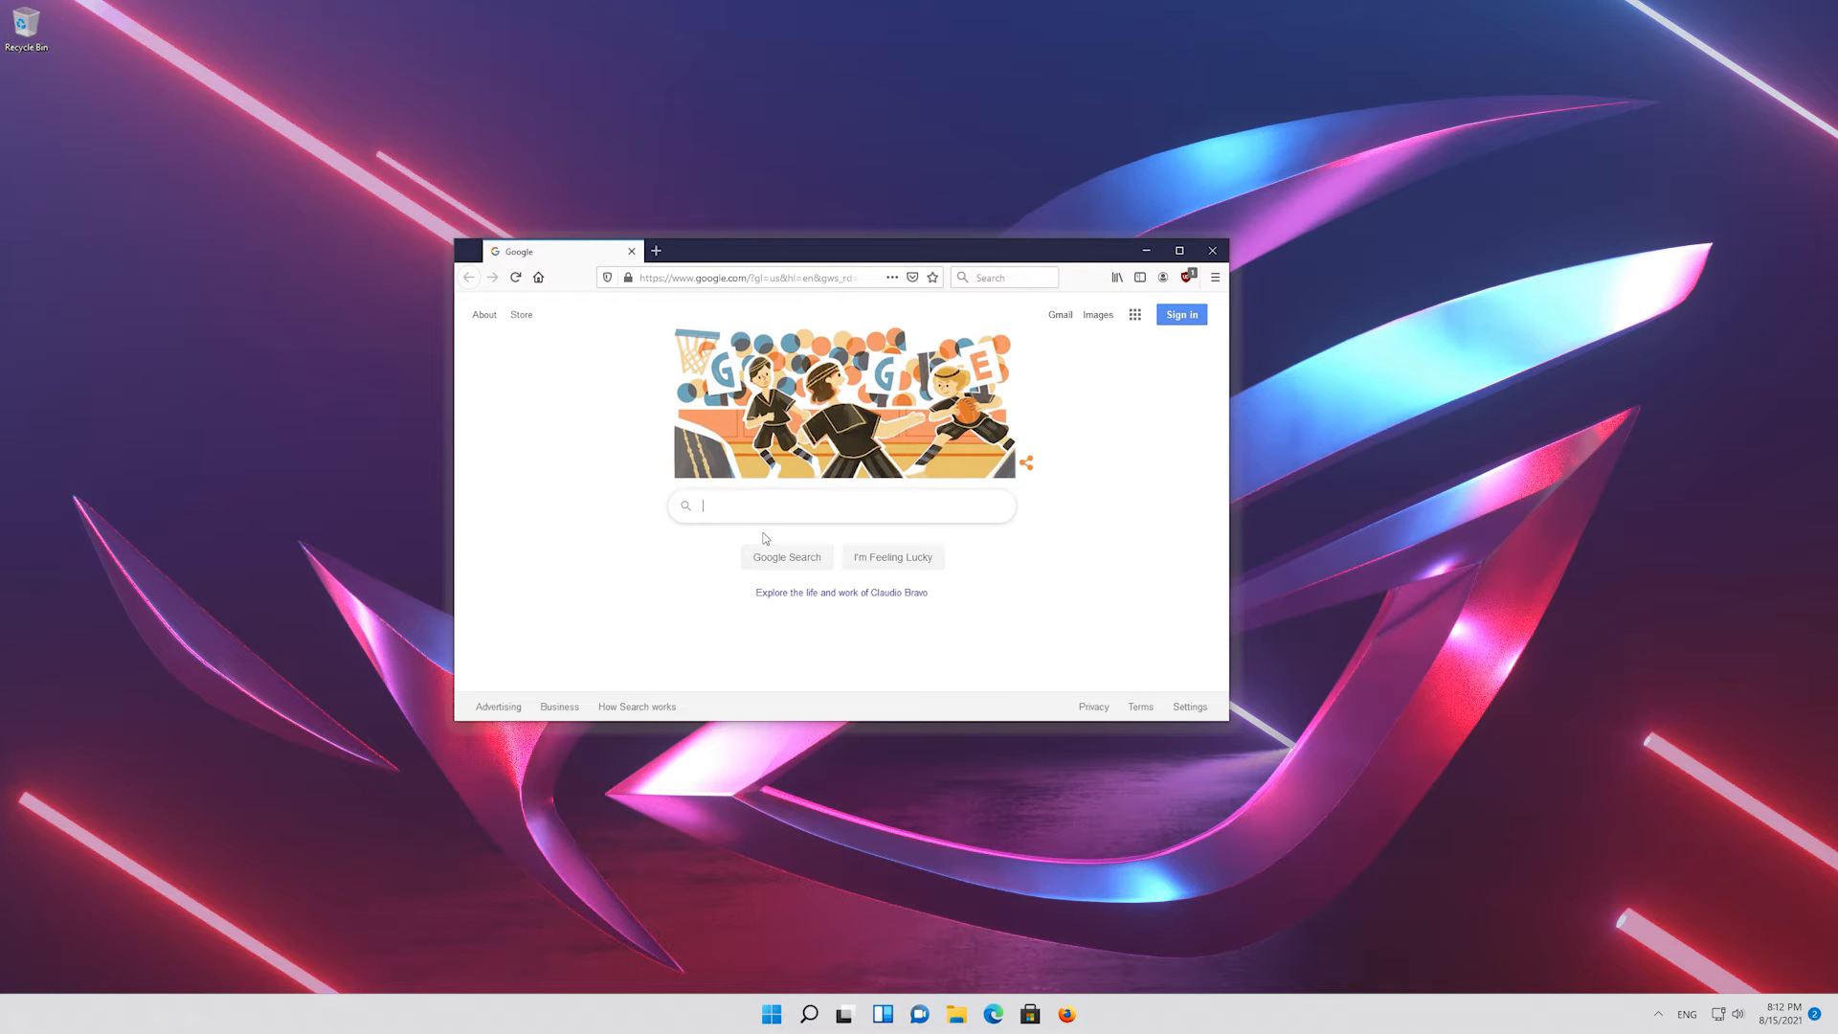
Step: Google 'geforce experience' and go to NVIDIA's GeForce Experience page
type("geforce experien")
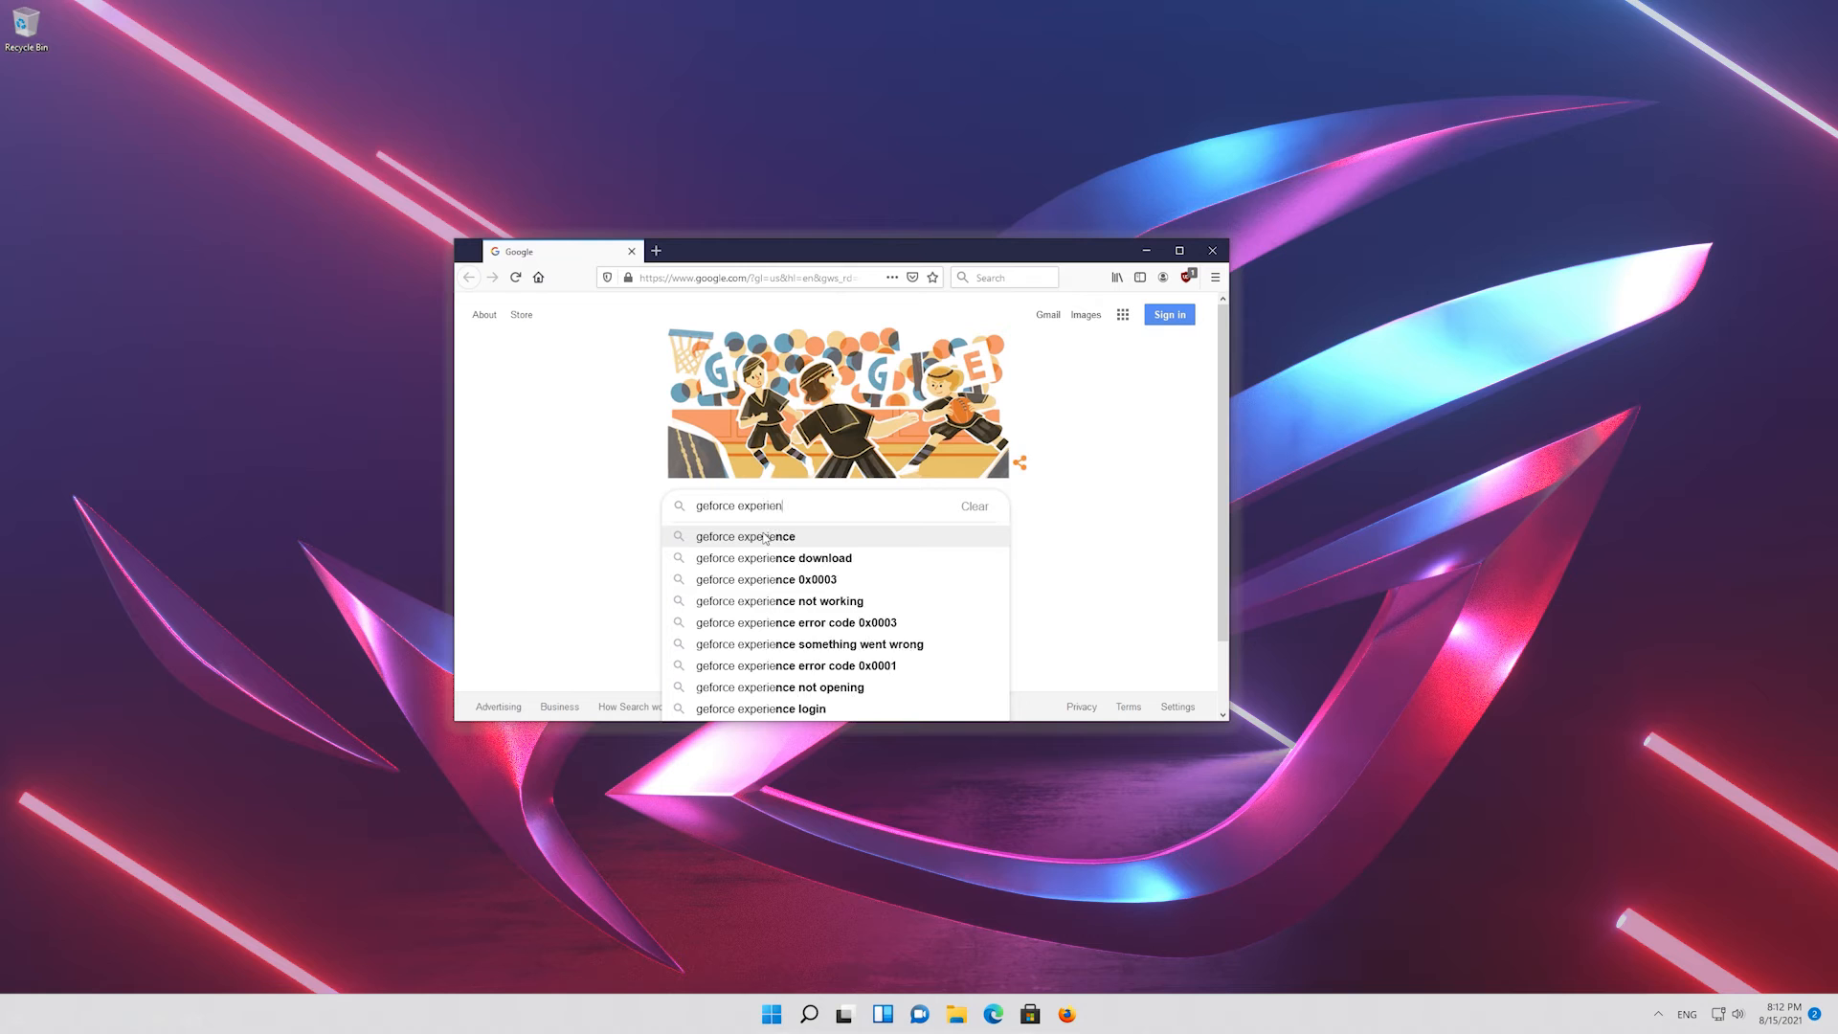
left_click(745, 536)
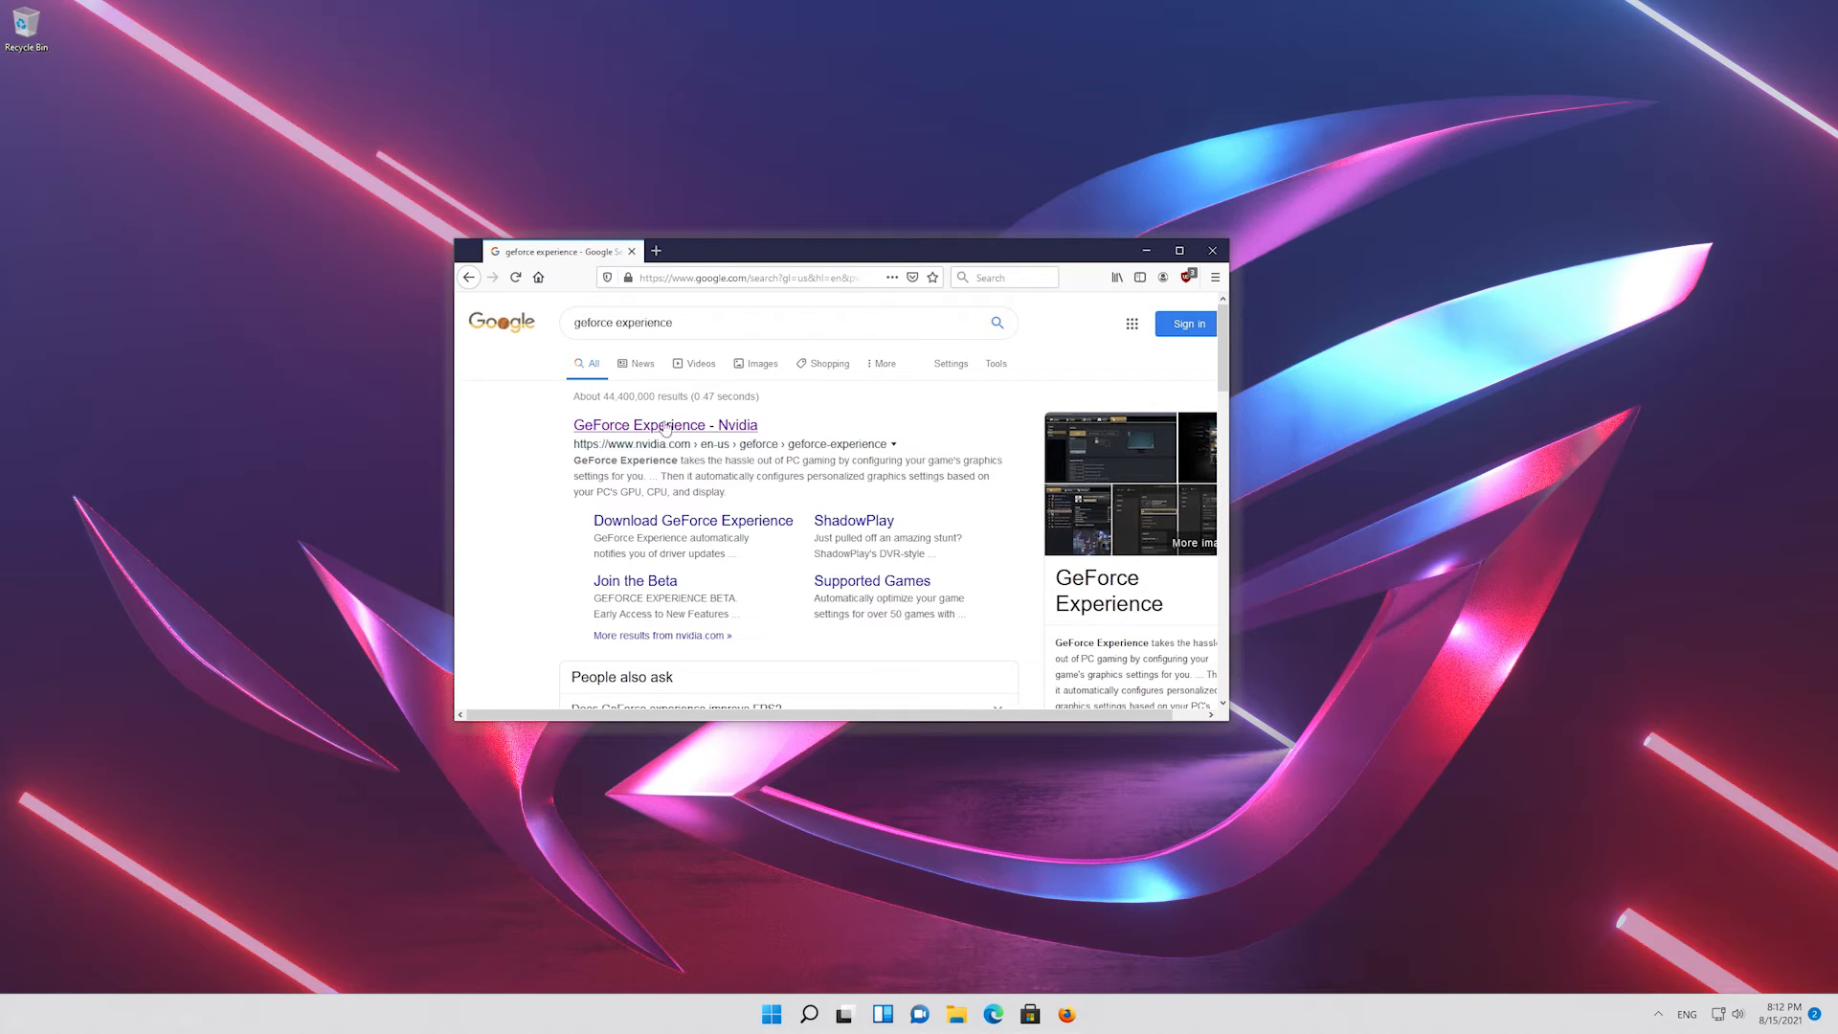
mouse_move(666, 425)
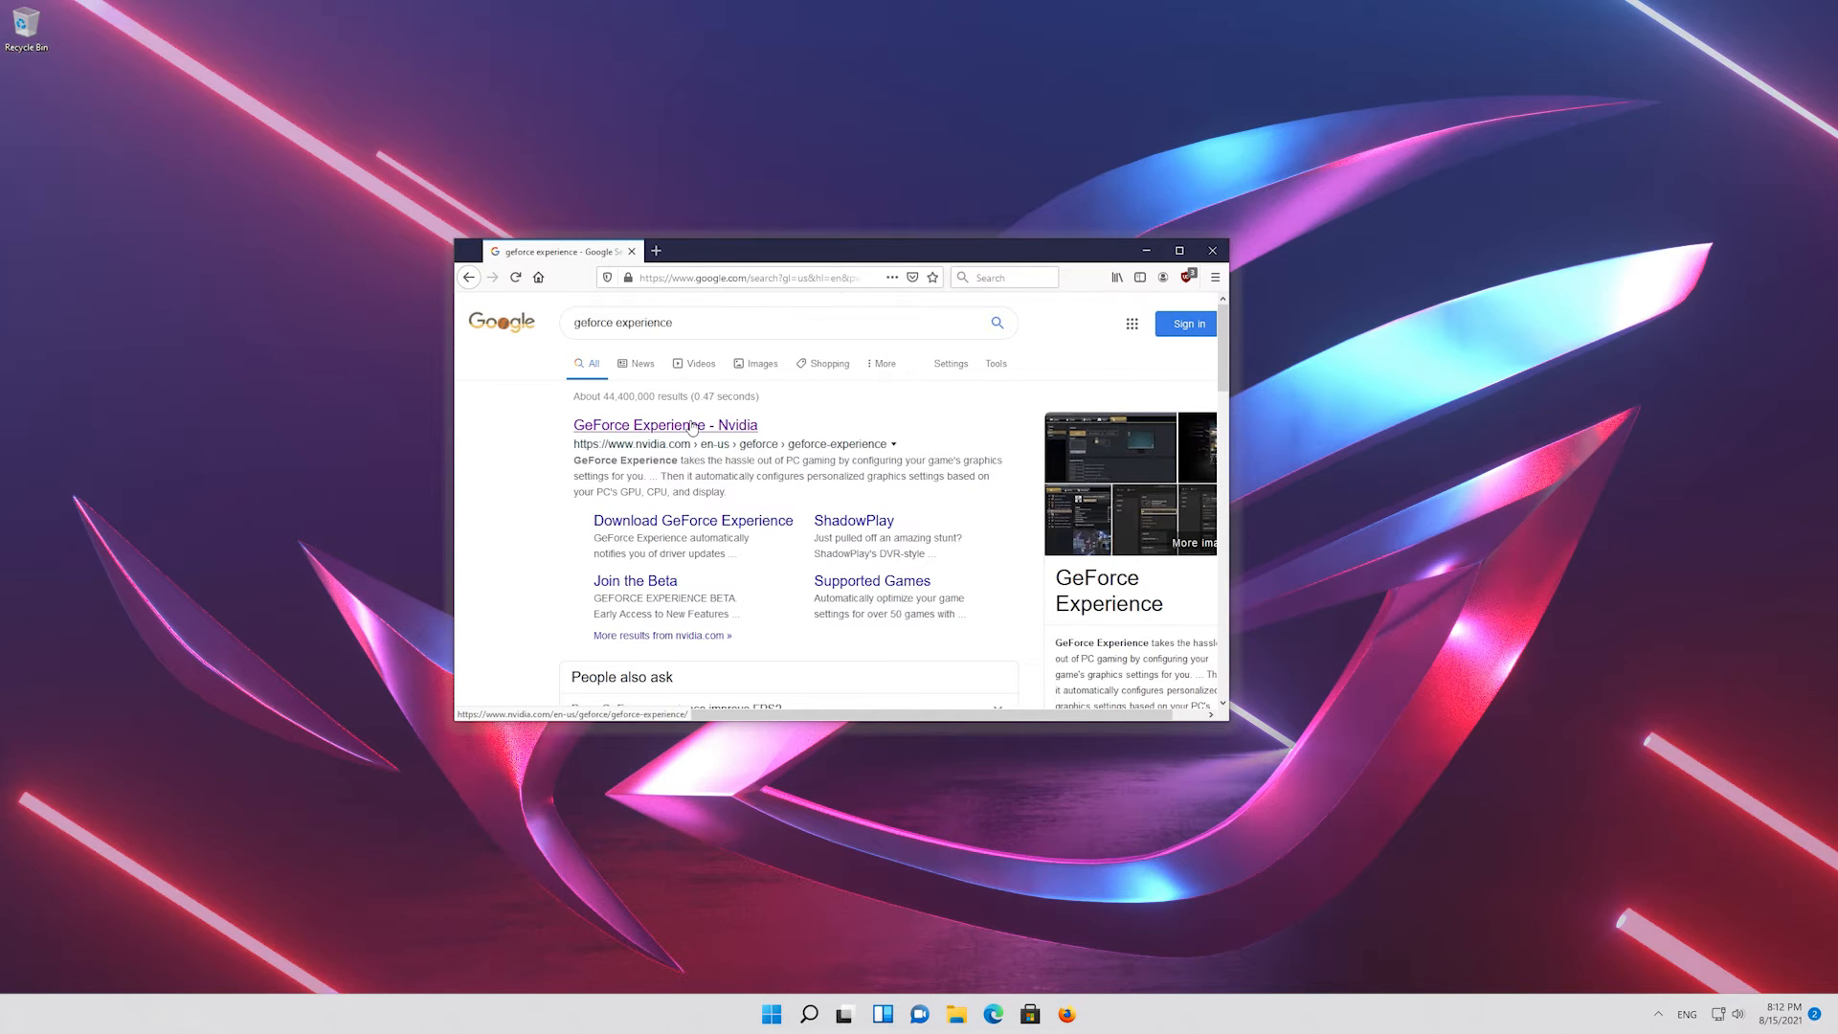
left_click(665, 425)
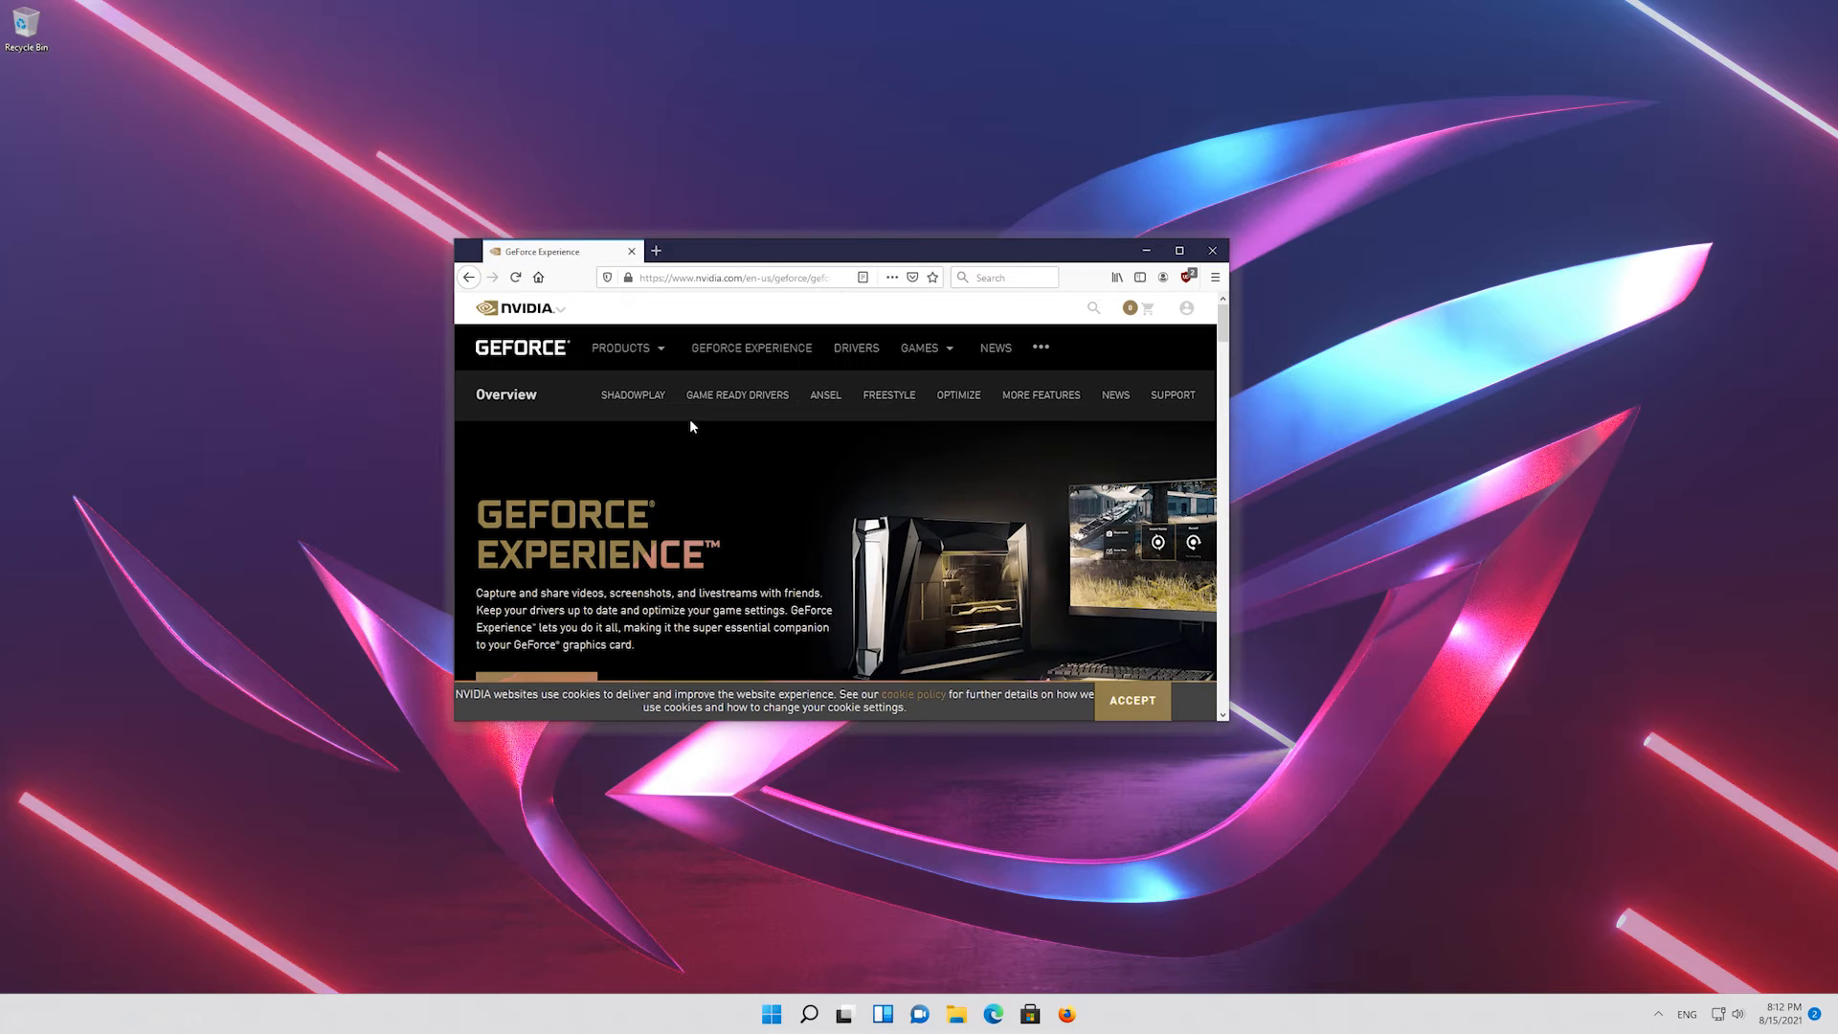
Step: Download the GeForce Experience installer and save the file to disk
scroll("down", 3)
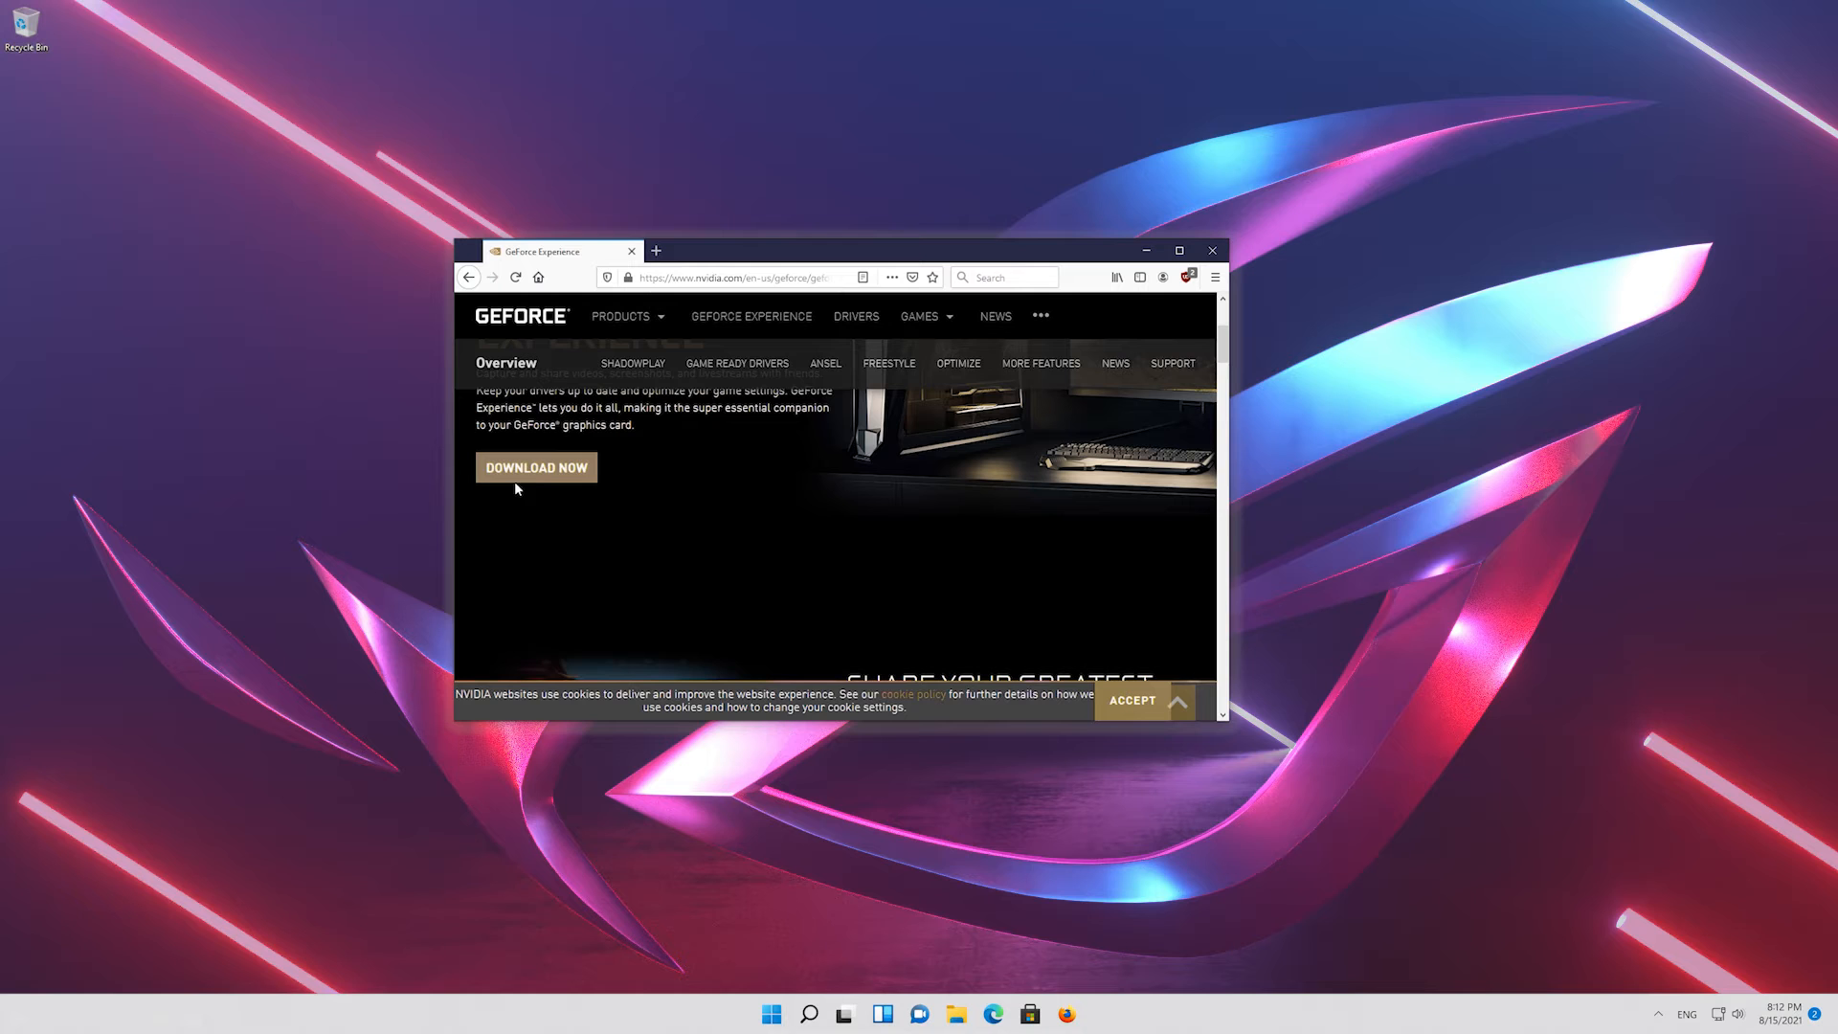
left_click(536, 468)
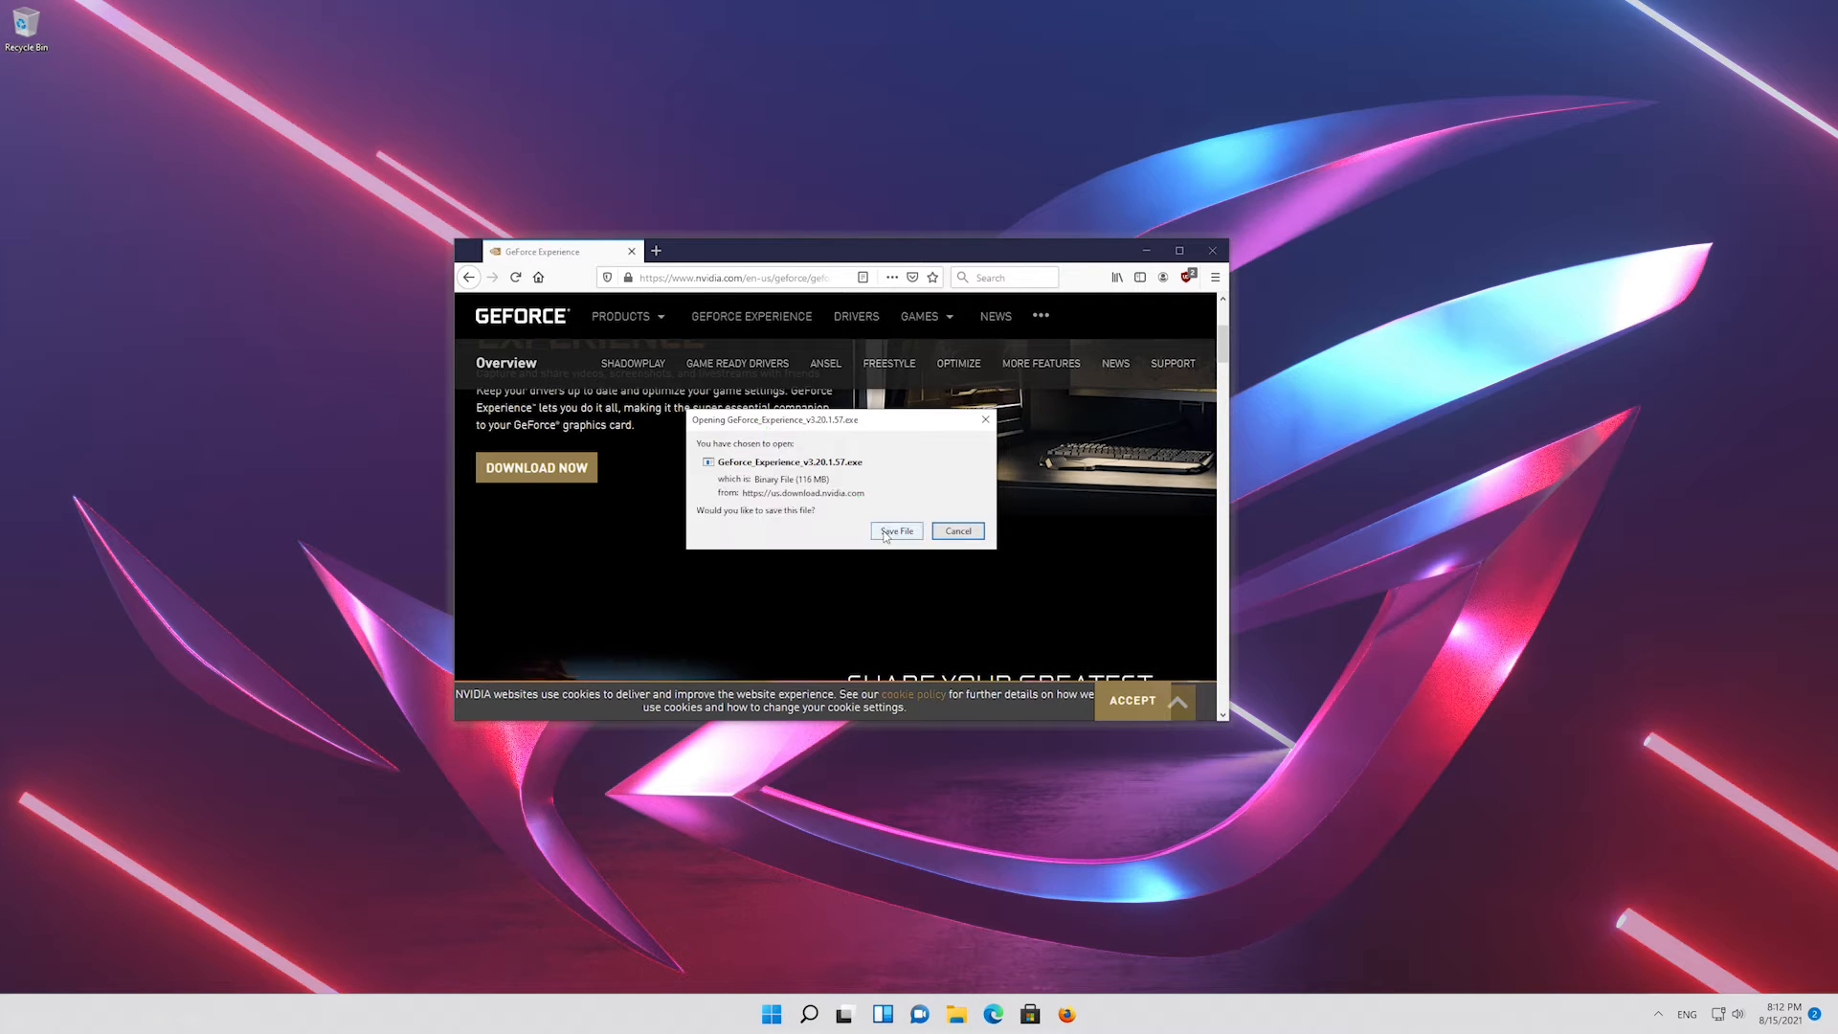
left_click(897, 531)
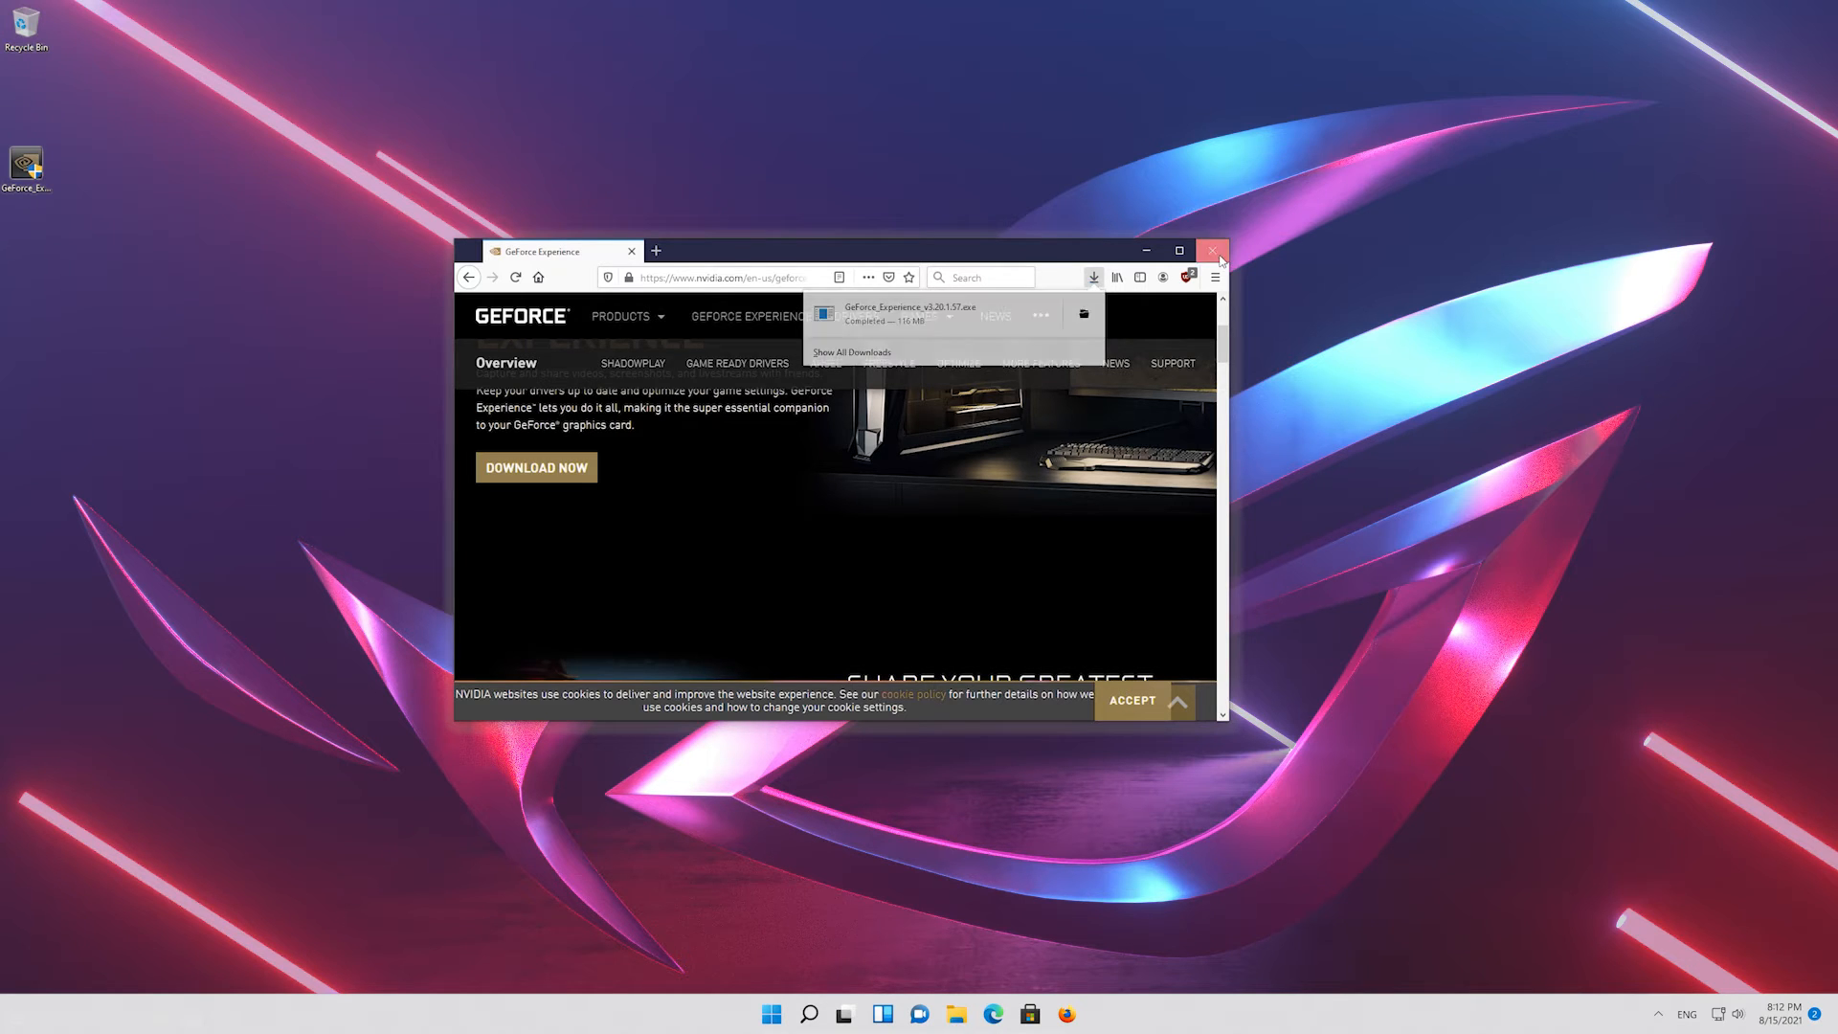
Step: Close Firefox and allow the NVIDIA installer to make changes
left_click(1214, 251)
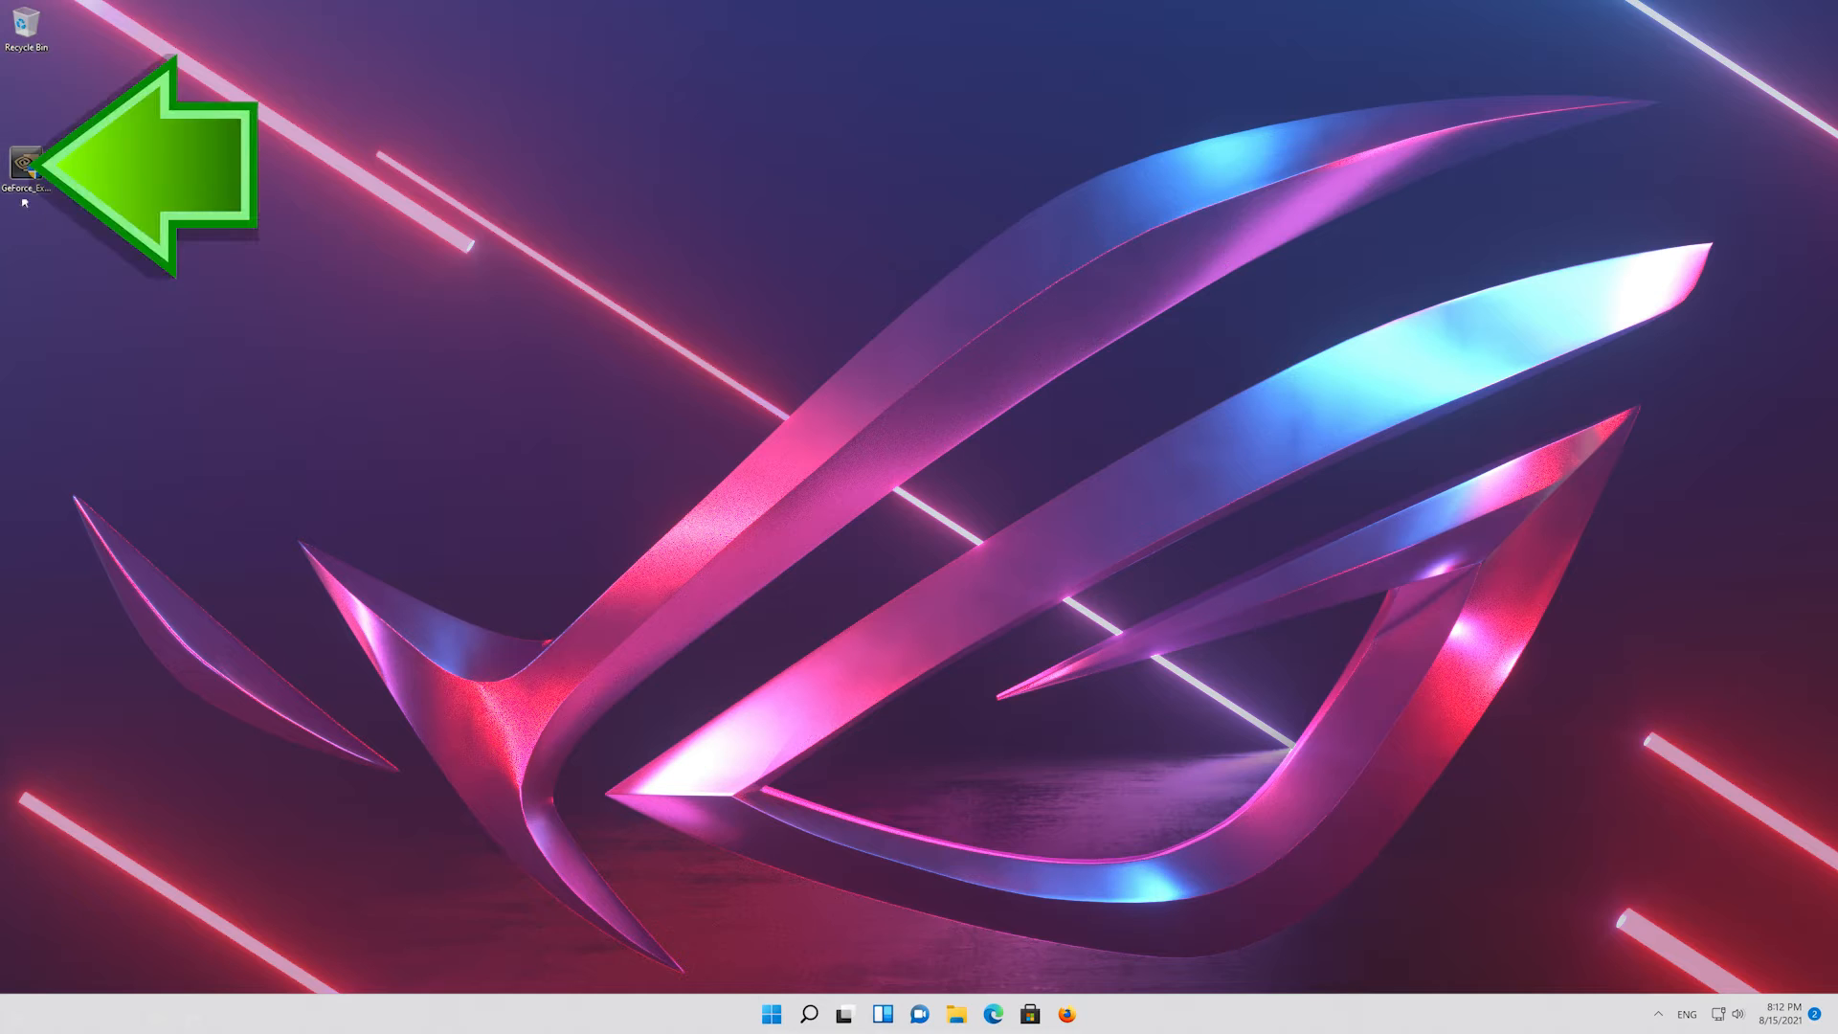
mouse_move(21, 165)
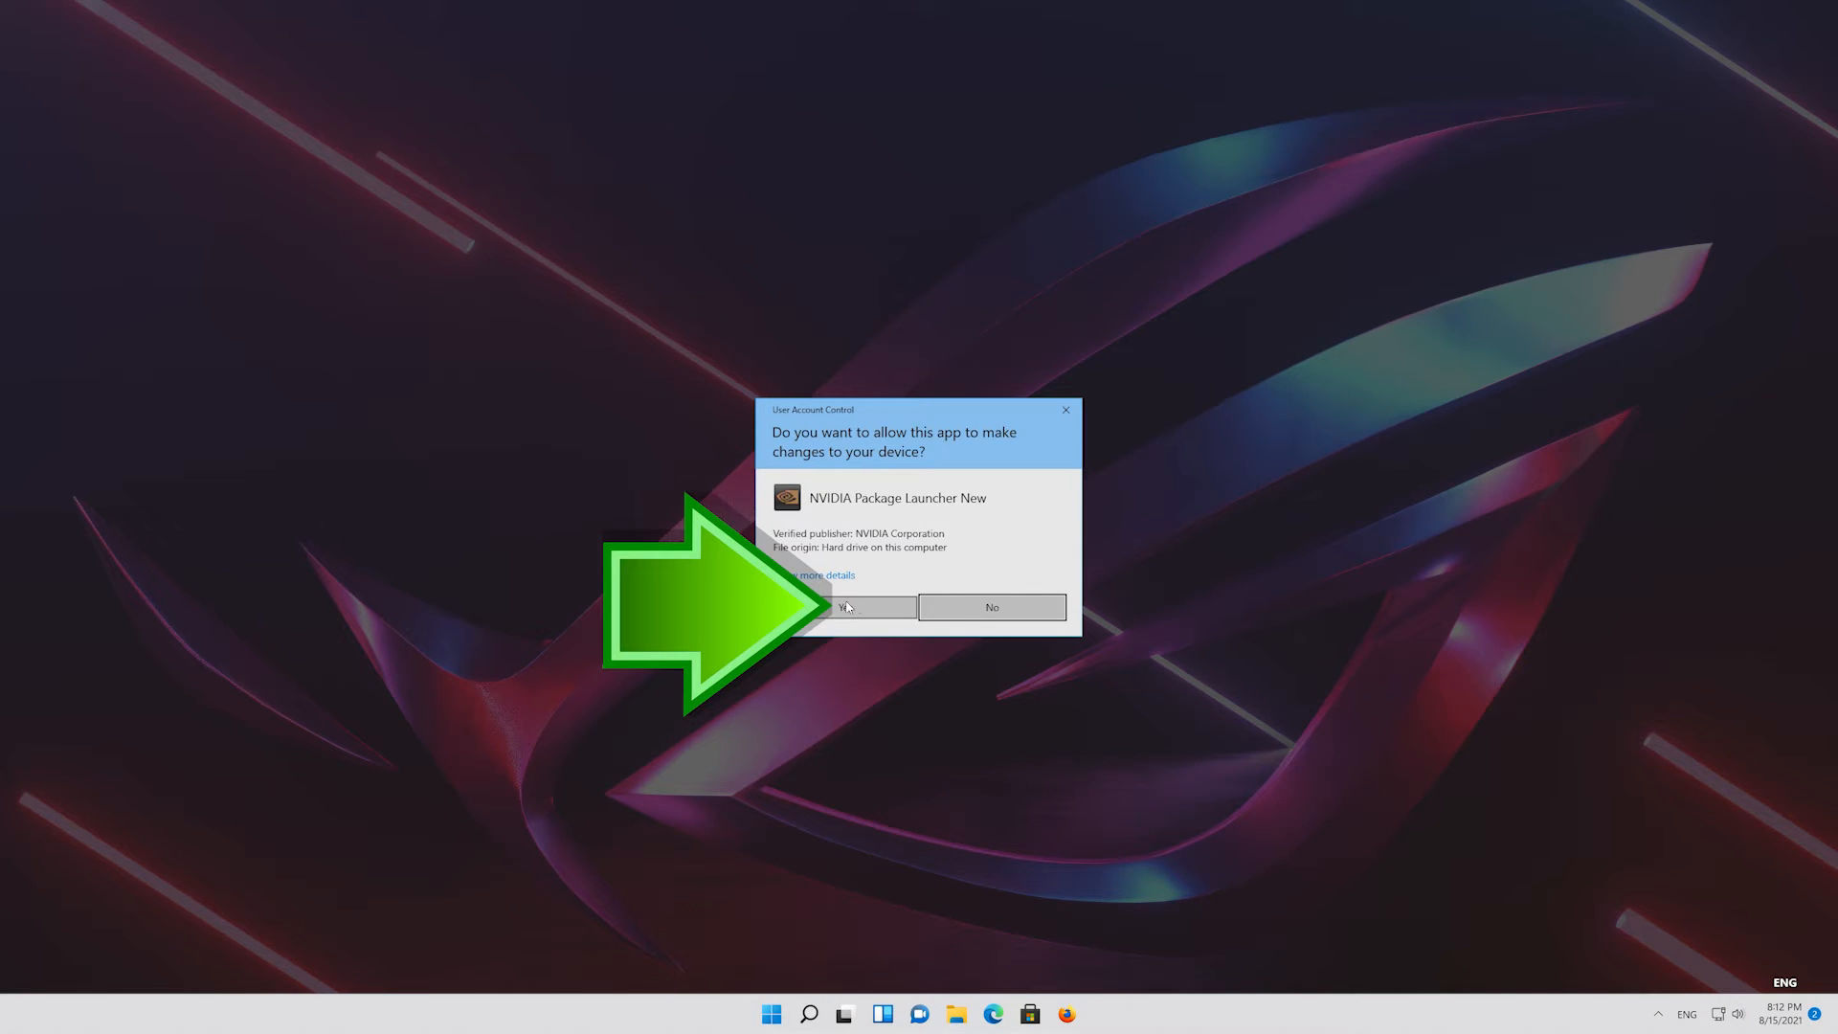
left_click(845, 607)
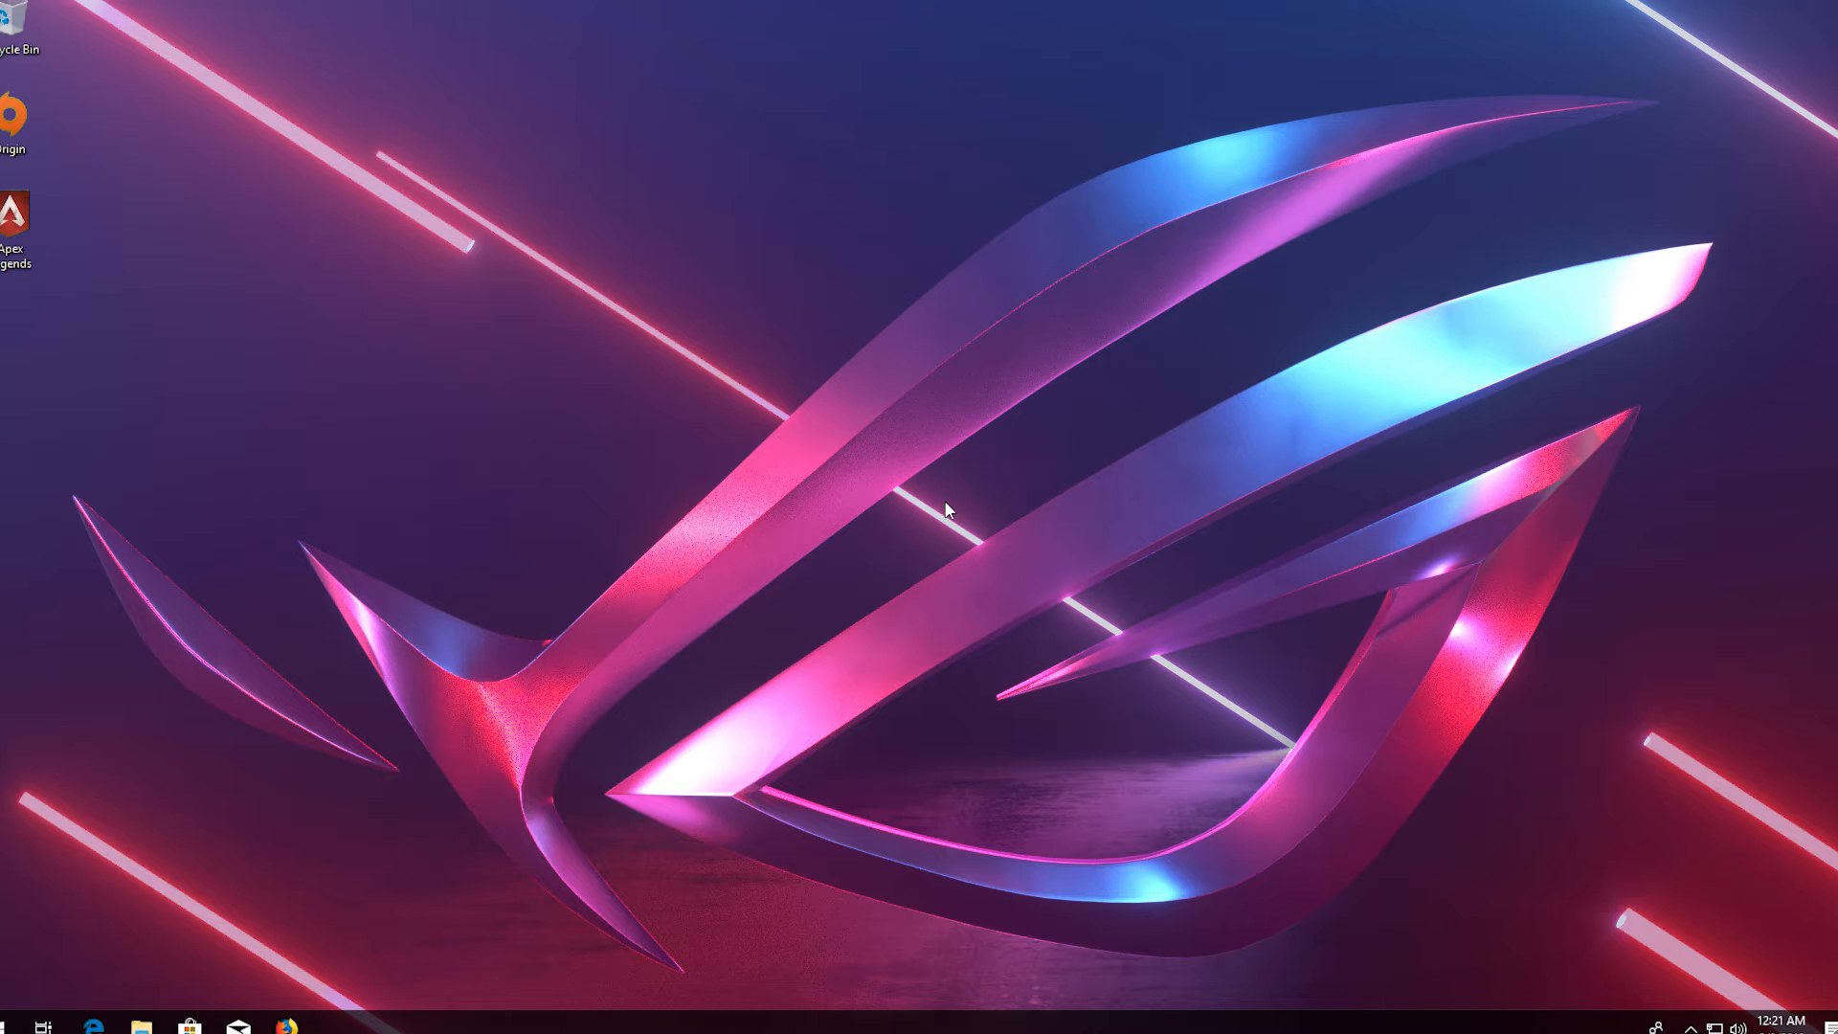
Step: Paste the TdrDelay registry script into a new Notepad document and begin saving it
type("notepad")
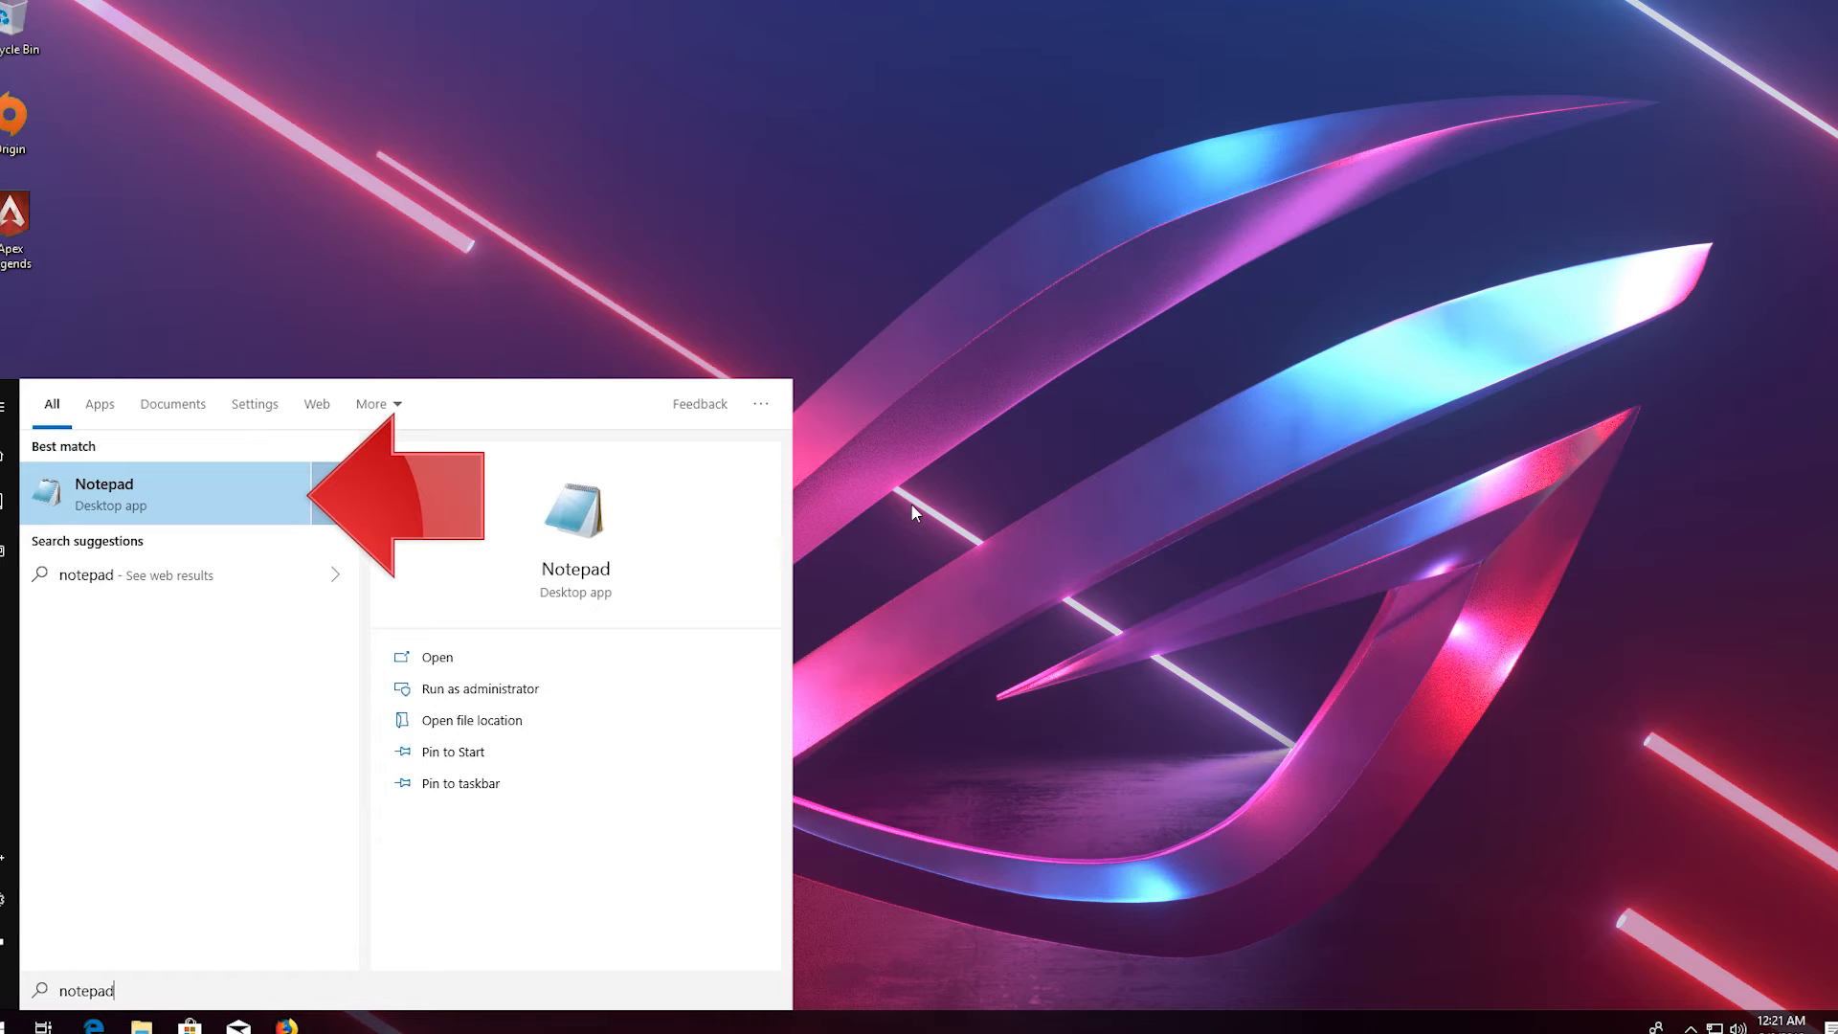
mouse_move(177, 506)
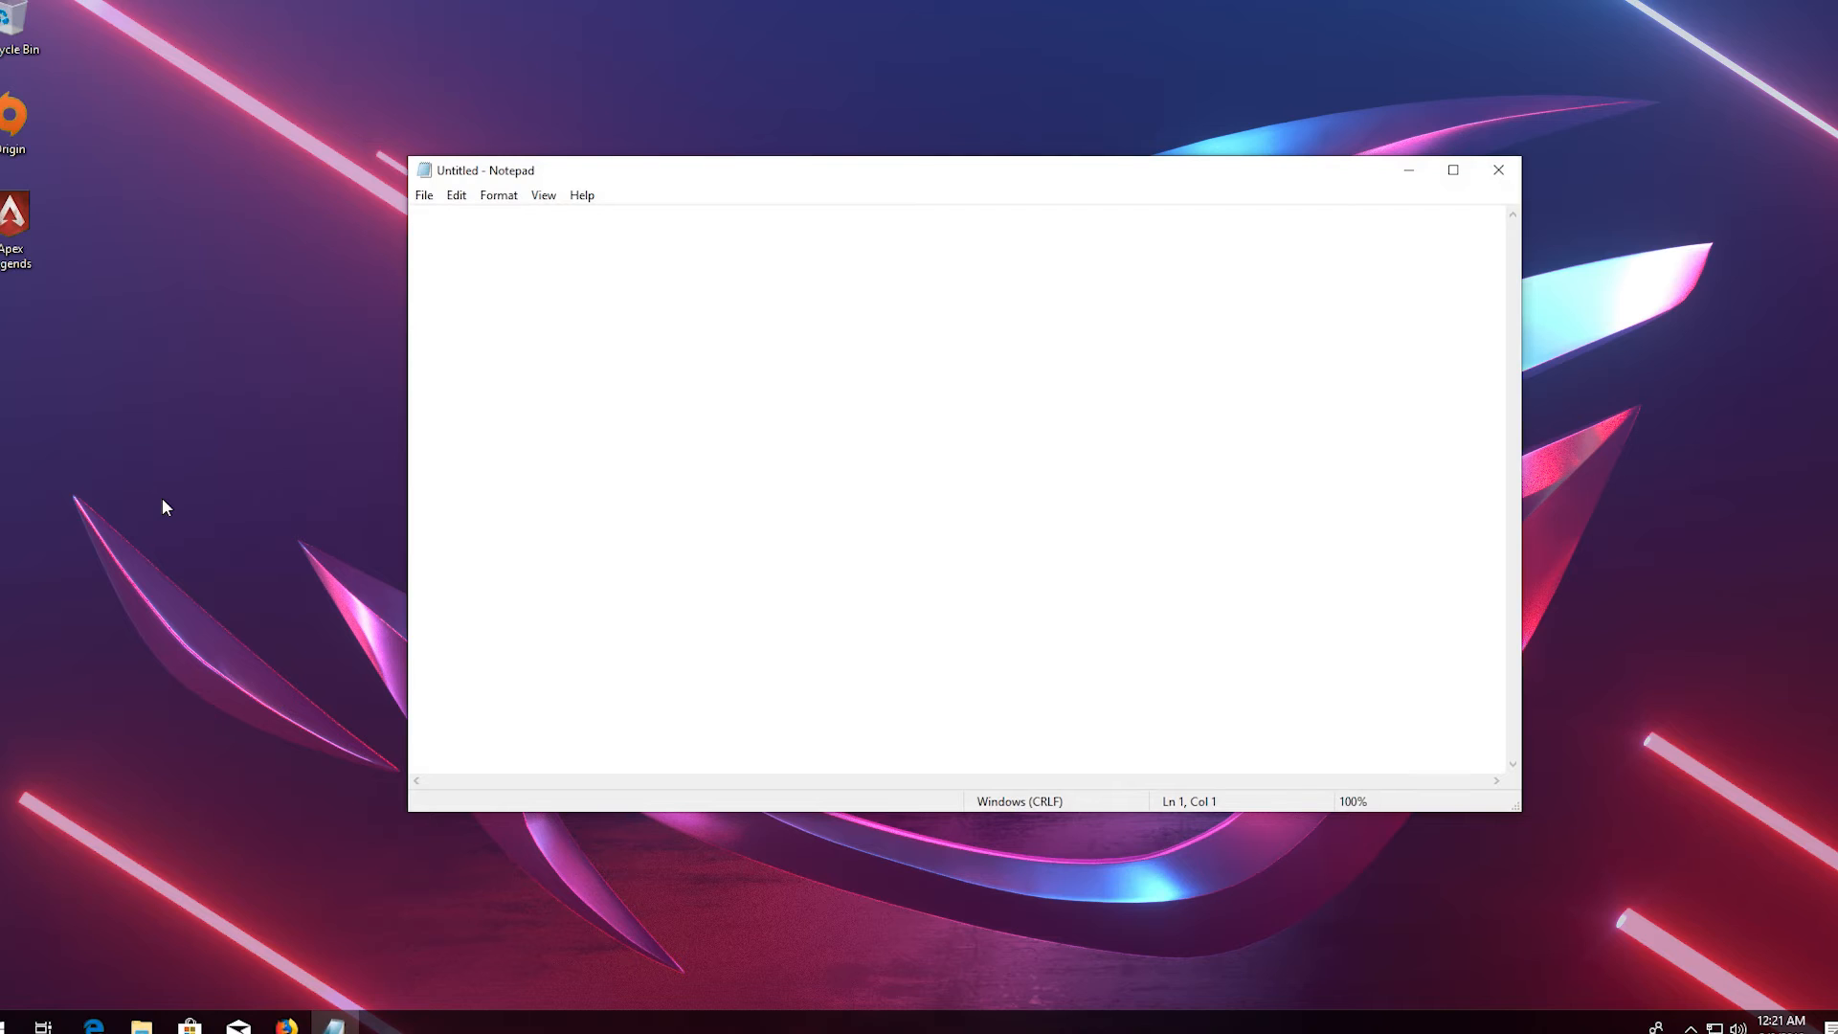
right_click(429, 335)
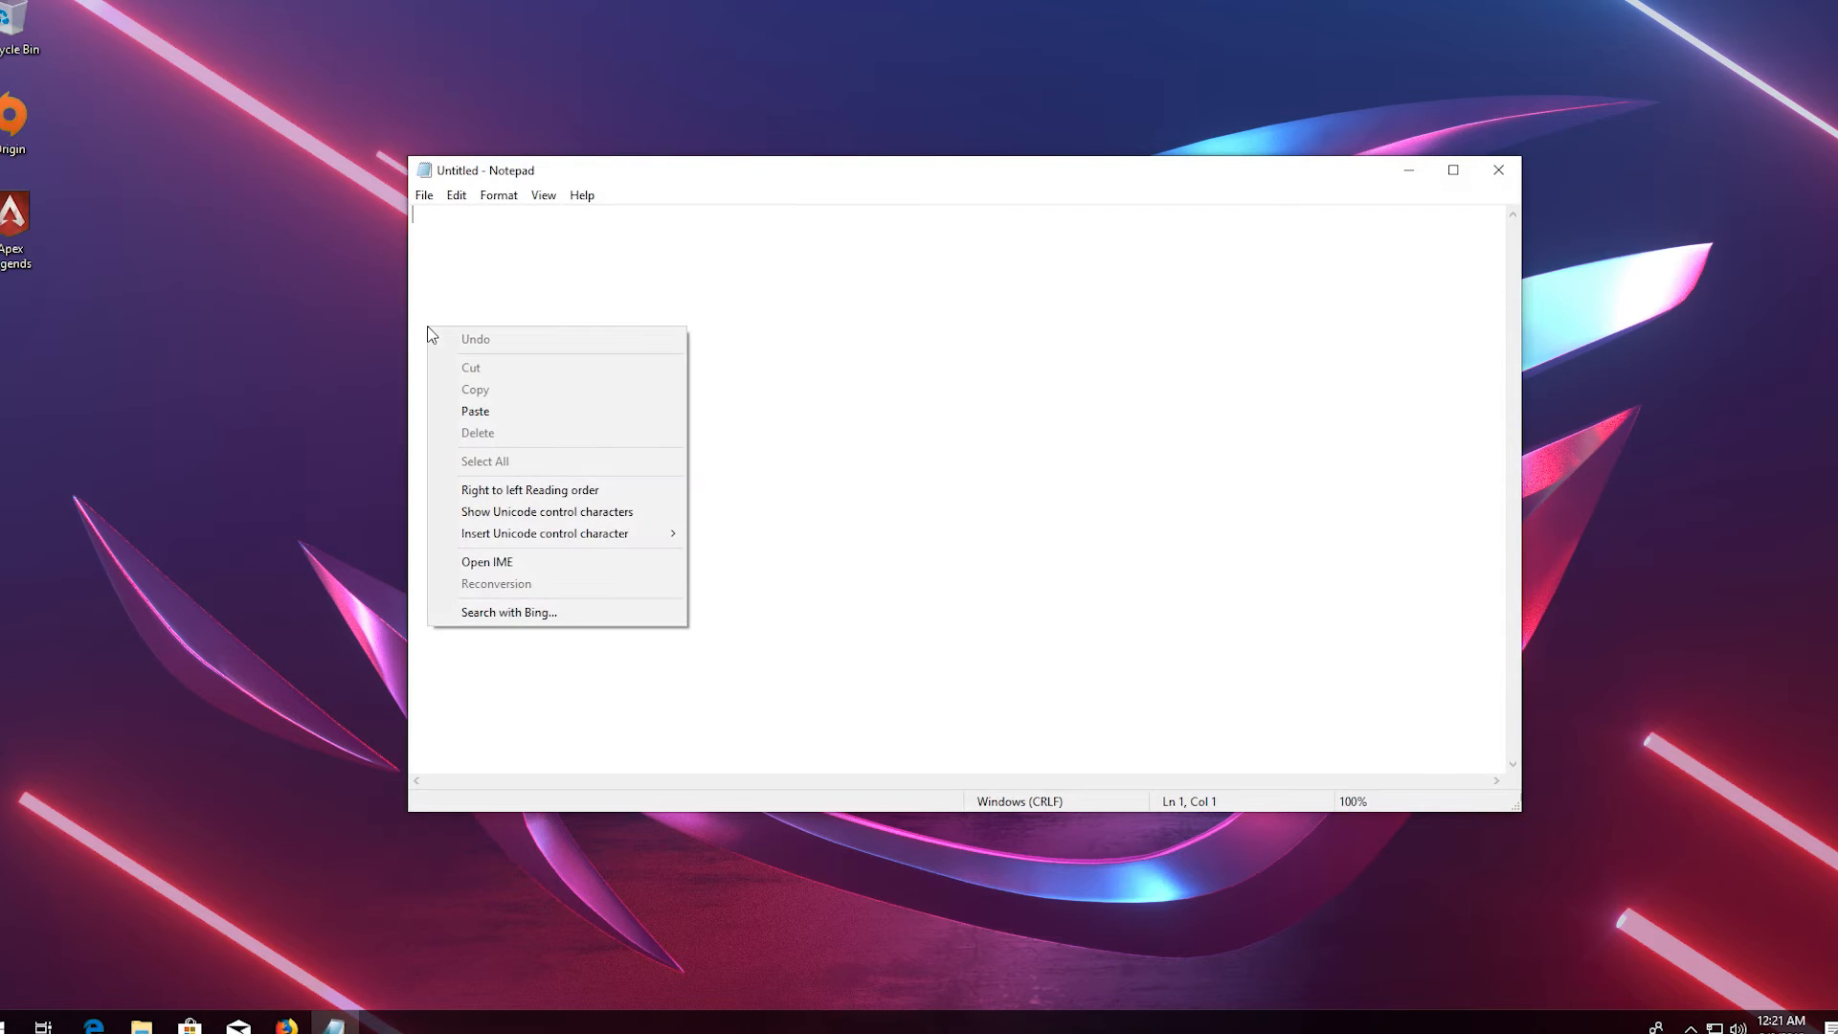
mouse_move(475, 412)
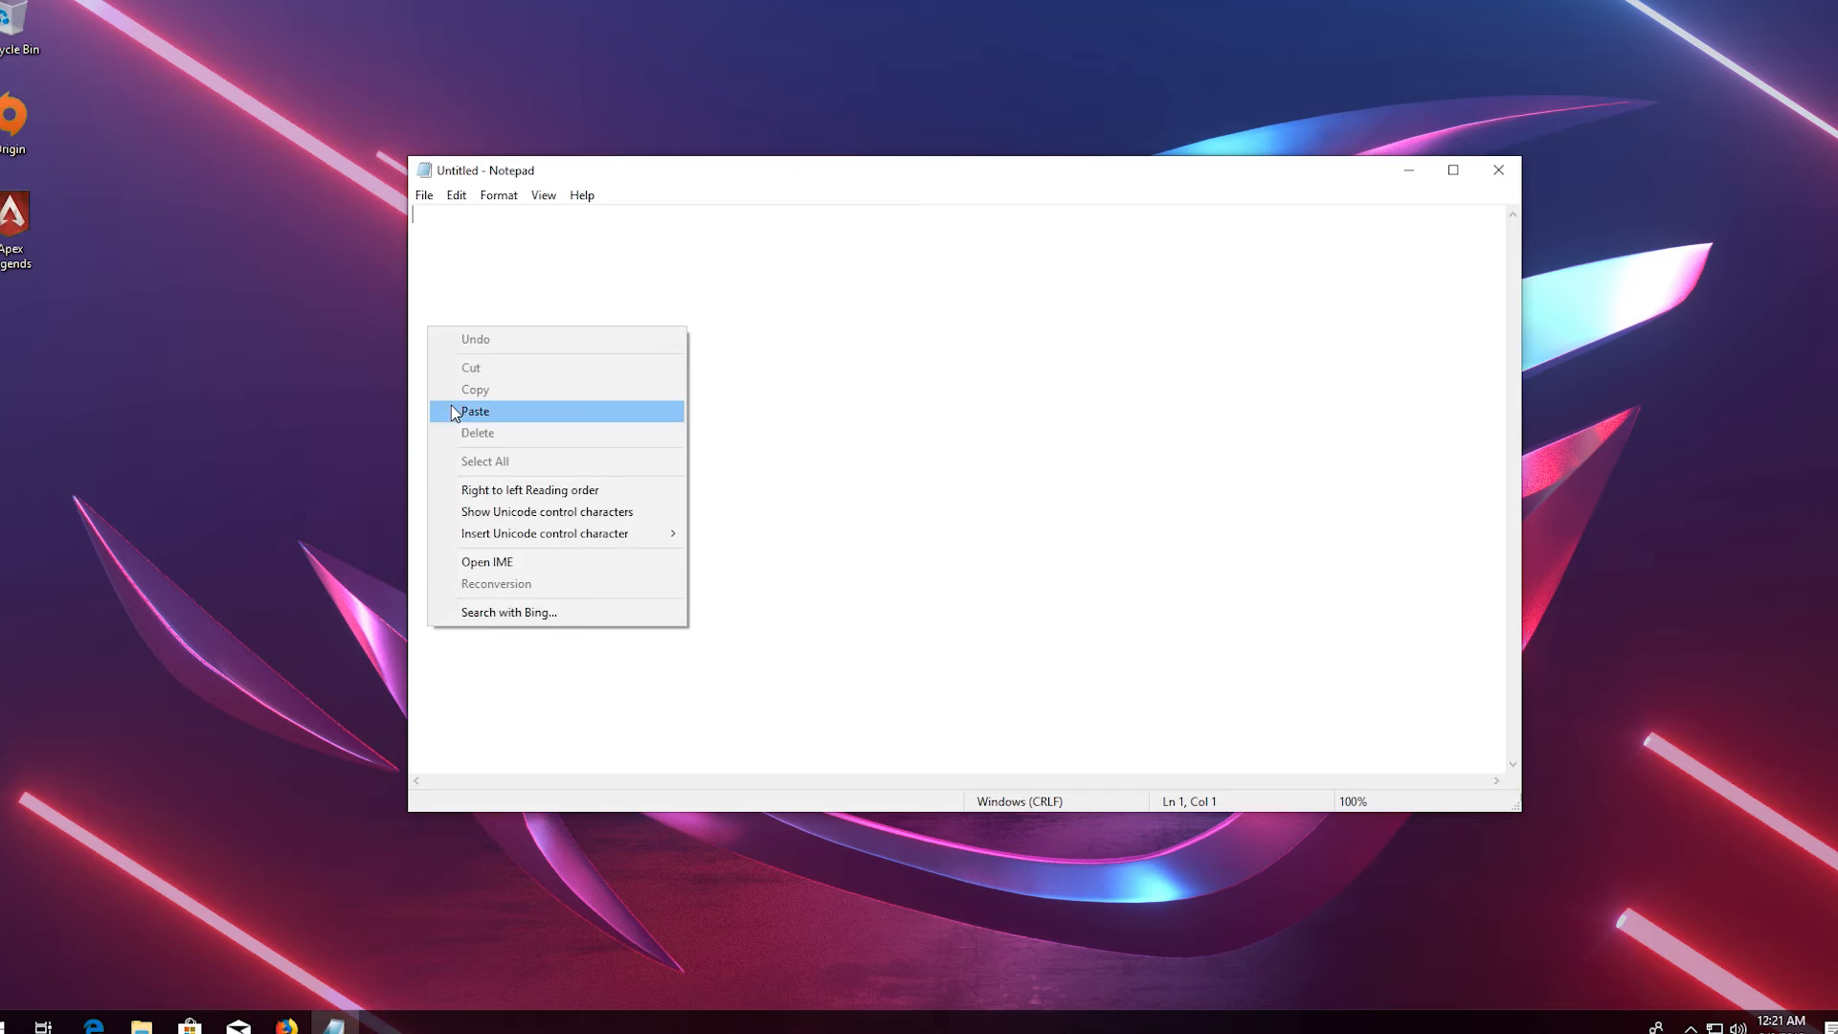
left_click(475, 411)
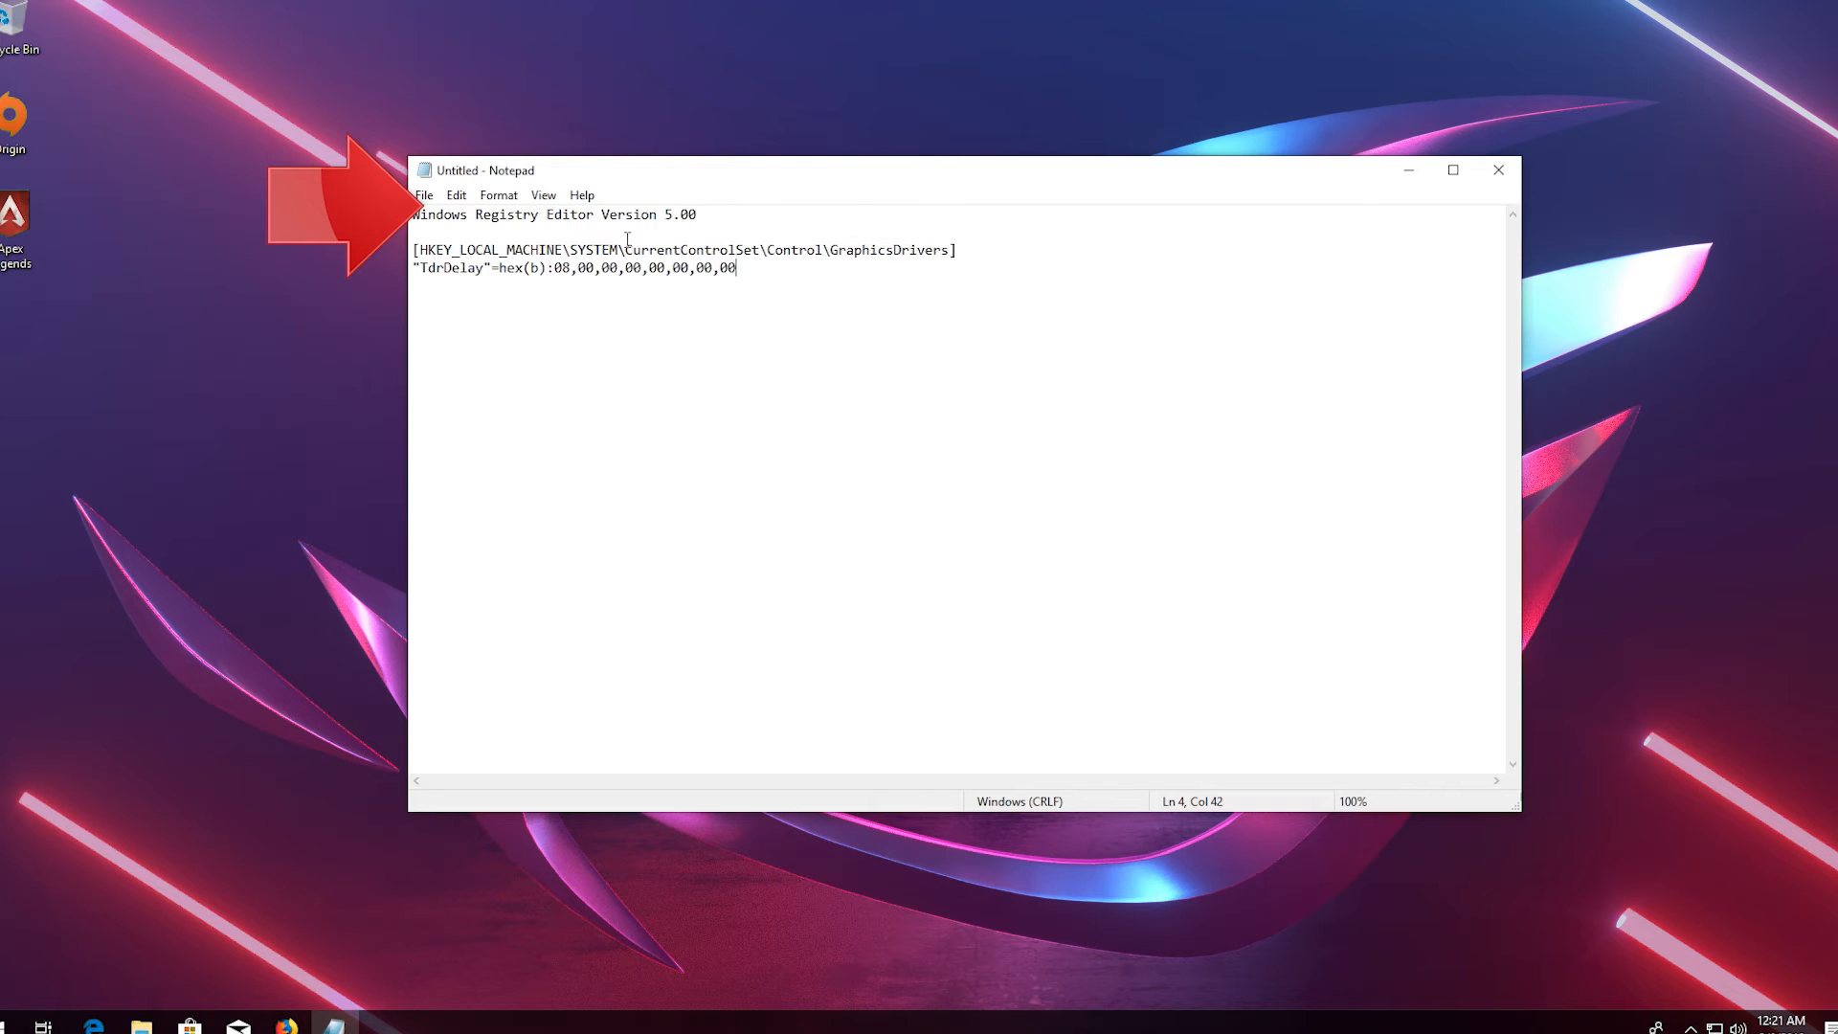
left_click(422, 196)
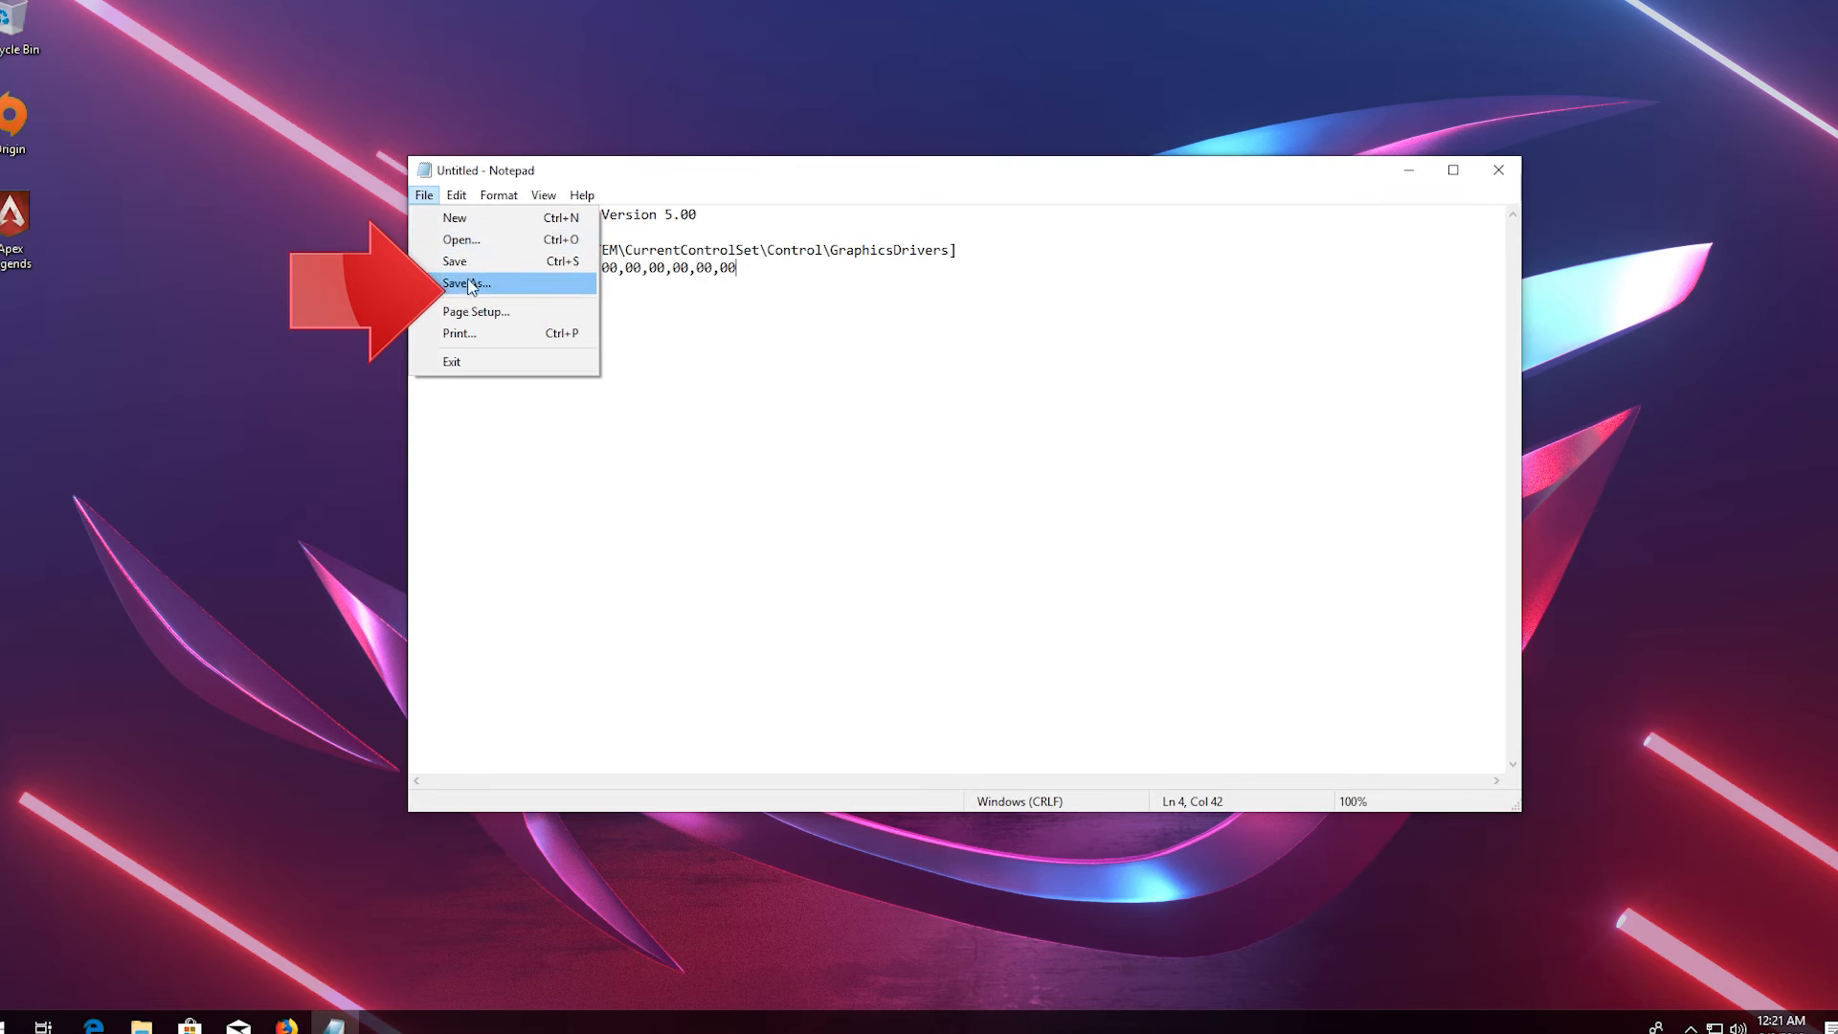
mouse_move(497, 289)
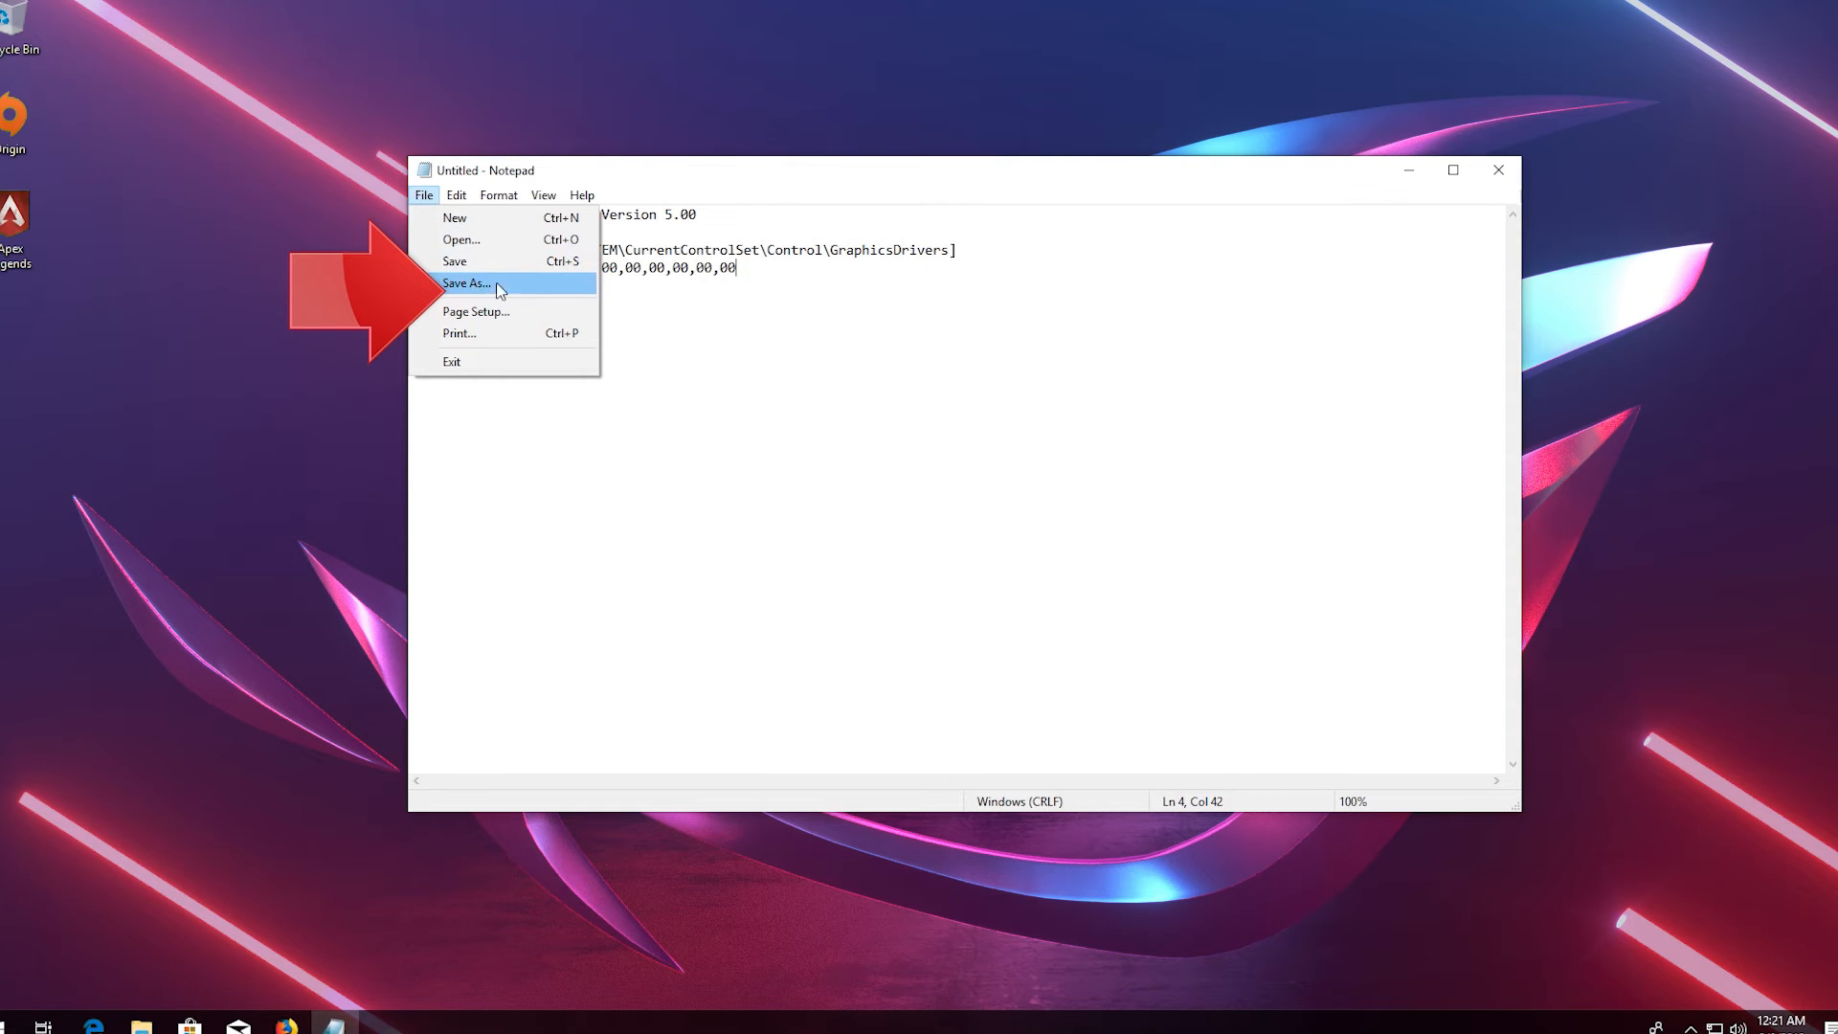
Step: Save the script to the Desktop as fix.reg with type All Files
left_click(468, 284)
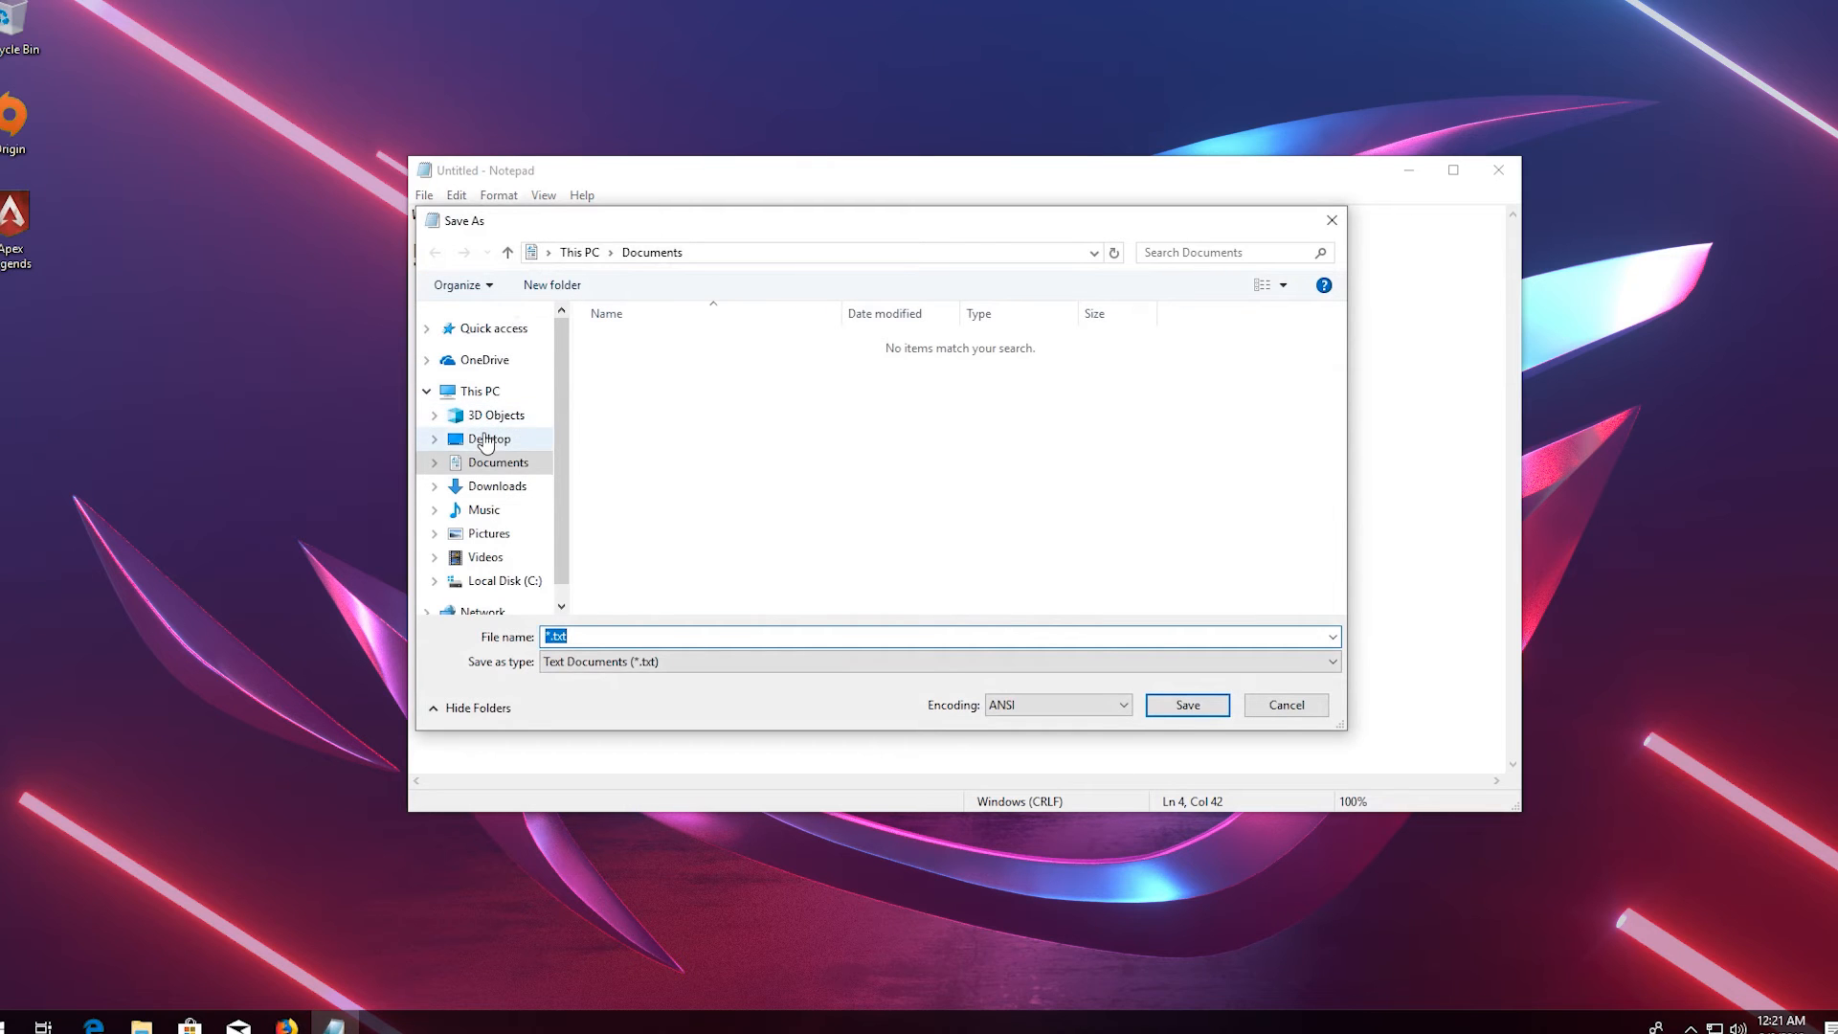
left_click(488, 438)
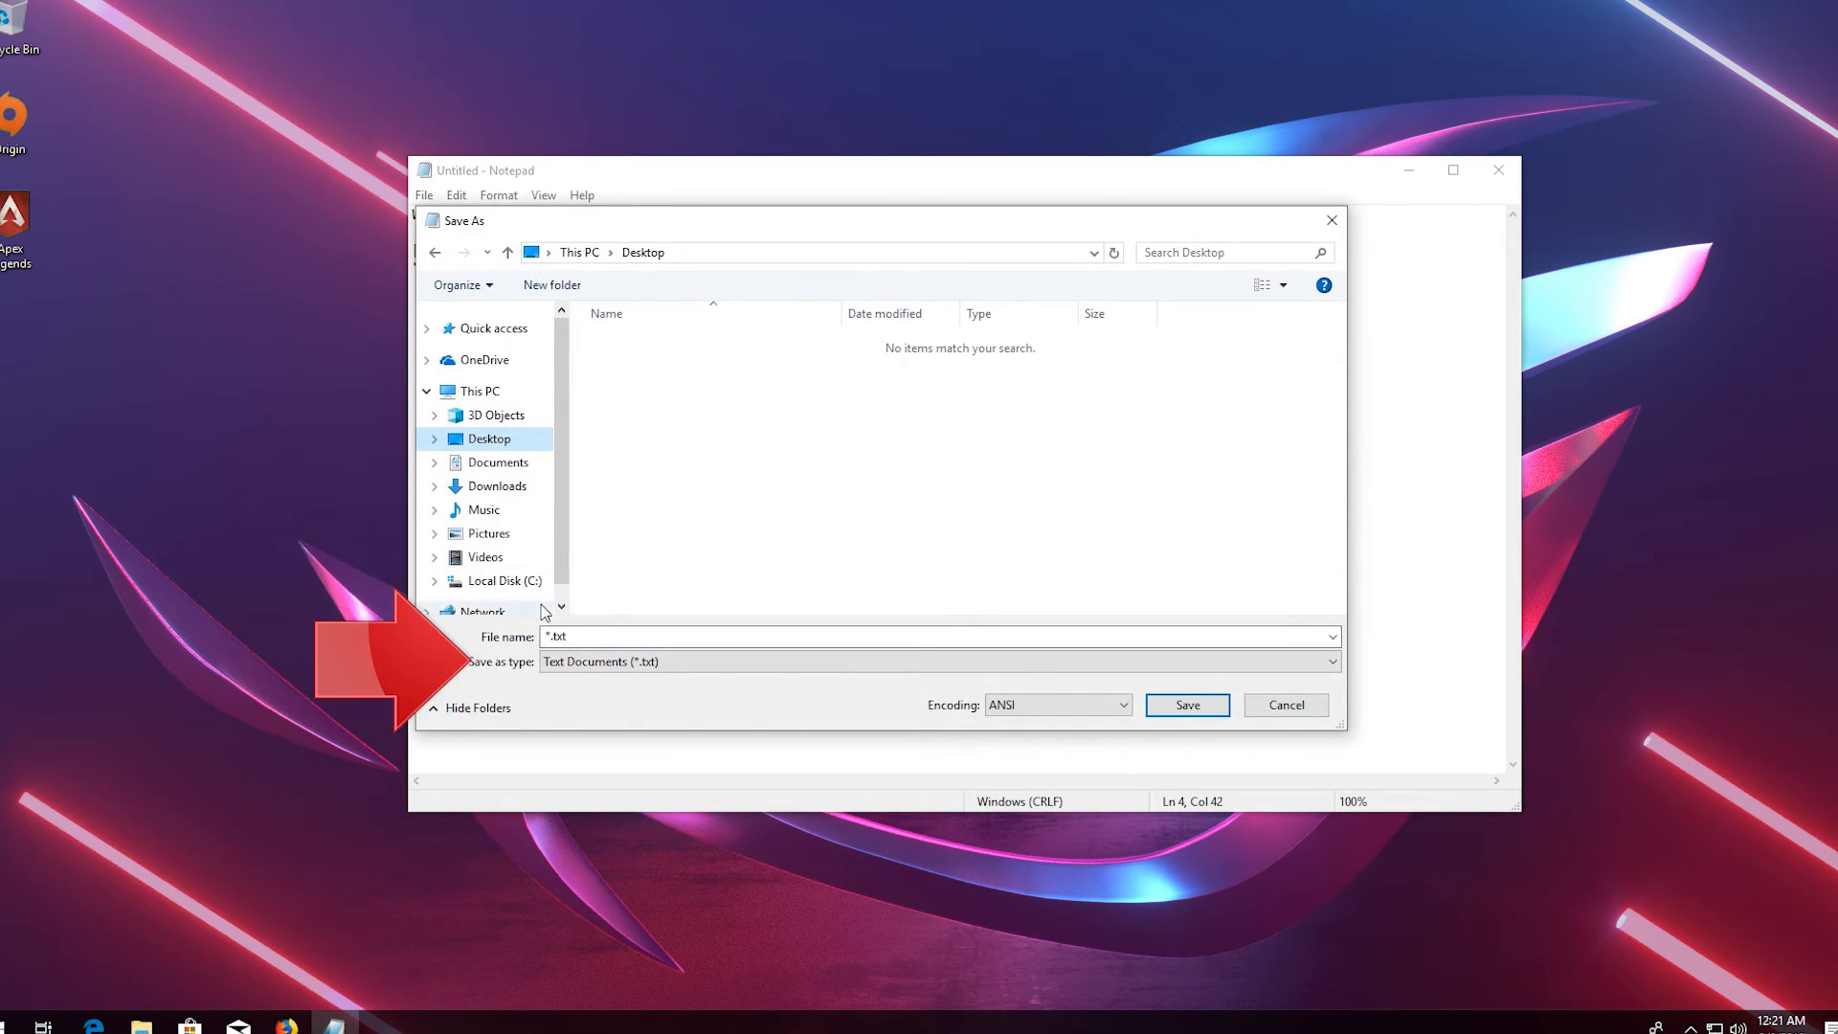
left_click(938, 661)
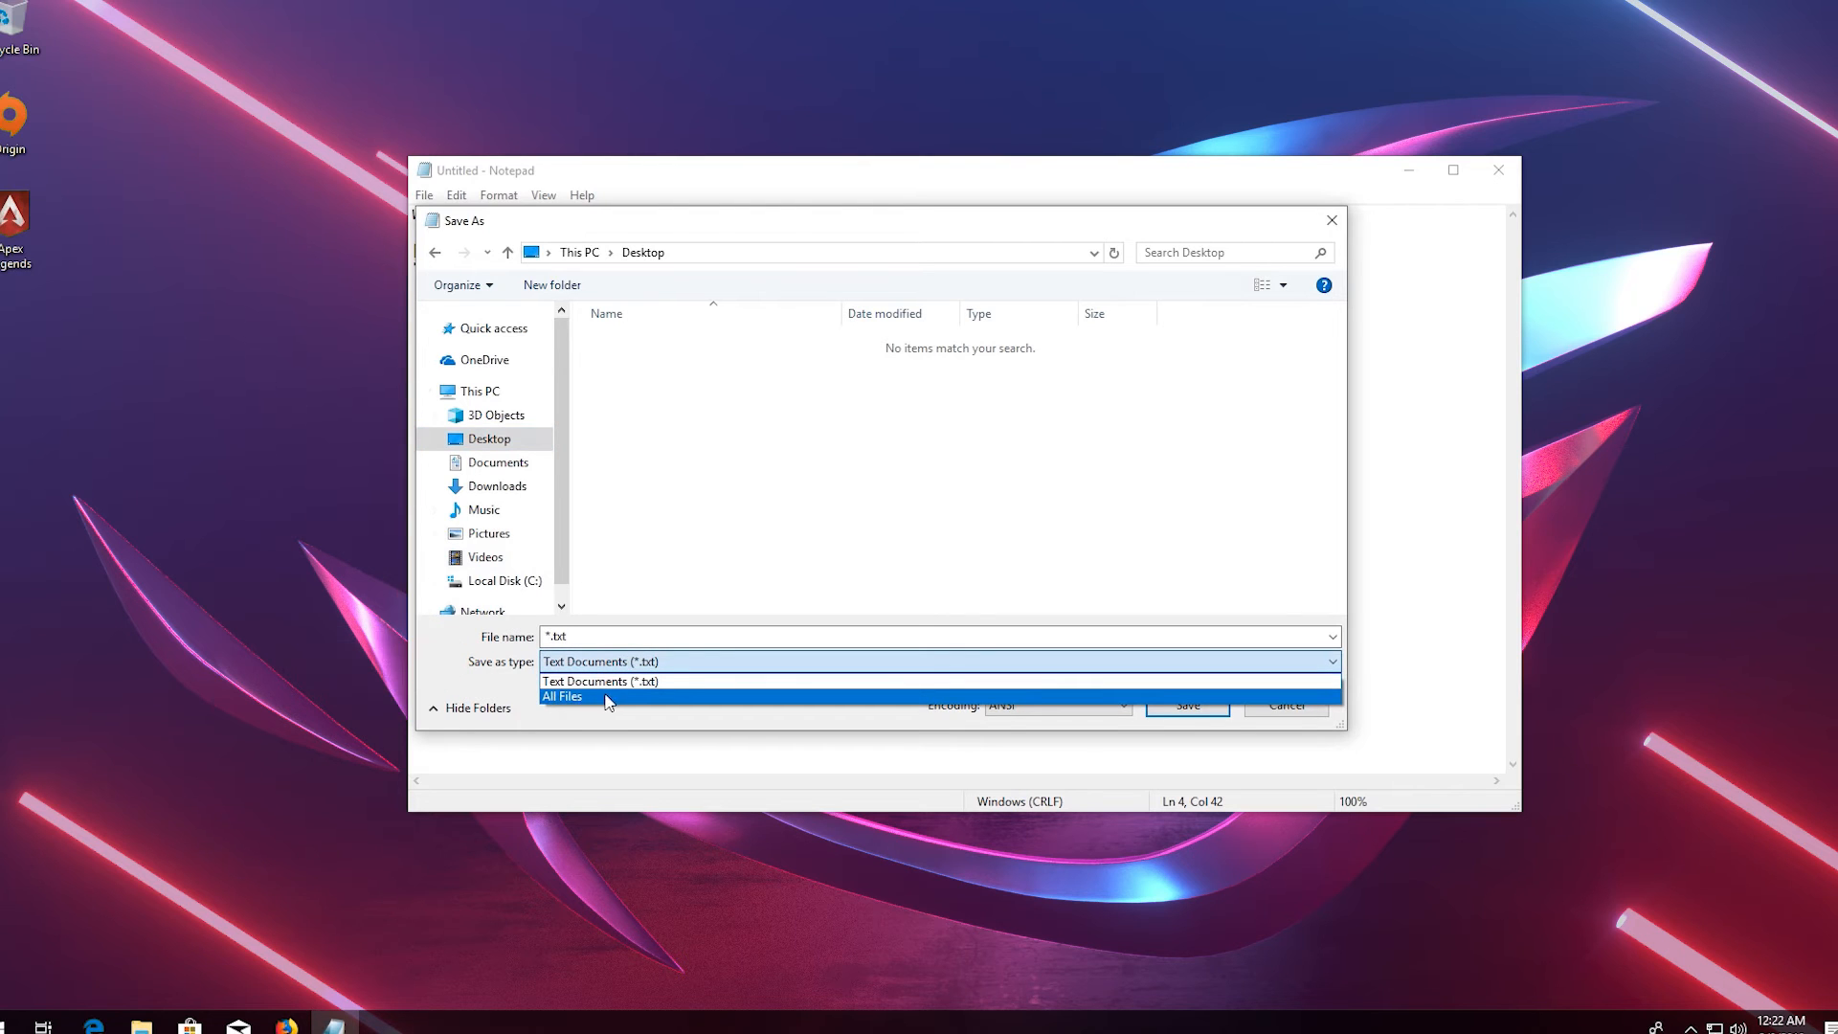
left_click(563, 695)
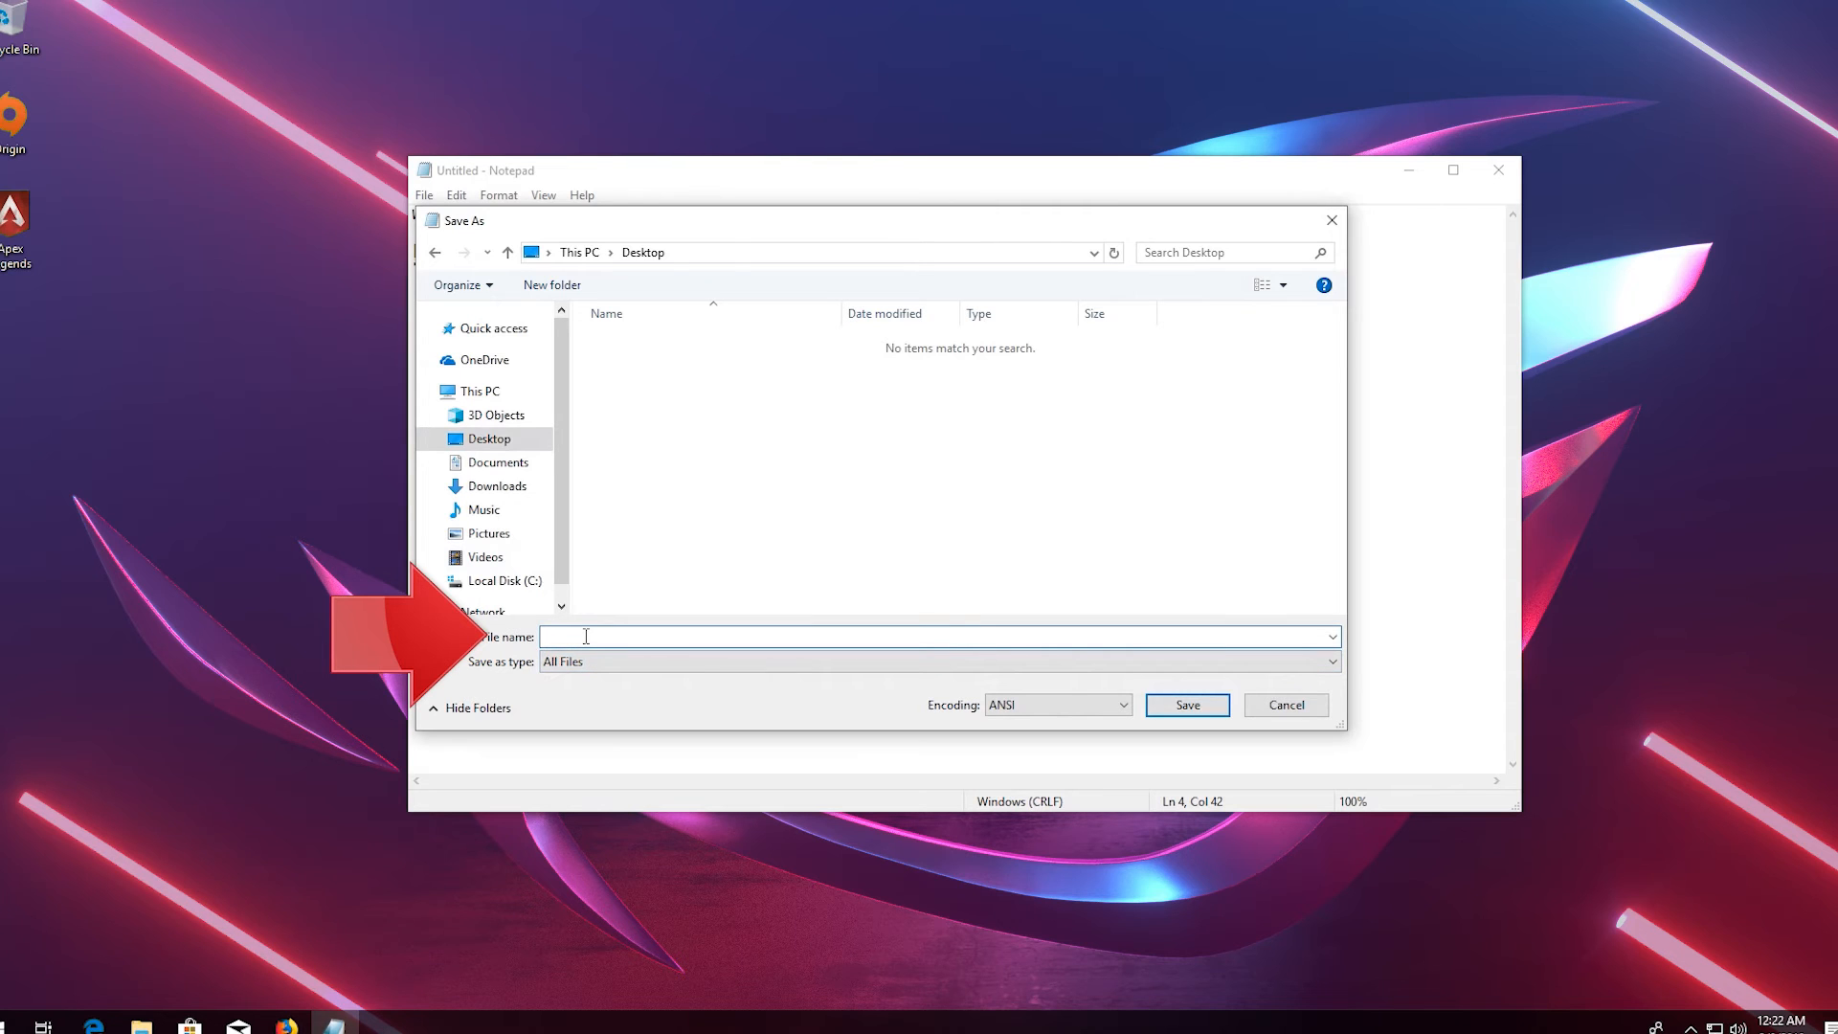
type("fix.reg")
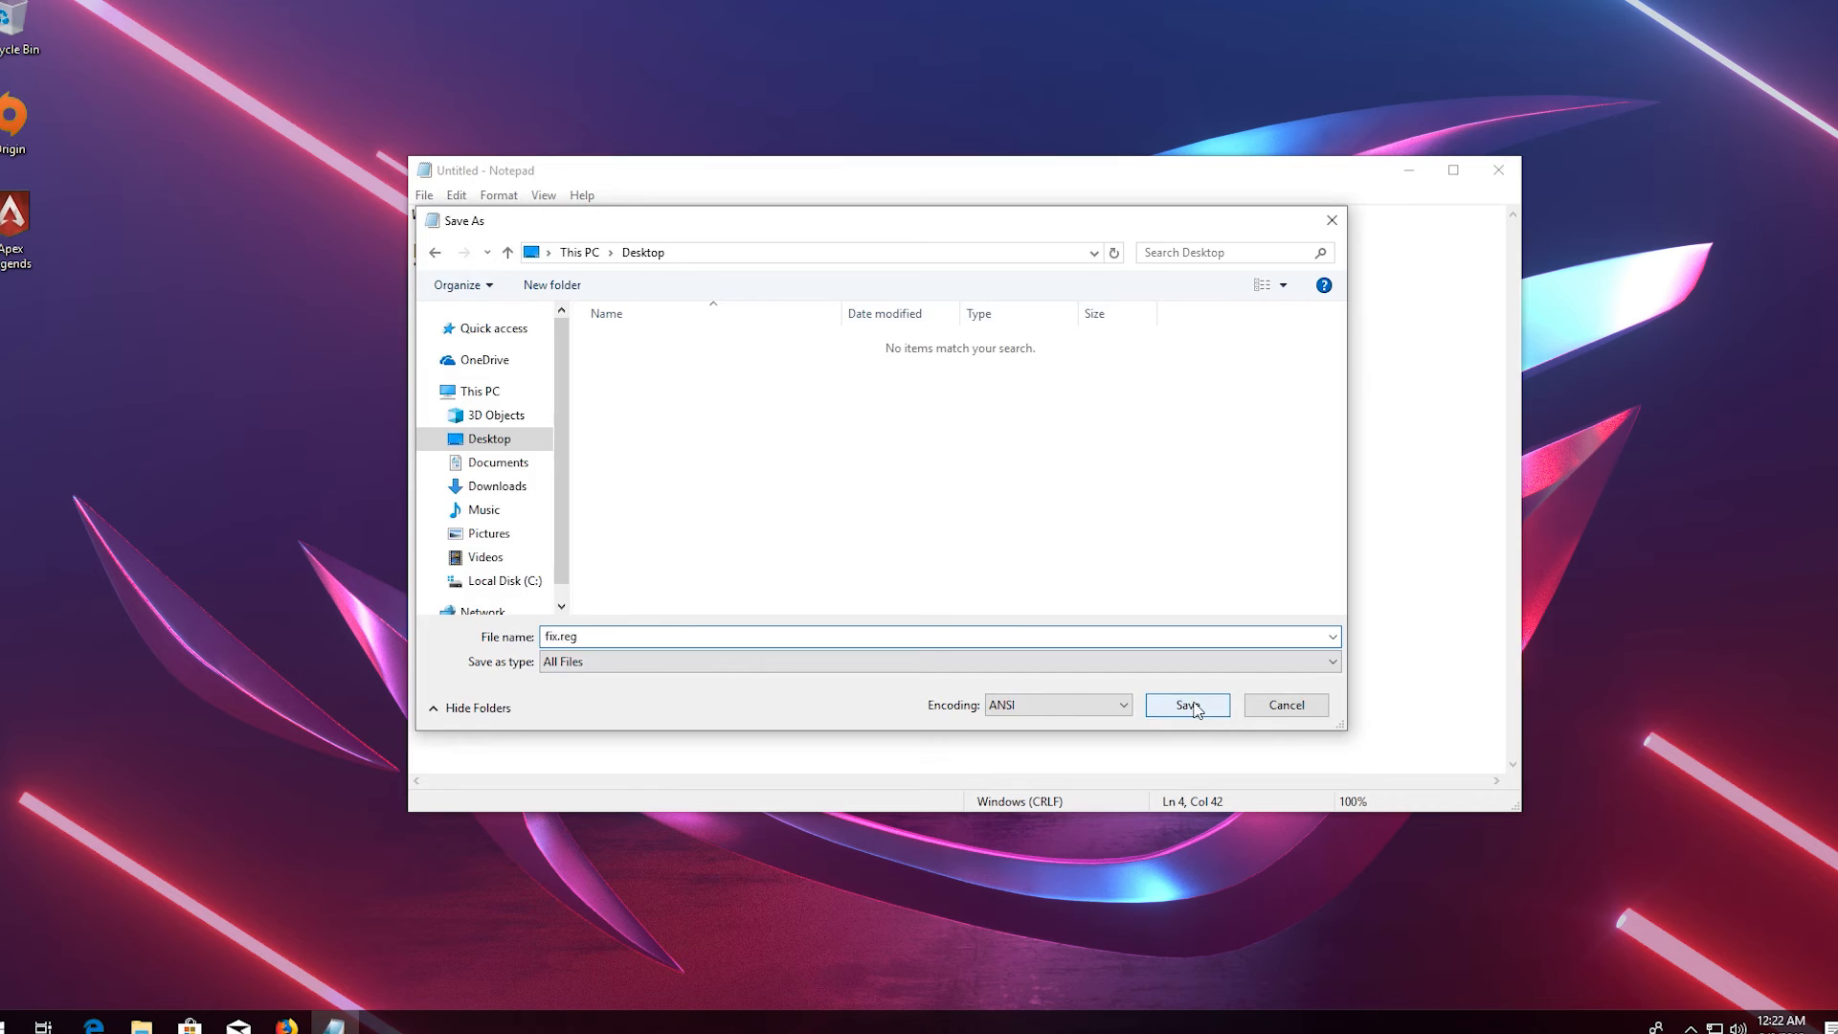
left_click(1185, 705)
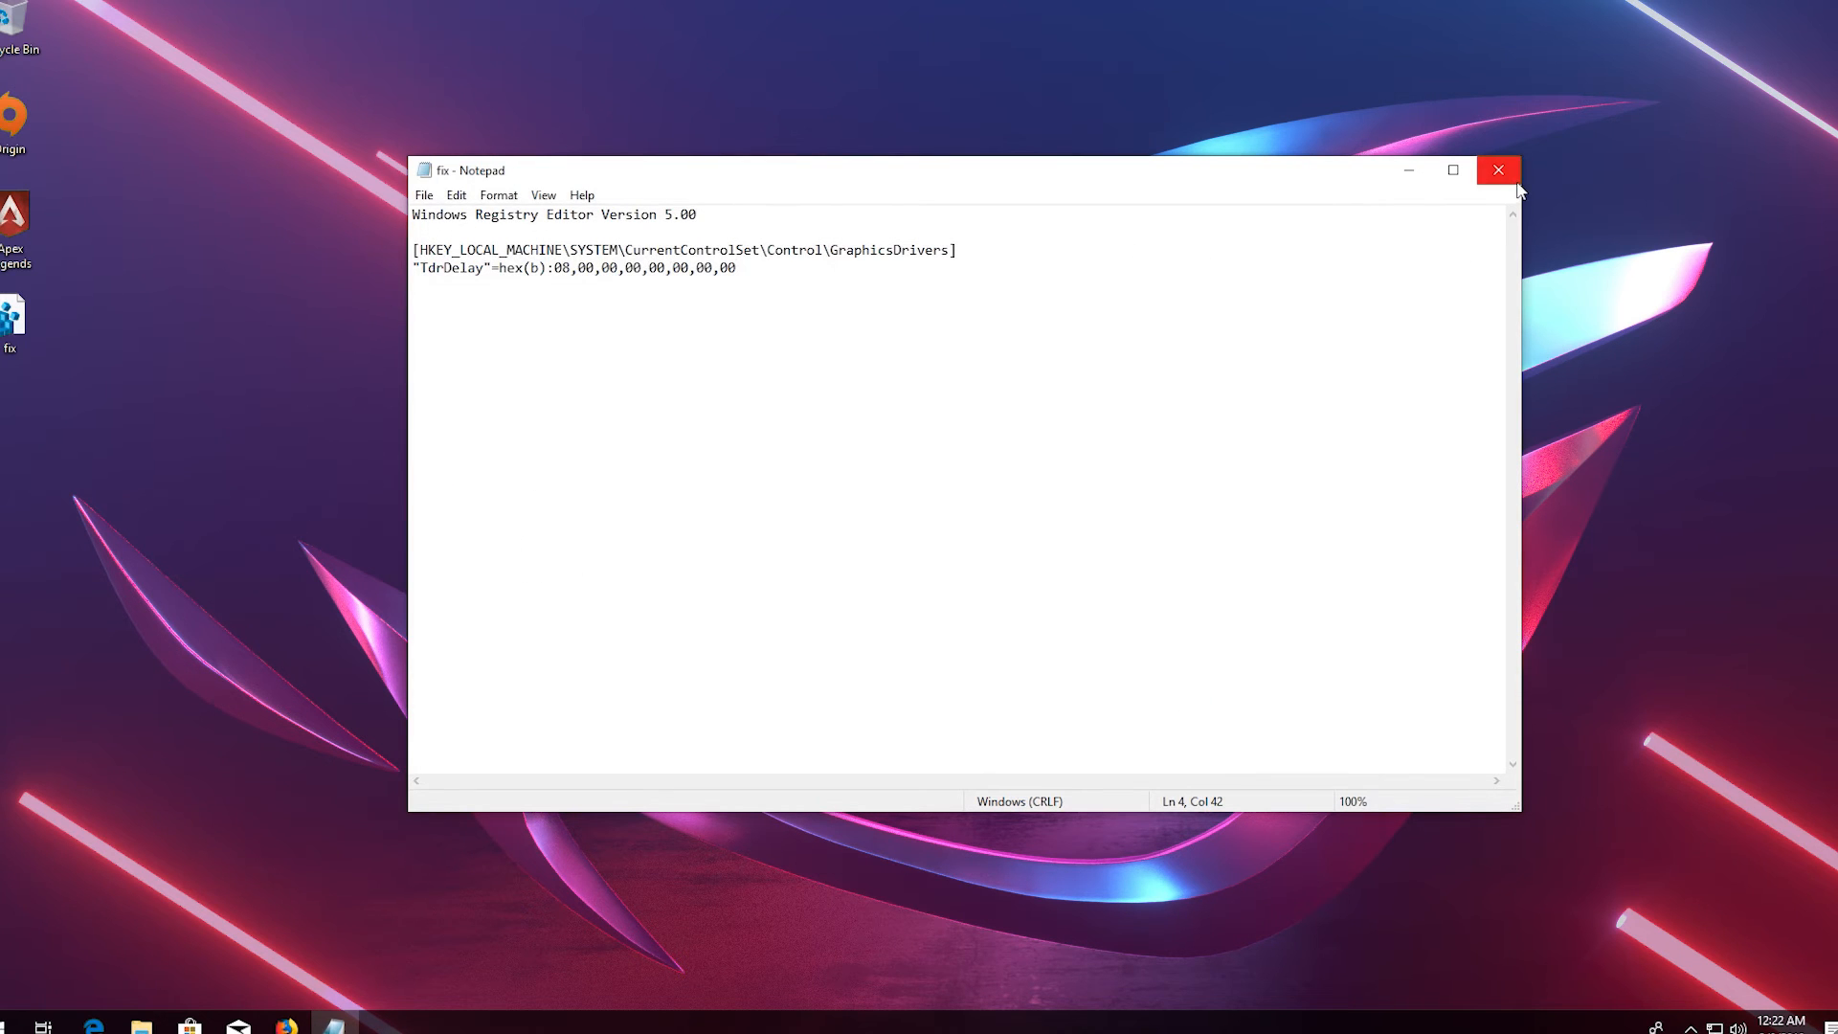
Step: Close Notepad and run fix.reg from the desktop, allowing Registry Editor to make changes
left_click(1497, 171)
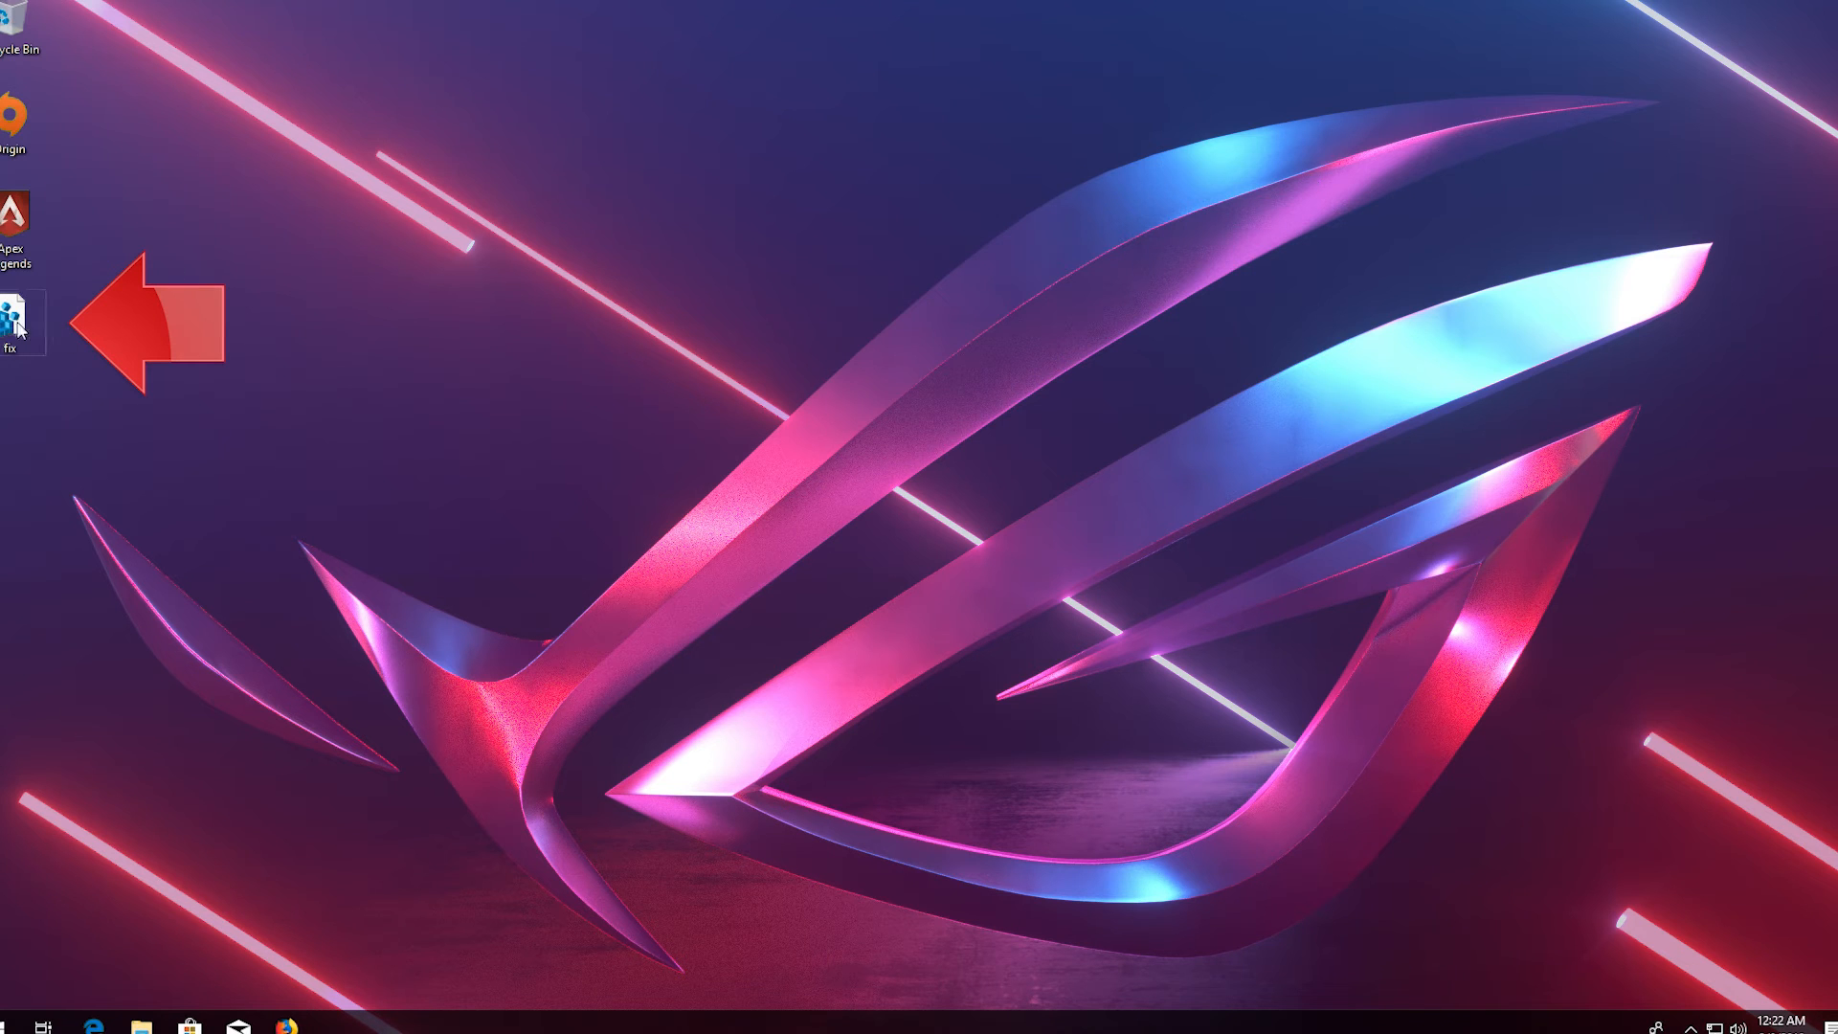
double_click(15, 316)
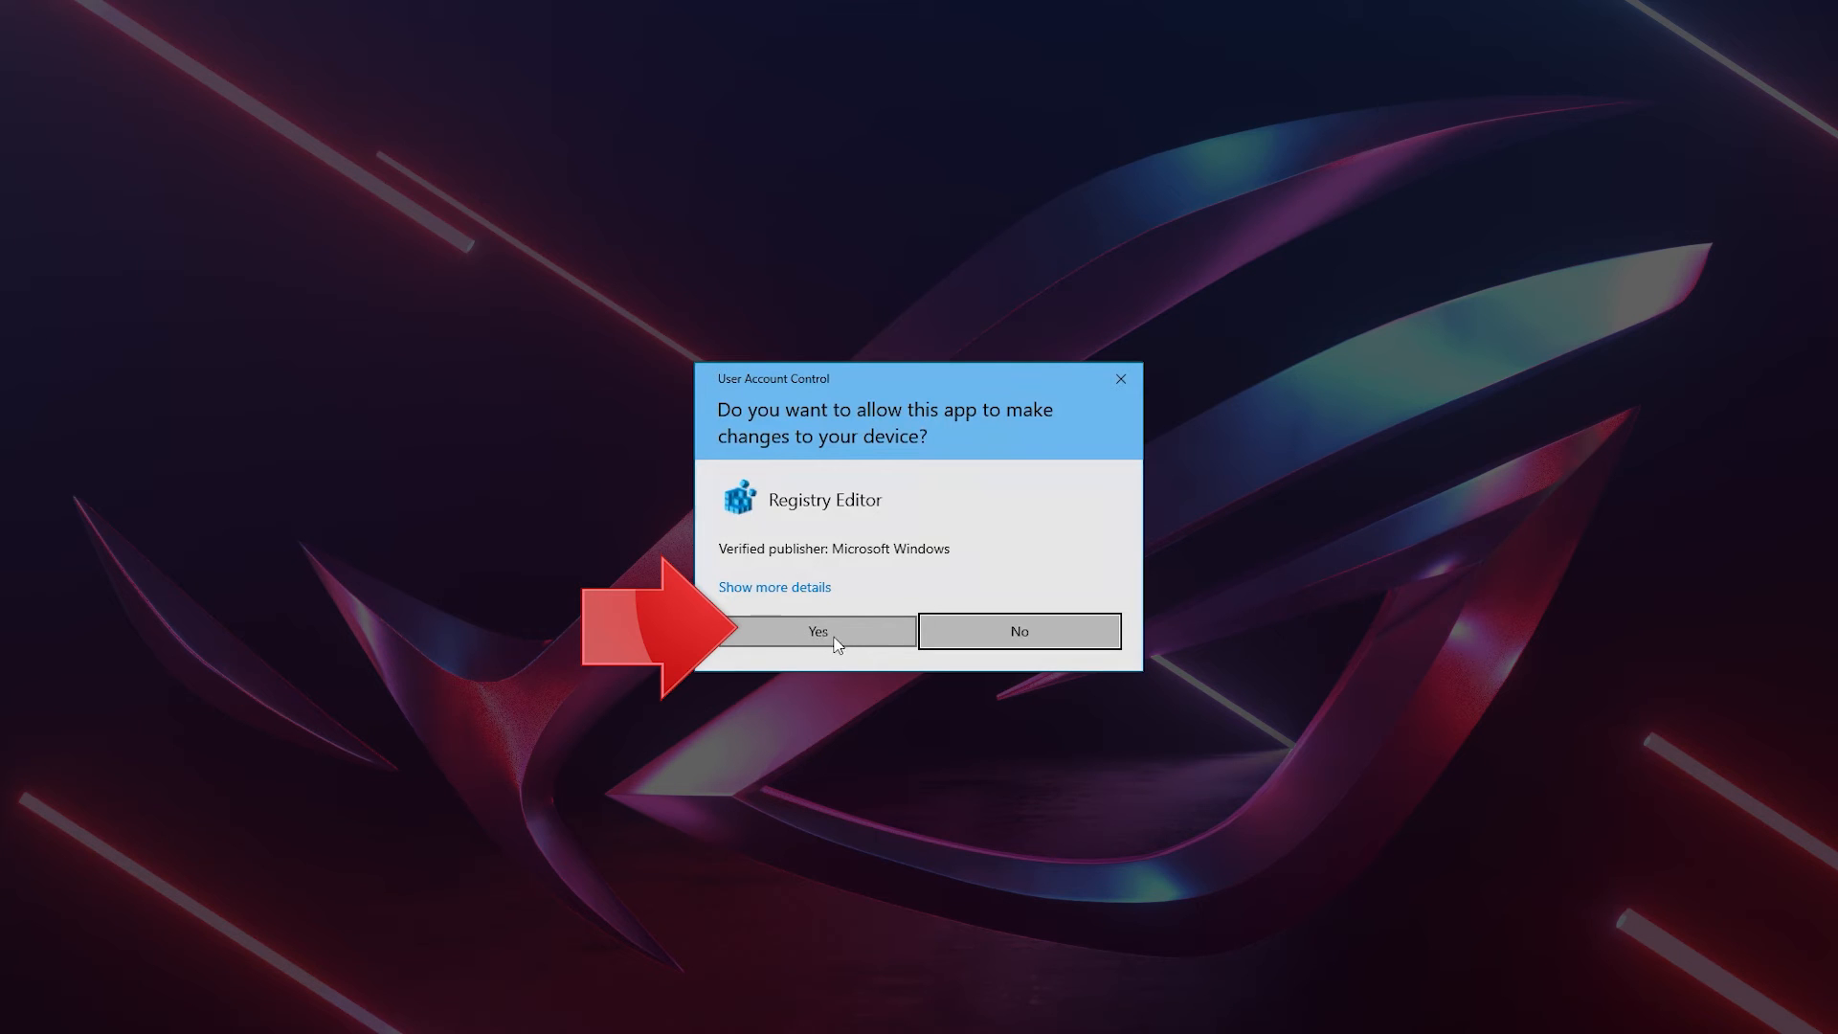
left_click(816, 630)
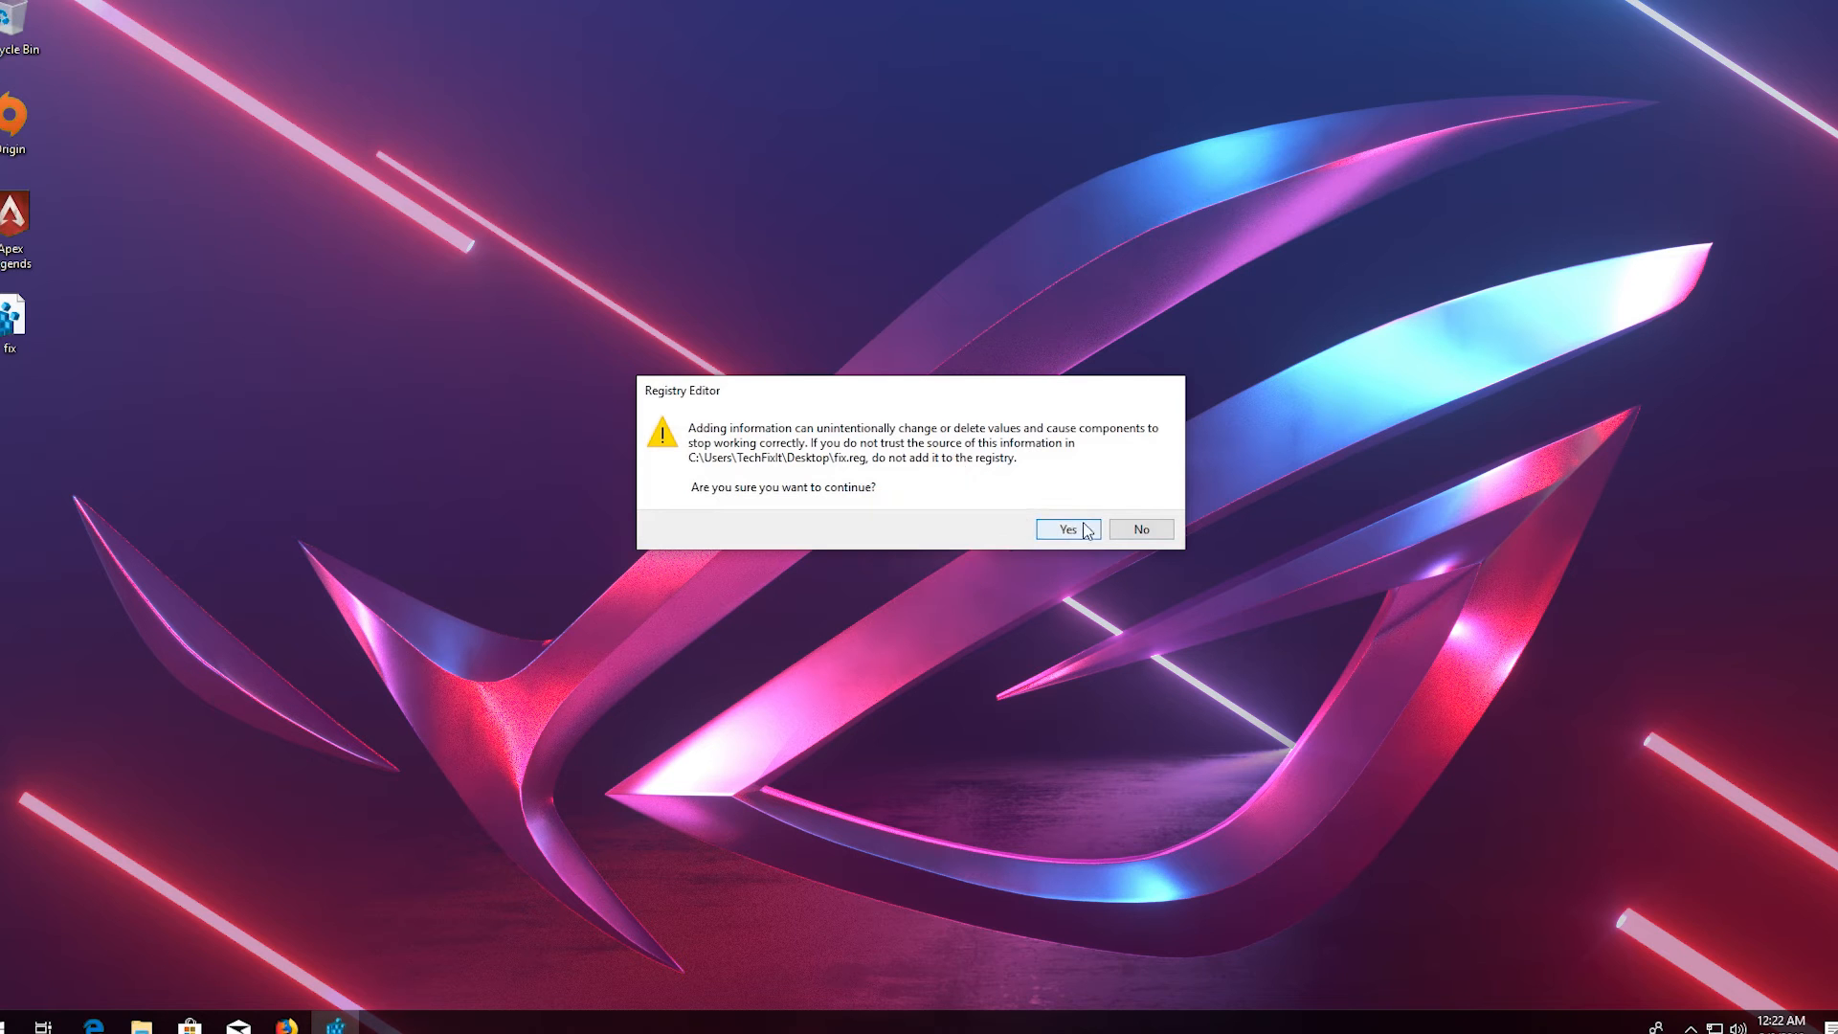
Step: Confirm adding fix.reg's values to the registry and dismiss the success message
left_click(1067, 529)
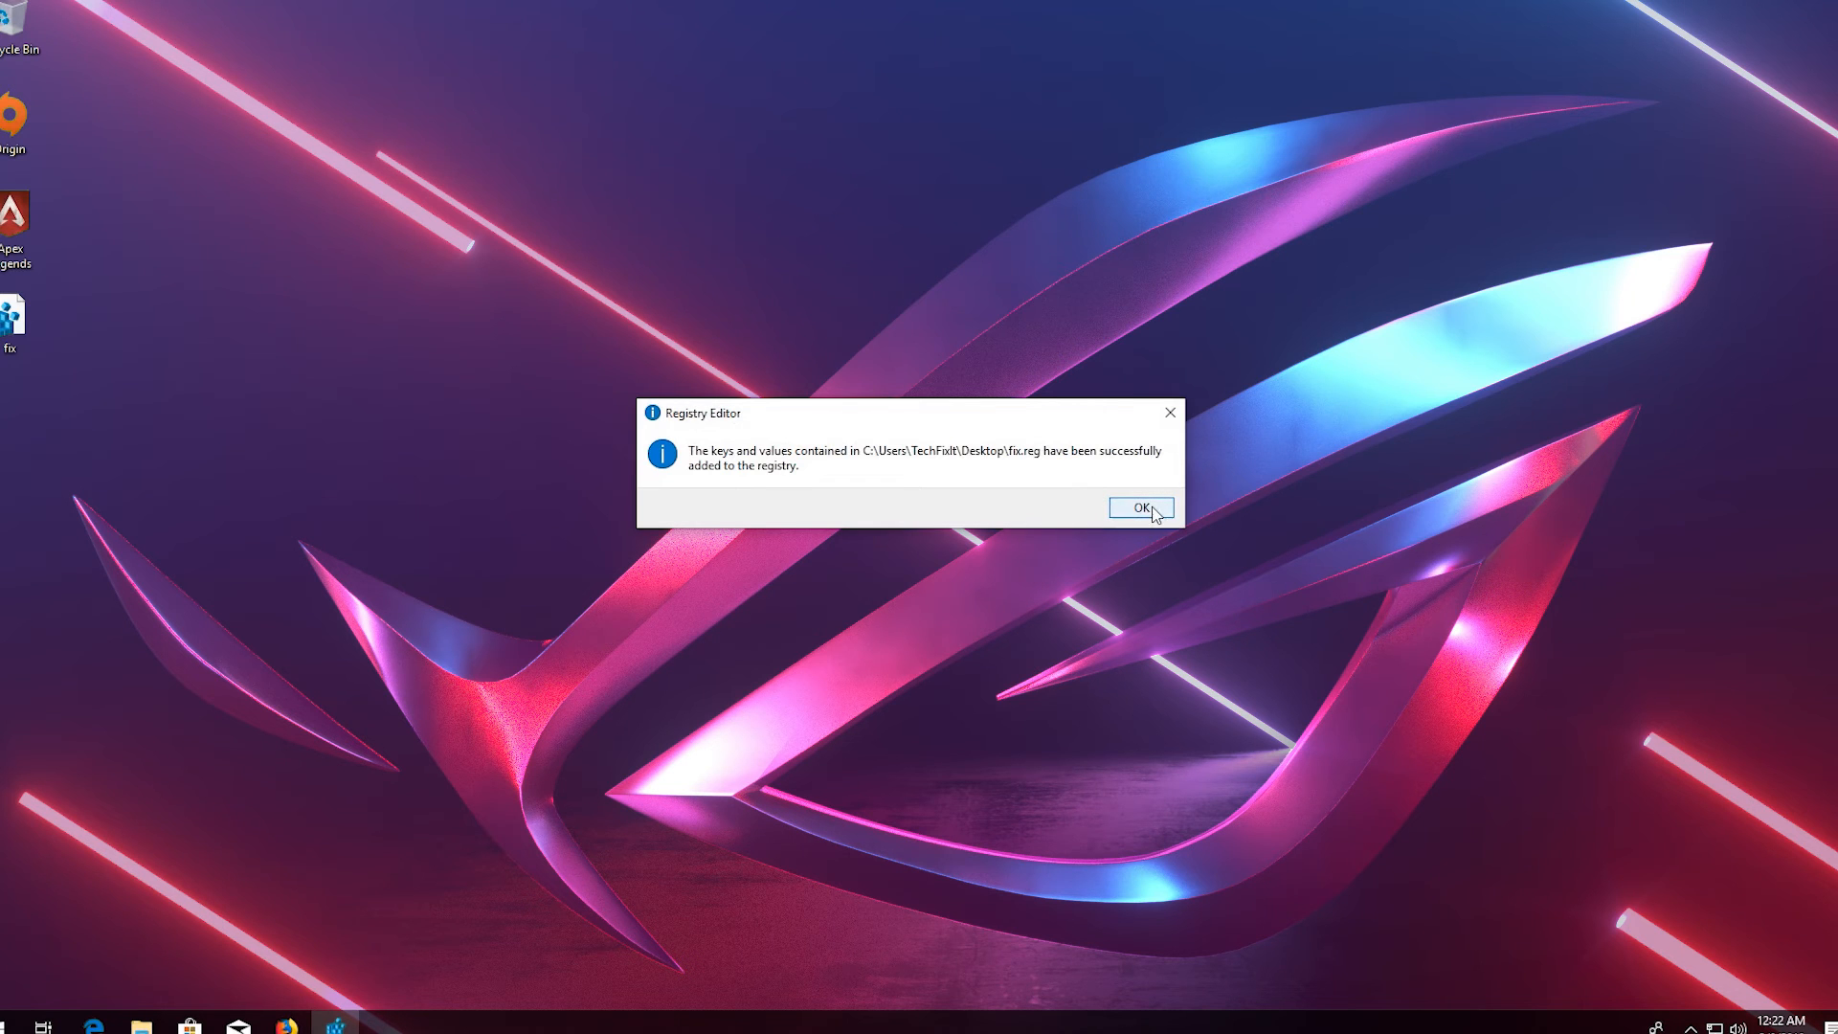
left_click(1141, 505)
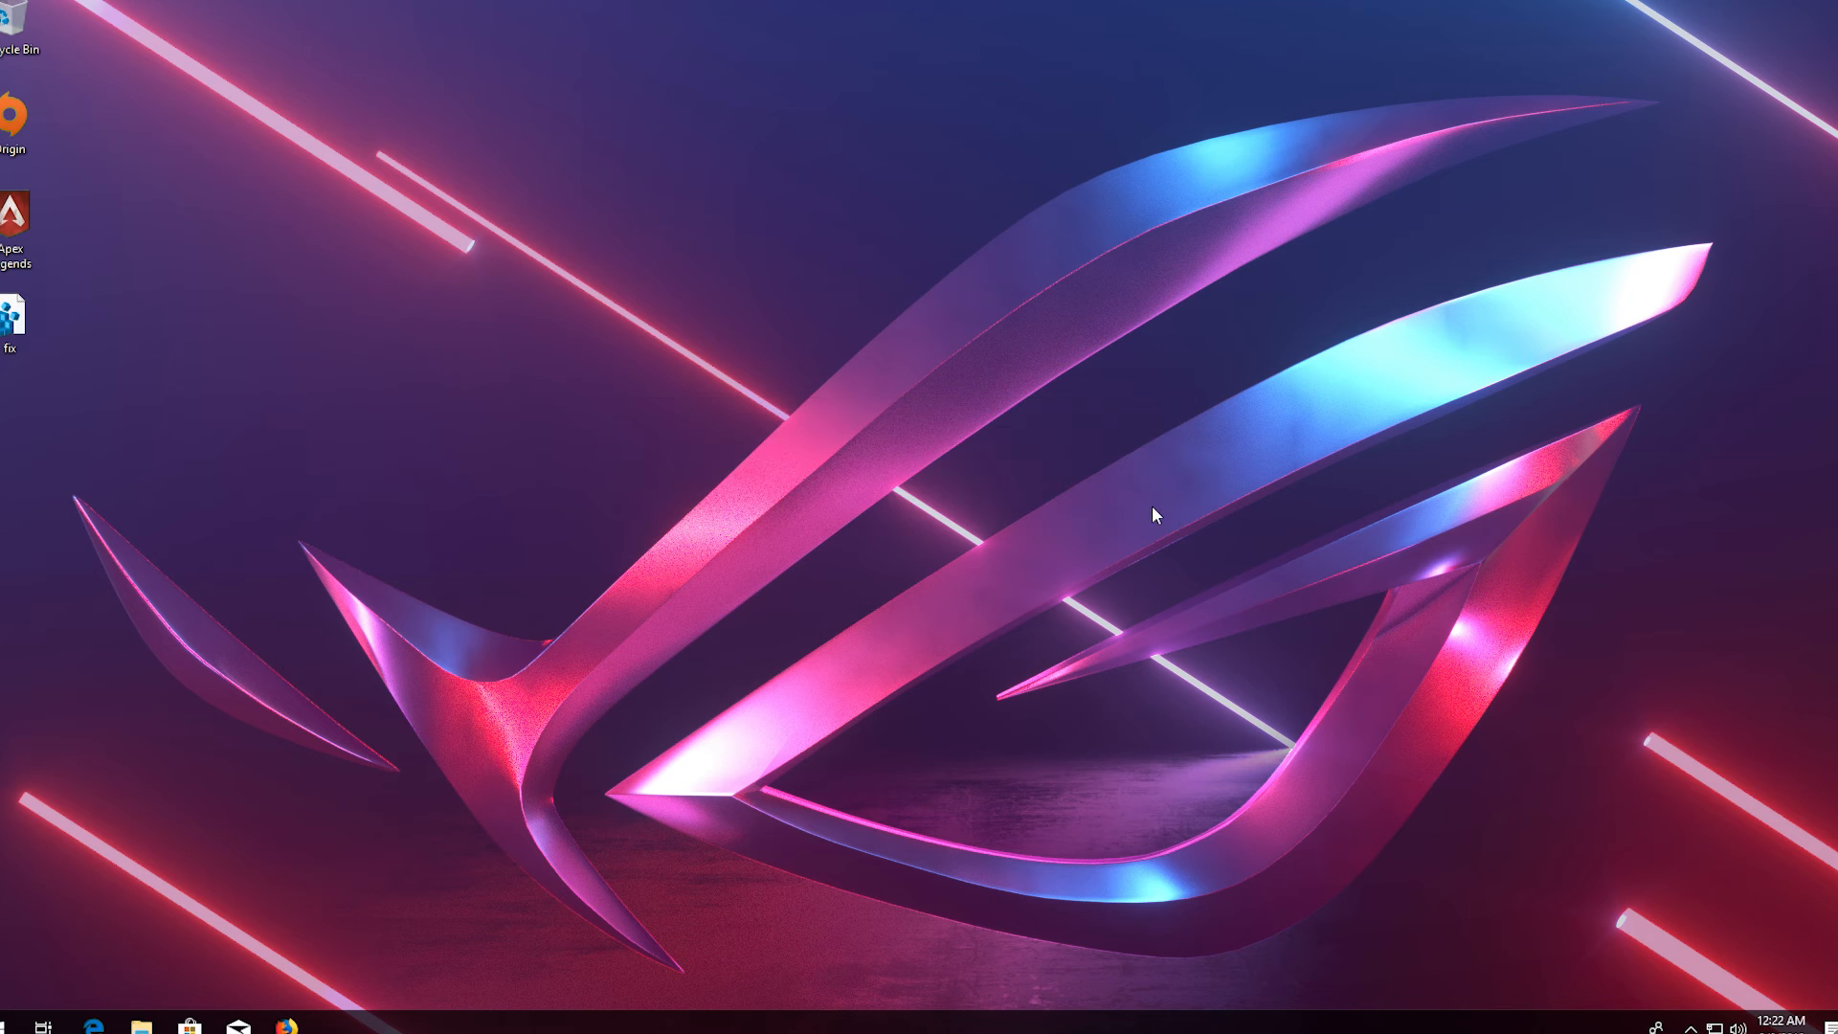
left_click(13, 316)
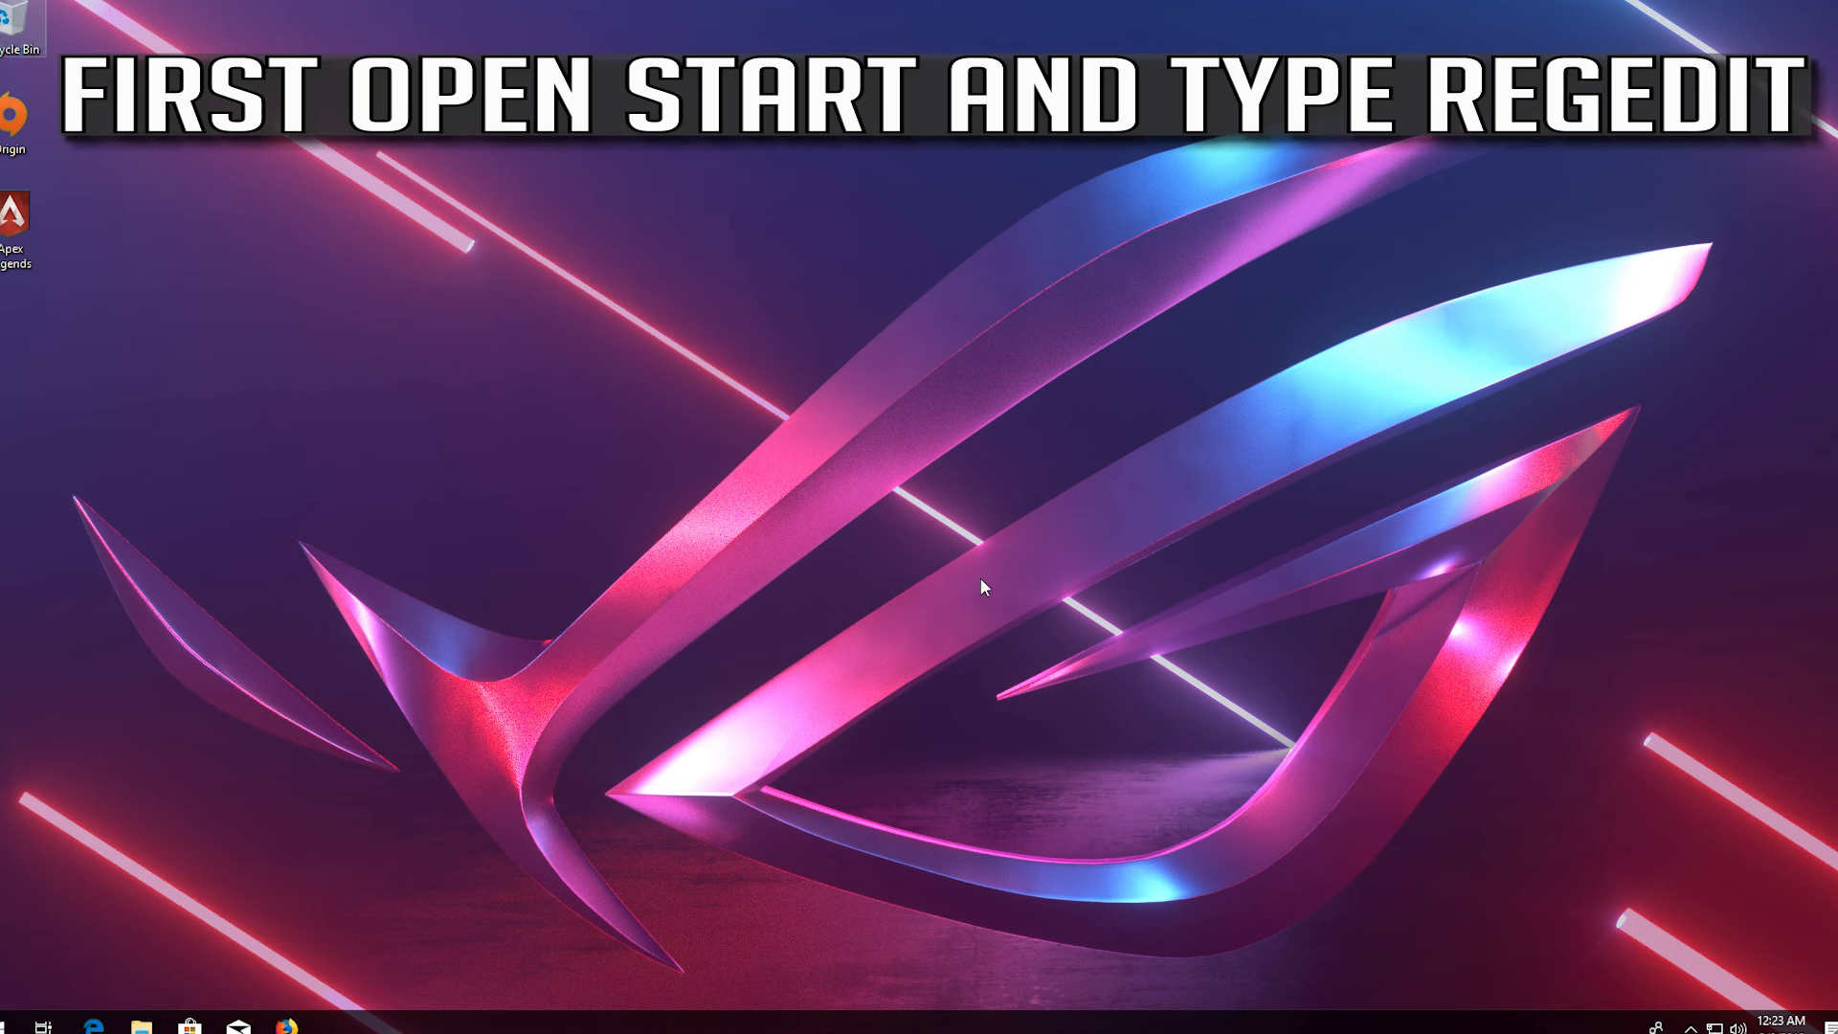
Step: Launch Registry Editor via a 'regedit' Start search and approve its UAC prompt
type("regedit")
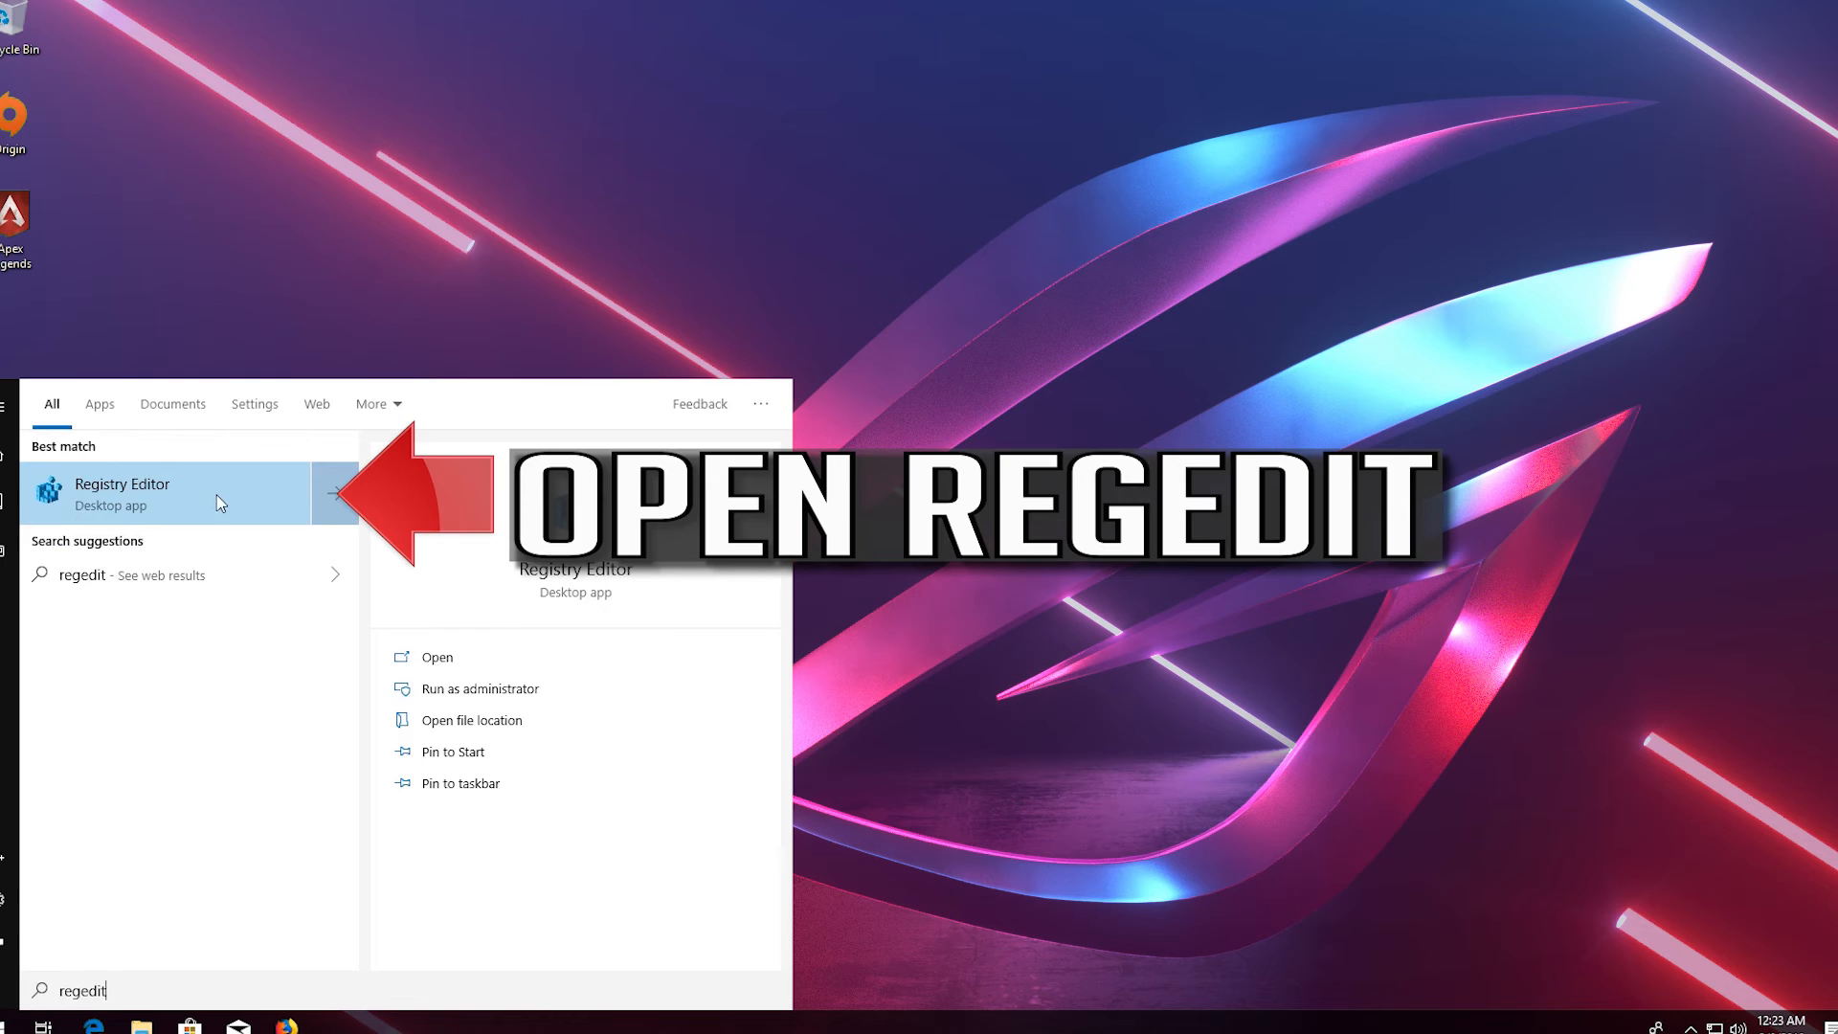
left_click(120, 492)
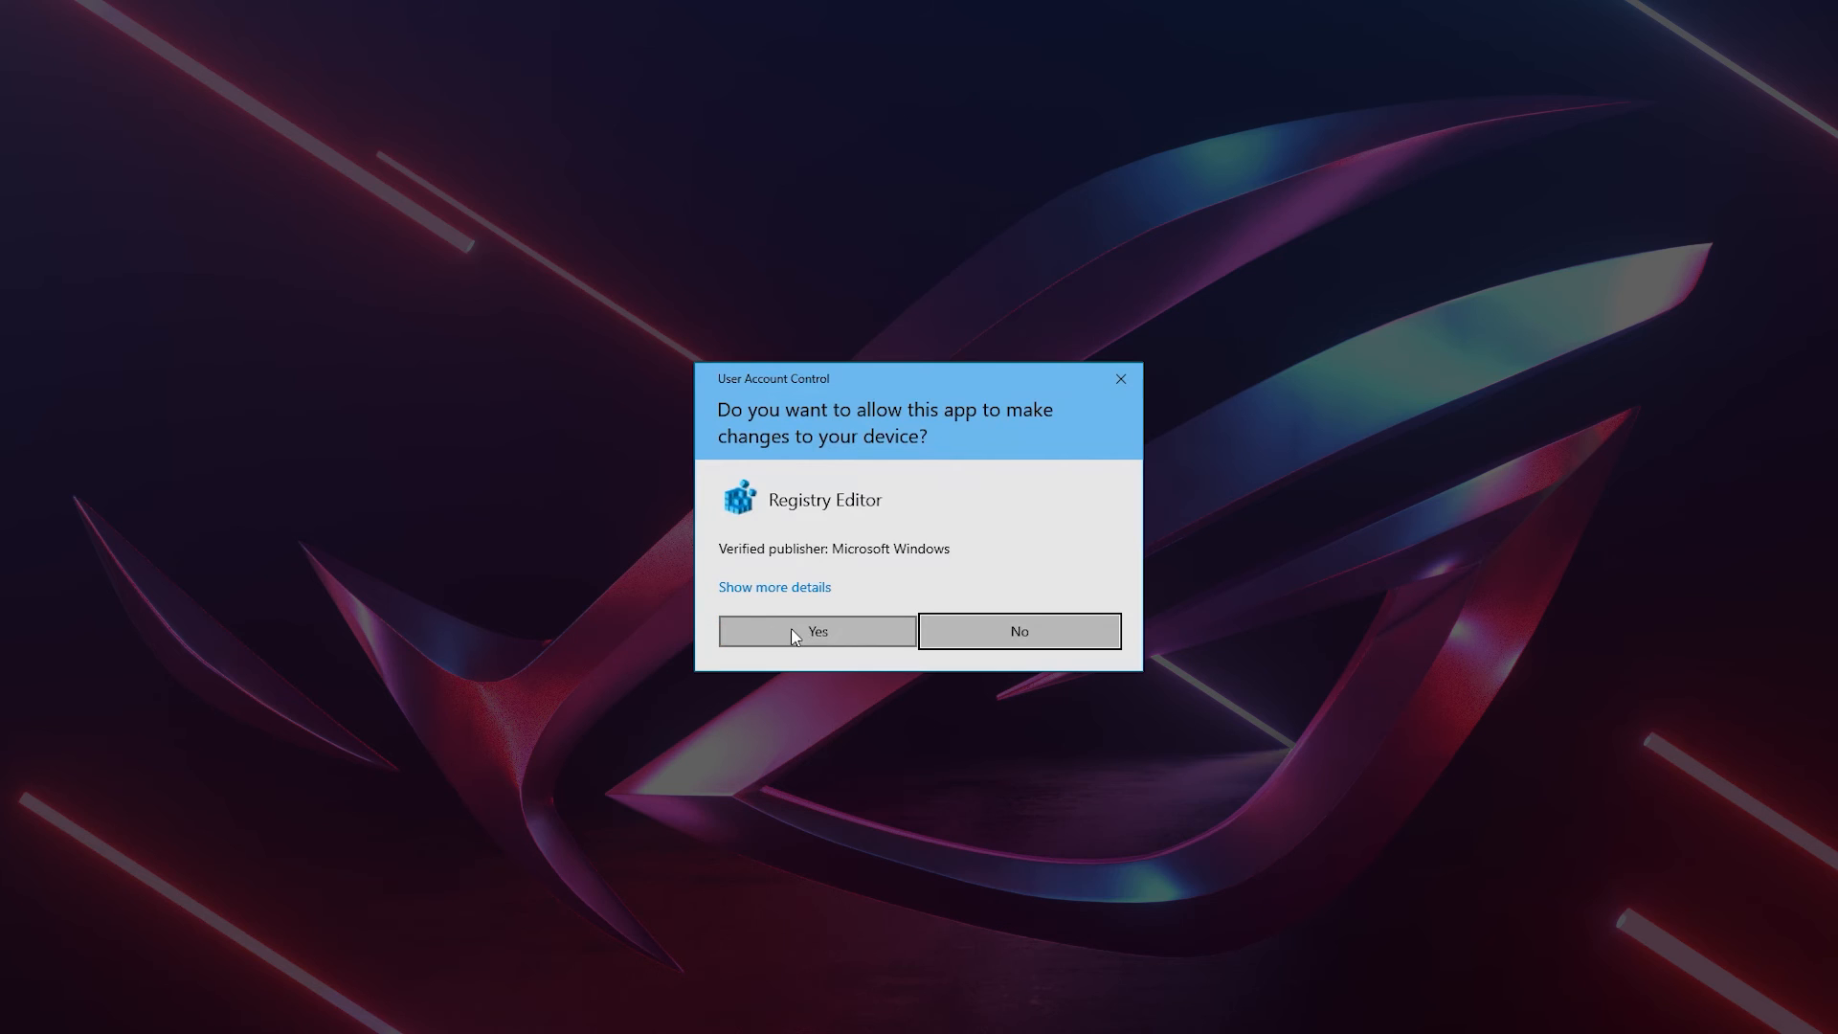
left_click(816, 630)
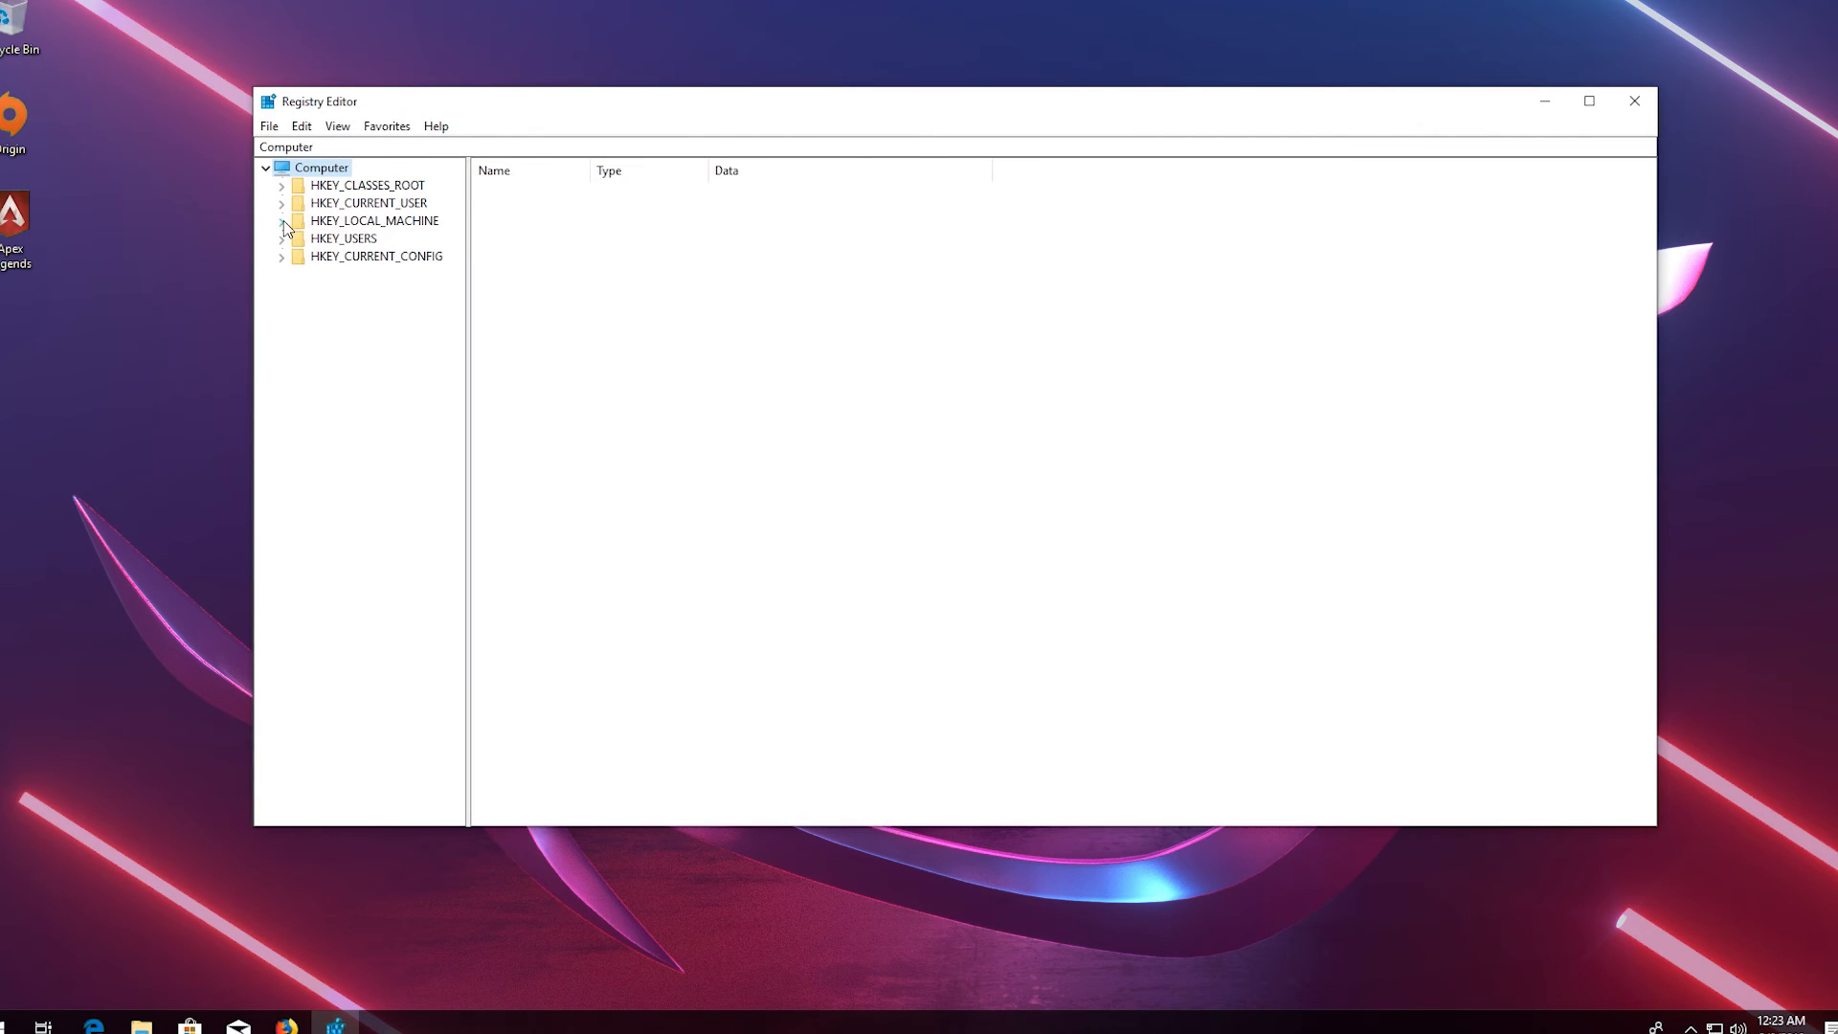
Step: Navigate to HKEY_LOCAL_MACHINE\SYSTEM\CurrentControlSet\Control\GraphicsDrivers to view TdrDelay
left_click(282, 220)
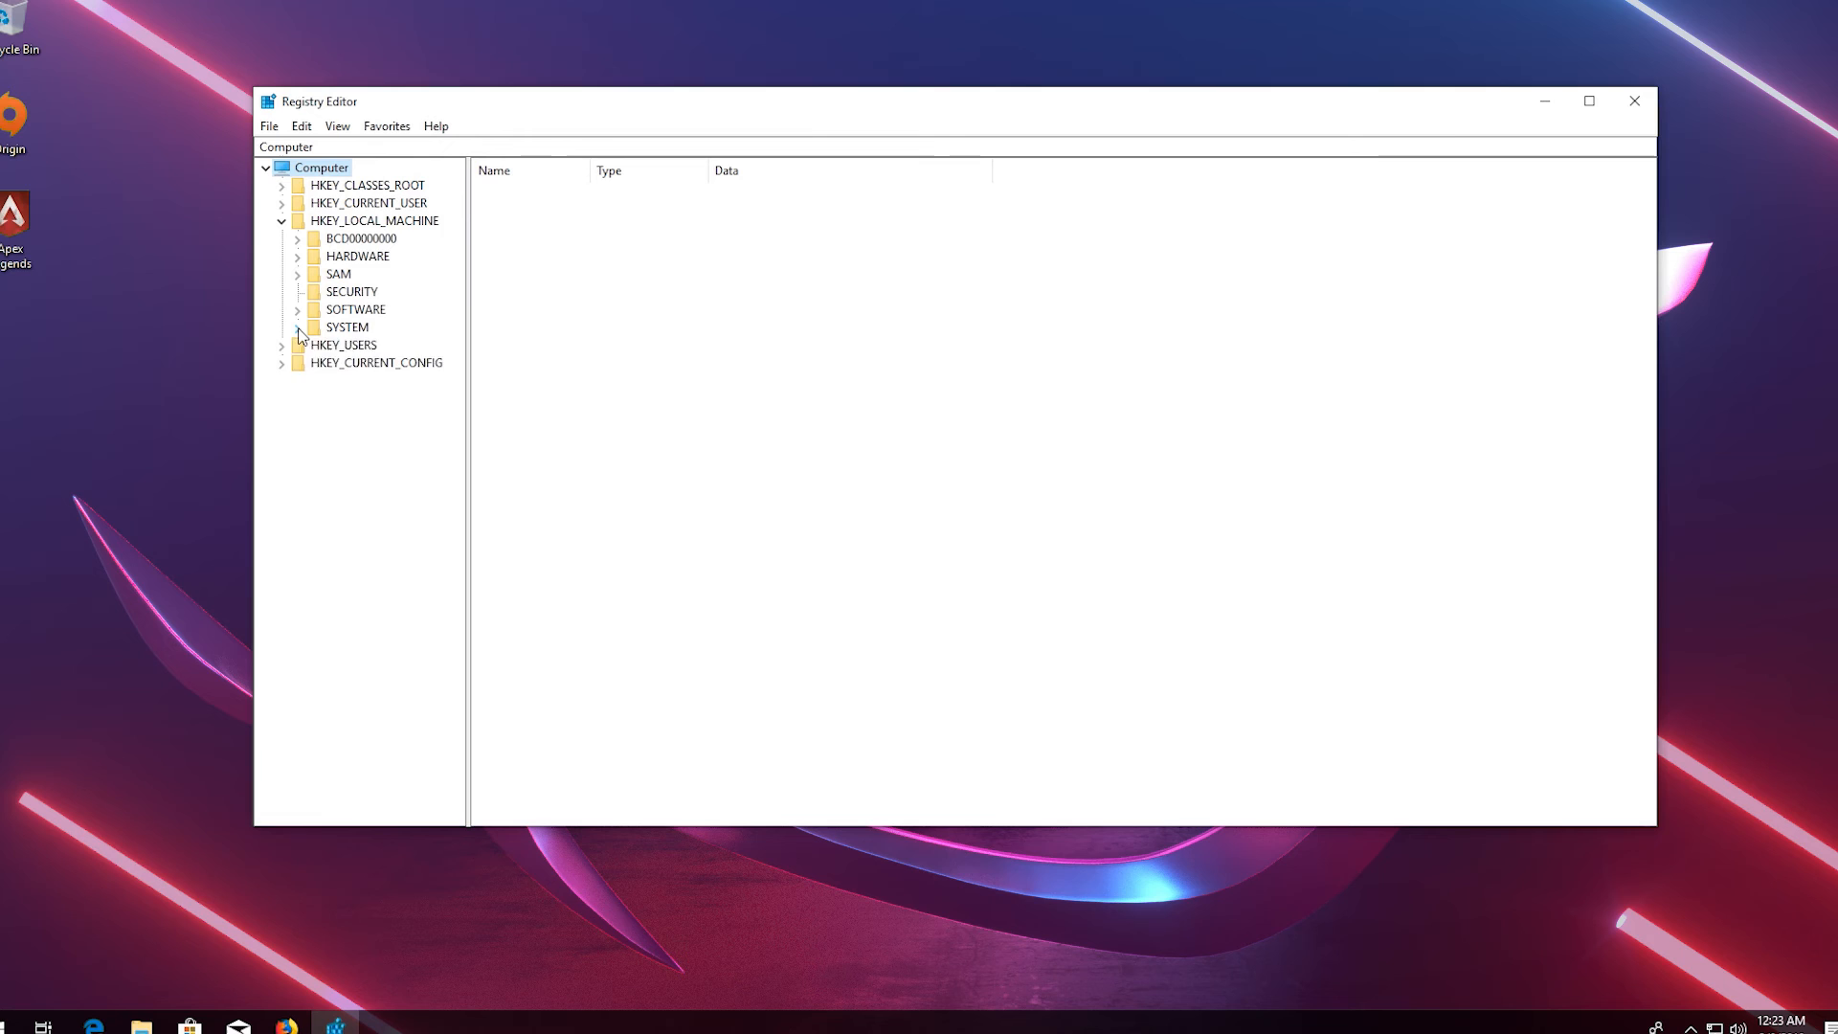
left_click(298, 328)
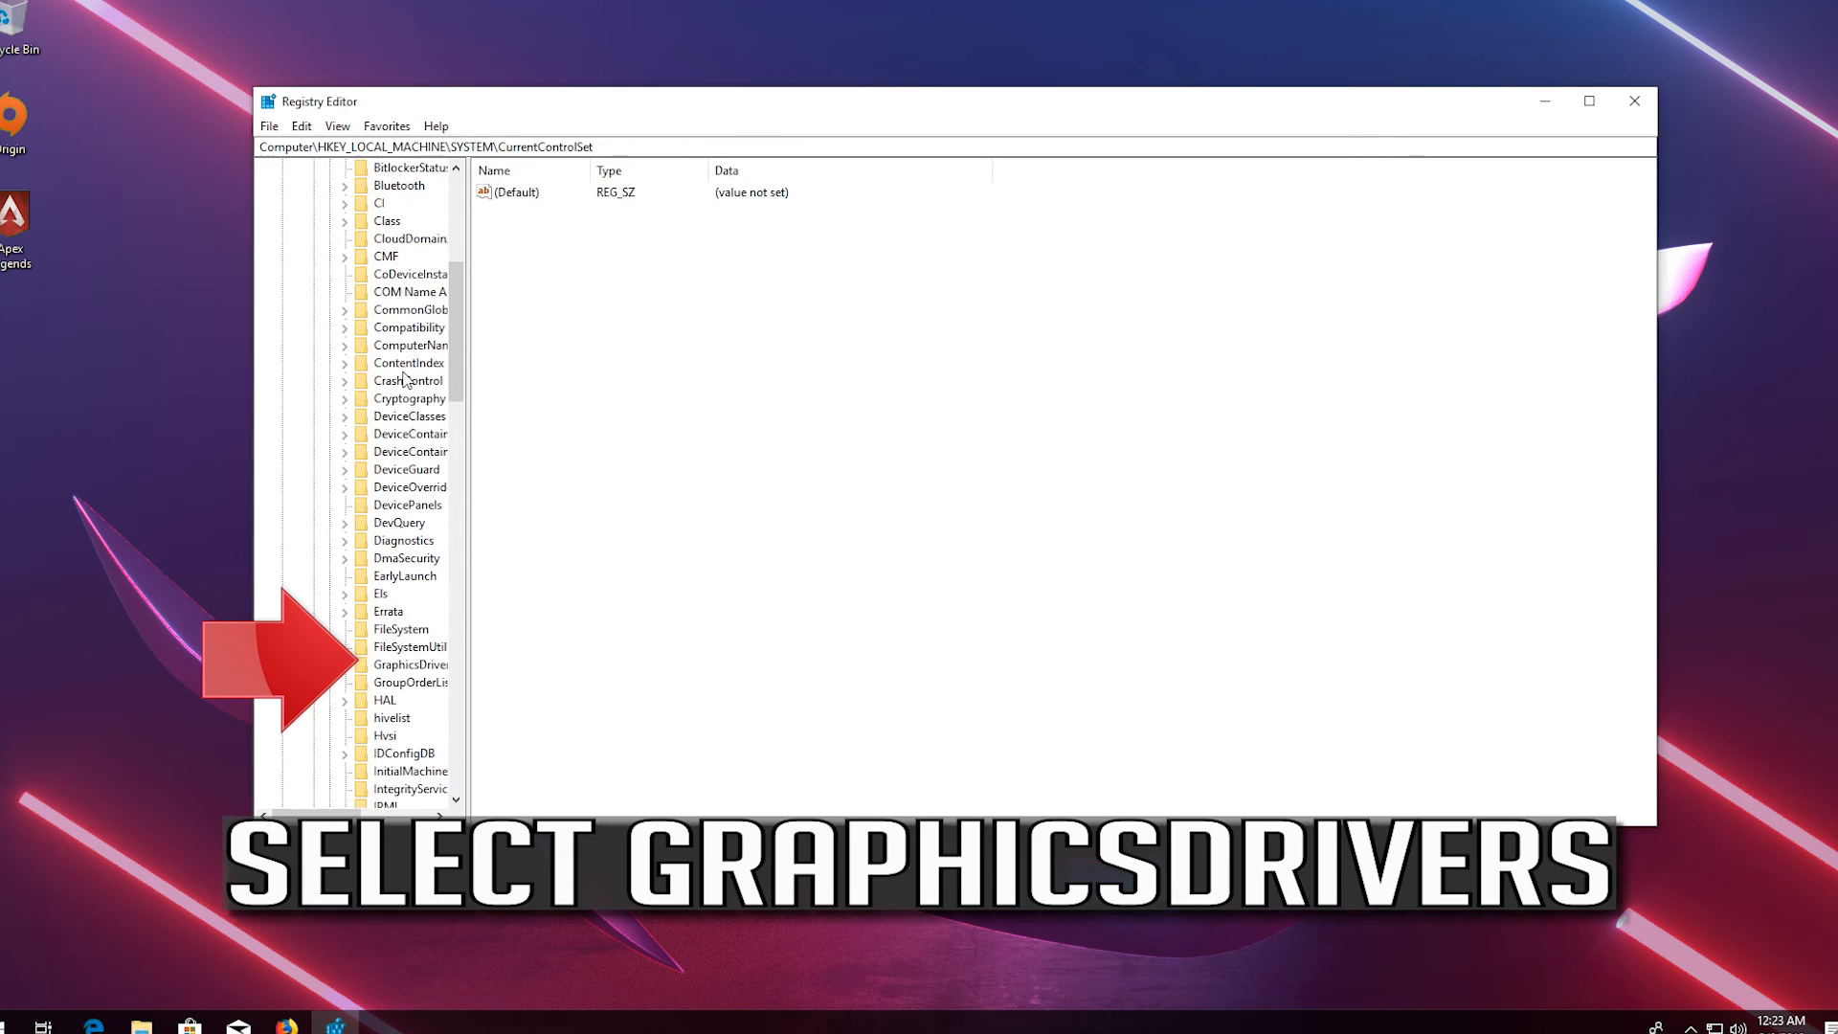
left_click(412, 664)
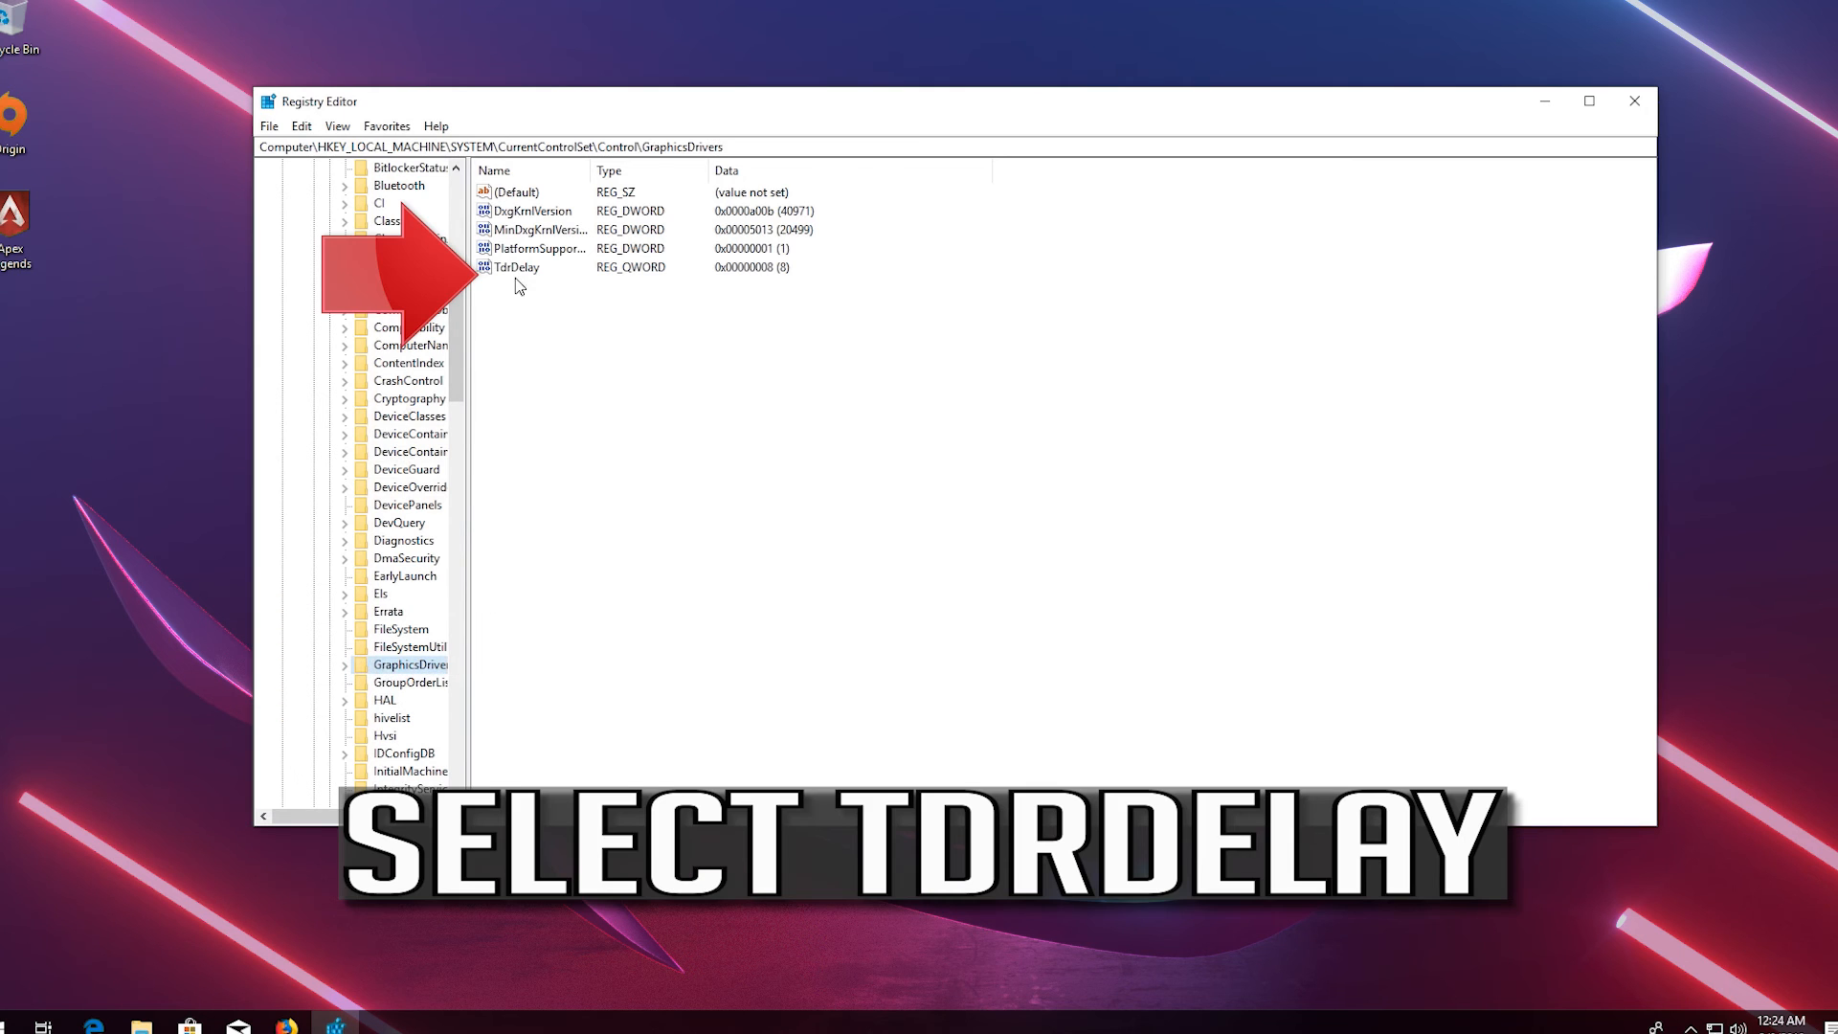
Step: Delete the TdrDelay value under GraphicsDrivers and confirm the permanent deletion
left_click(515, 268)
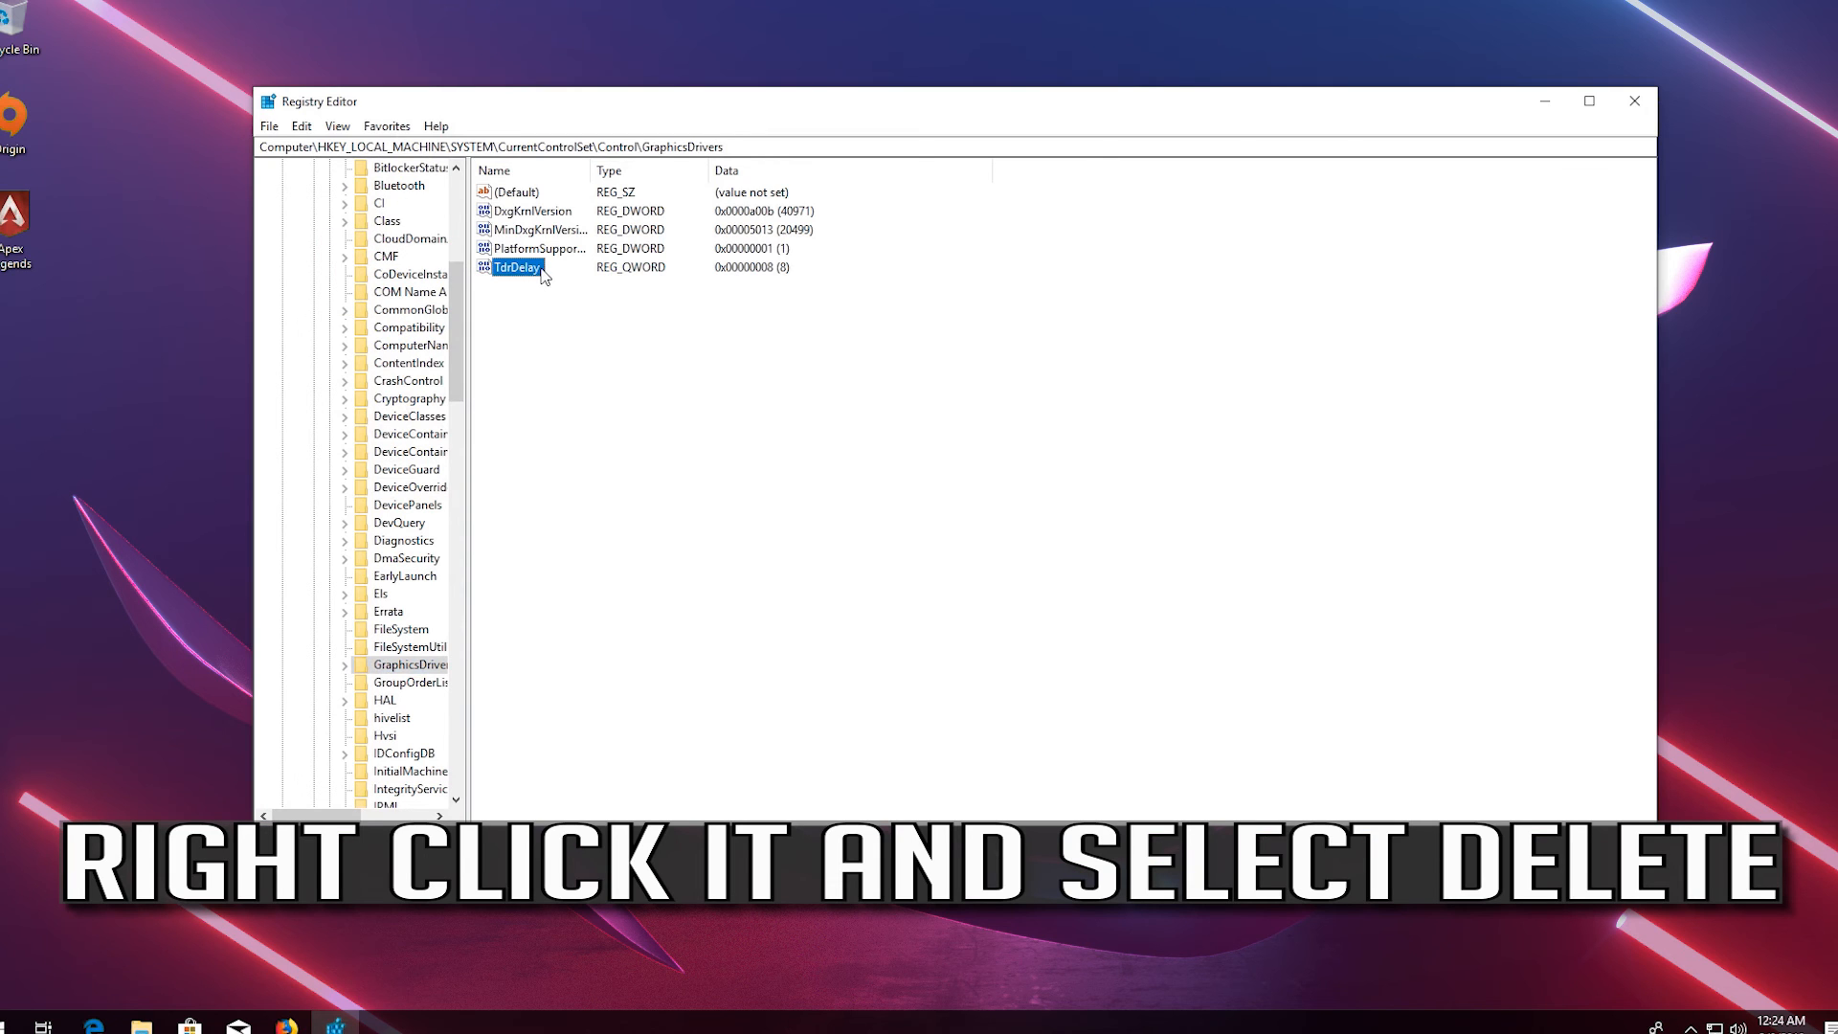
right_click(515, 268)
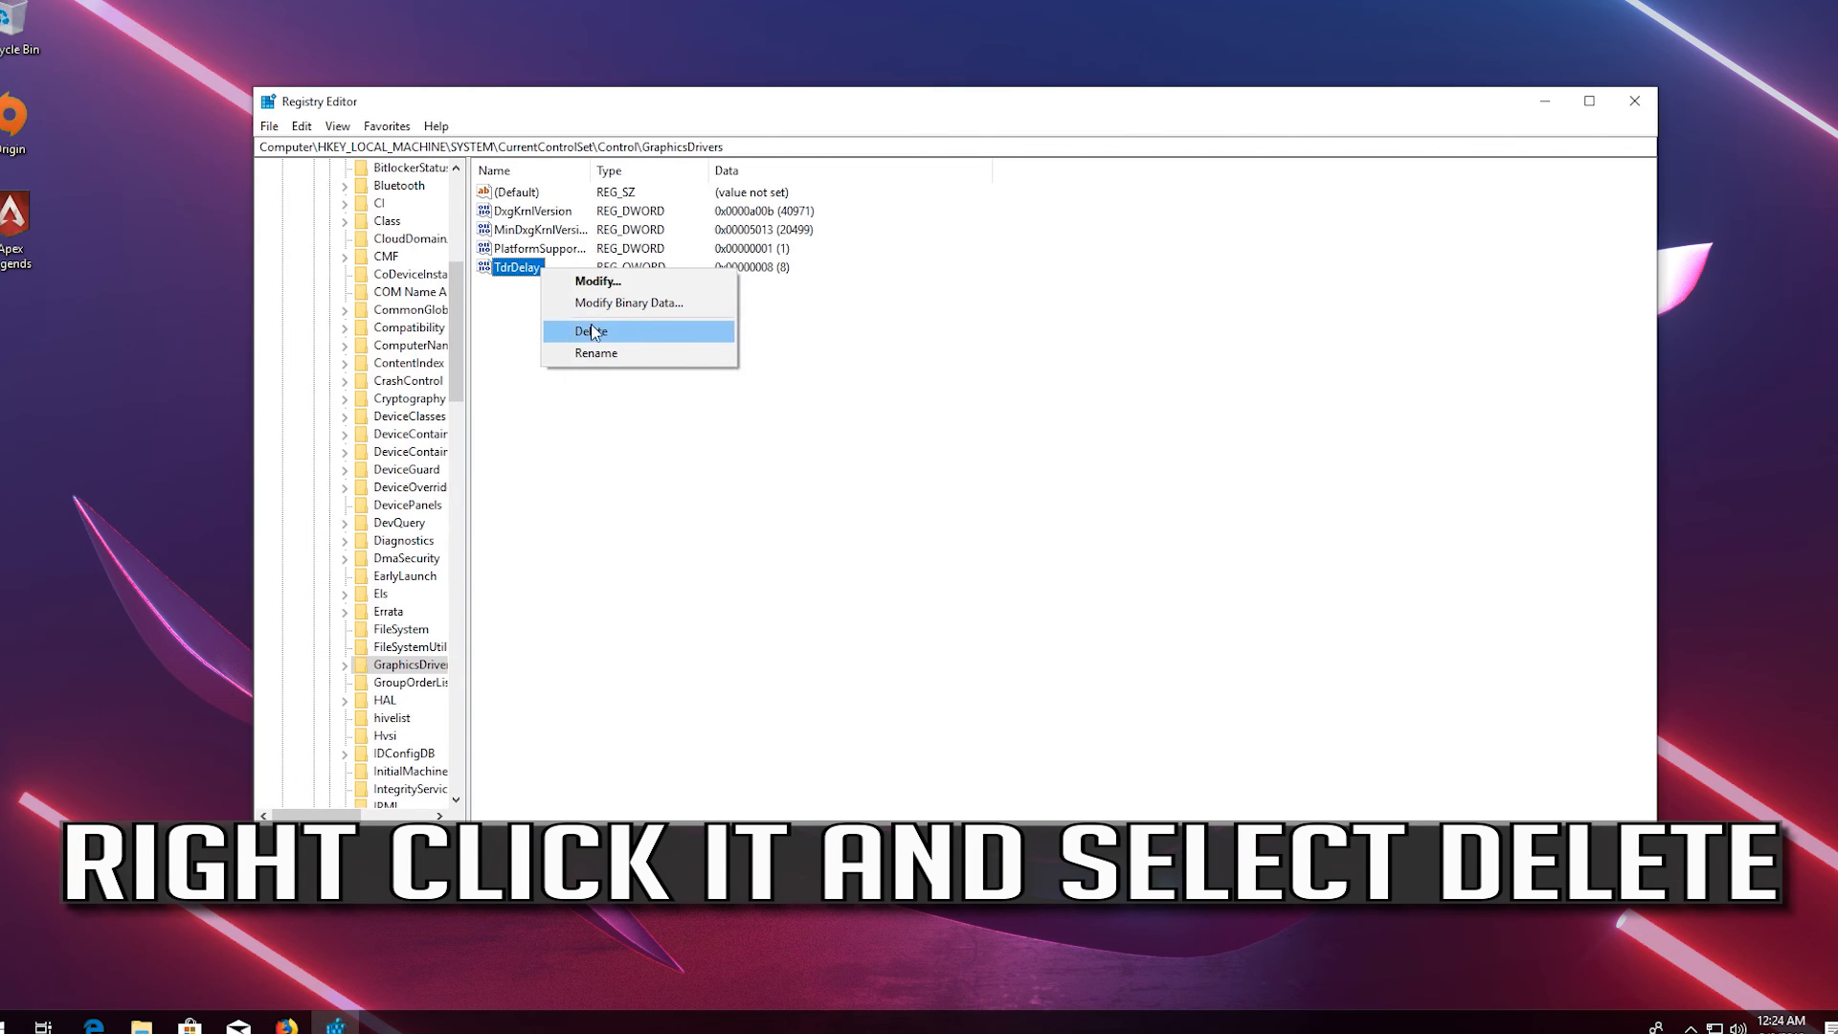
left_click(592, 331)
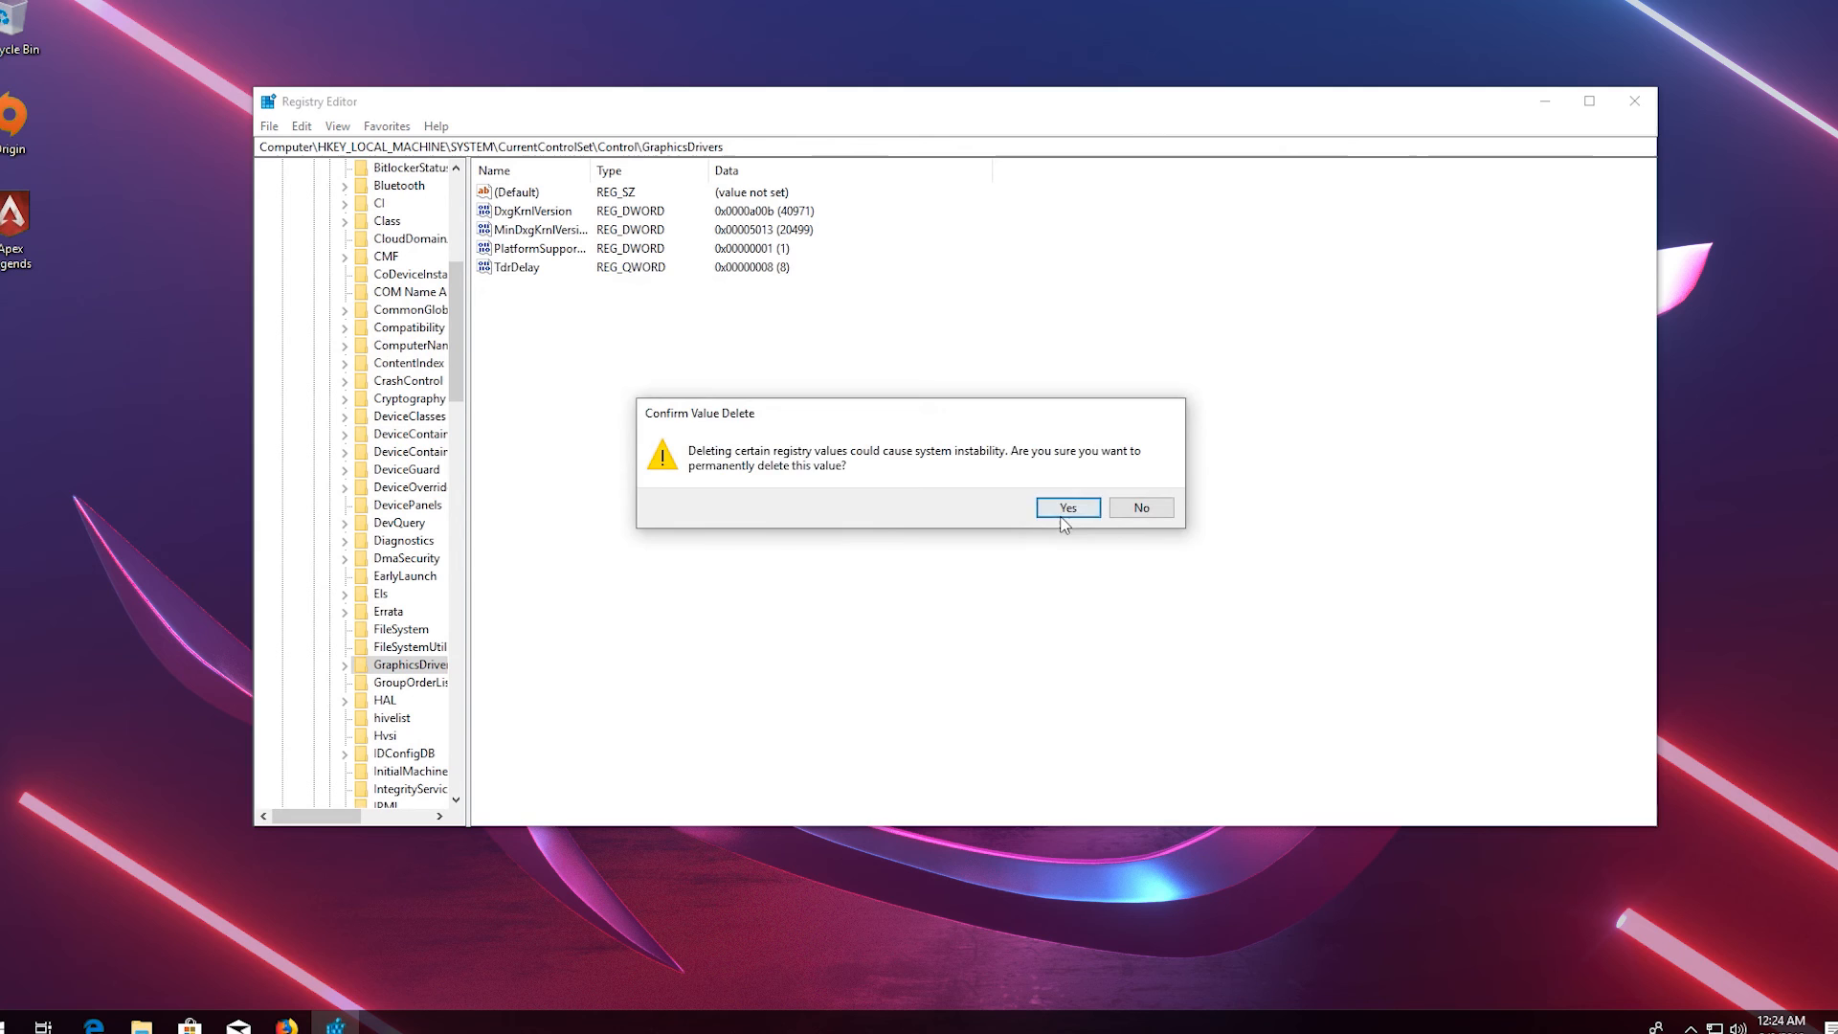
left_click(1067, 505)
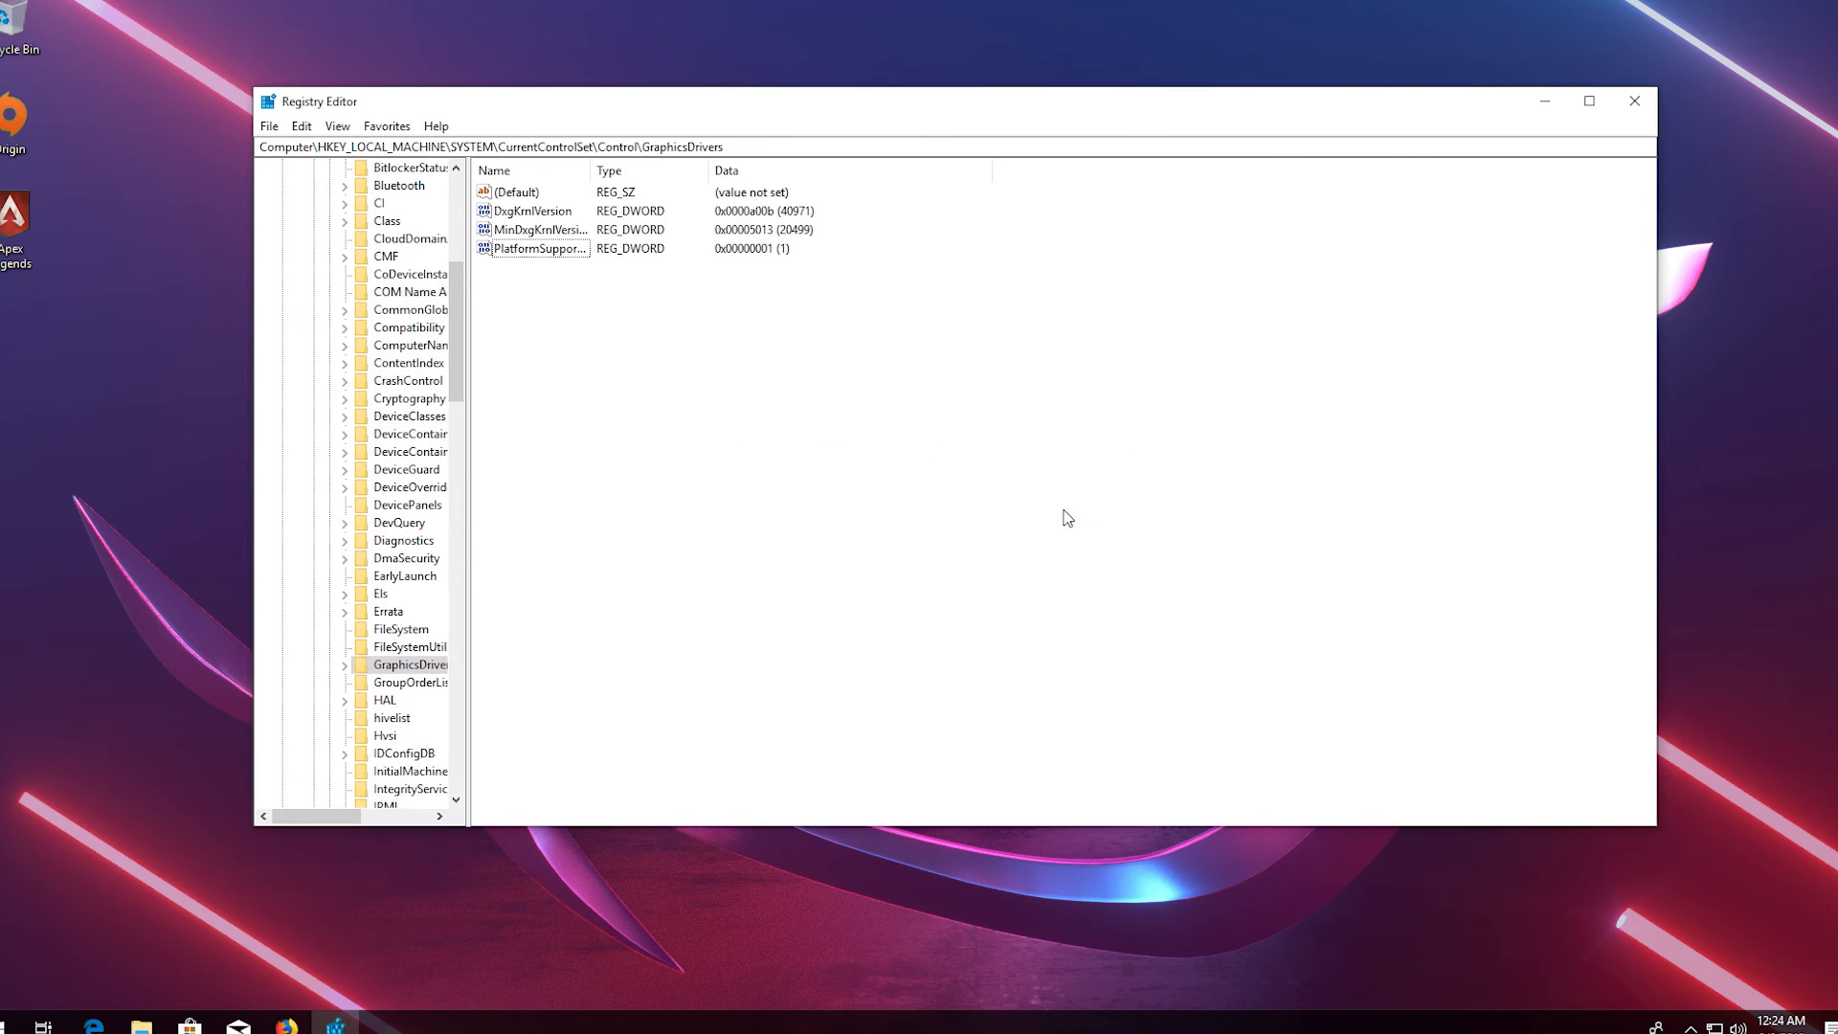